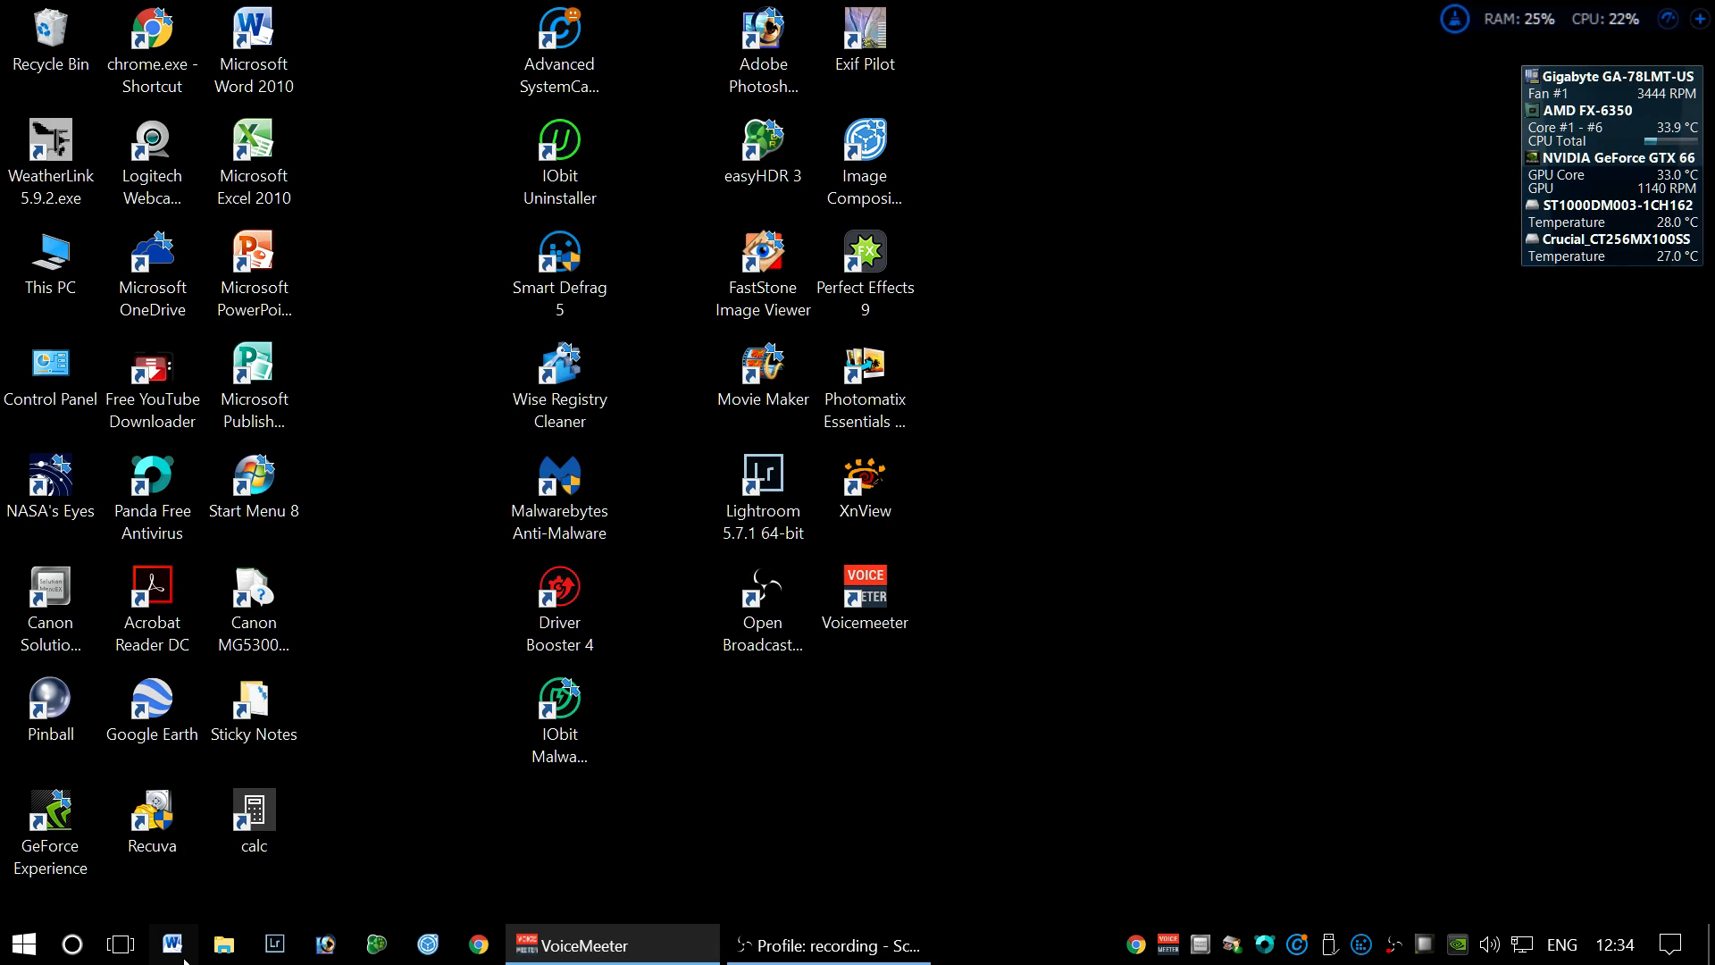
- Navigate to Pictures > Godrevy Nov 2016 > Amended, showing its edited photos
{"action": "left_click", "coordinate": [225, 943]}
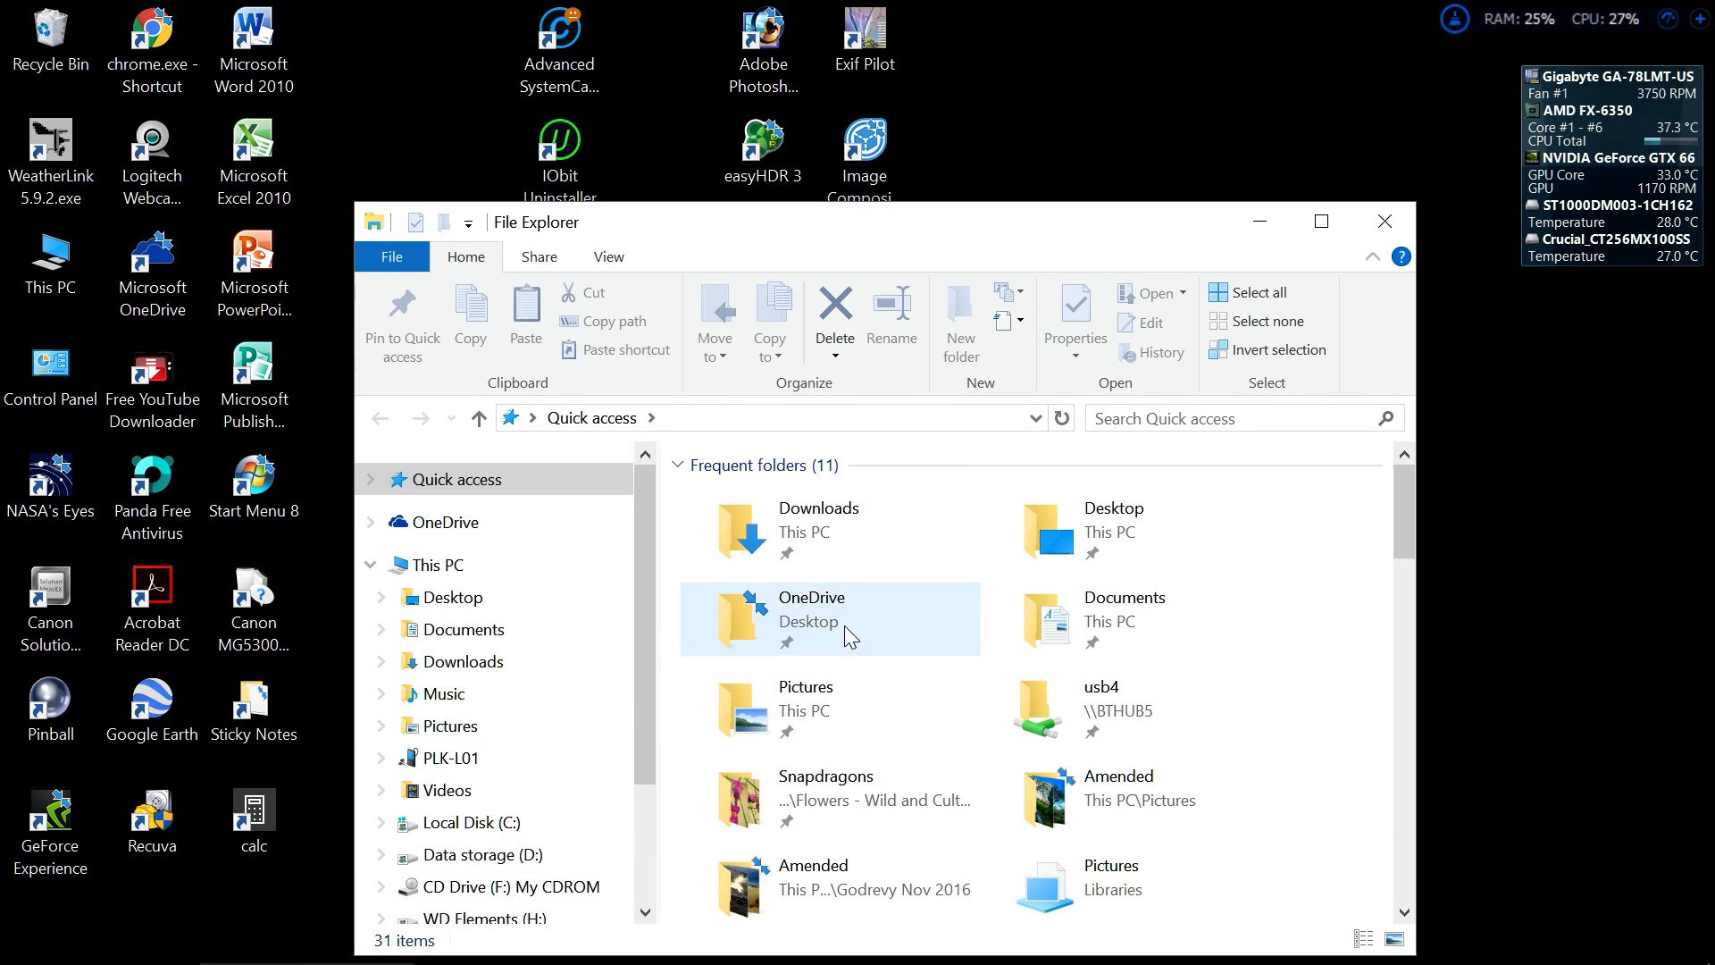
{"action": "left_click", "coordinate": [805, 707]}
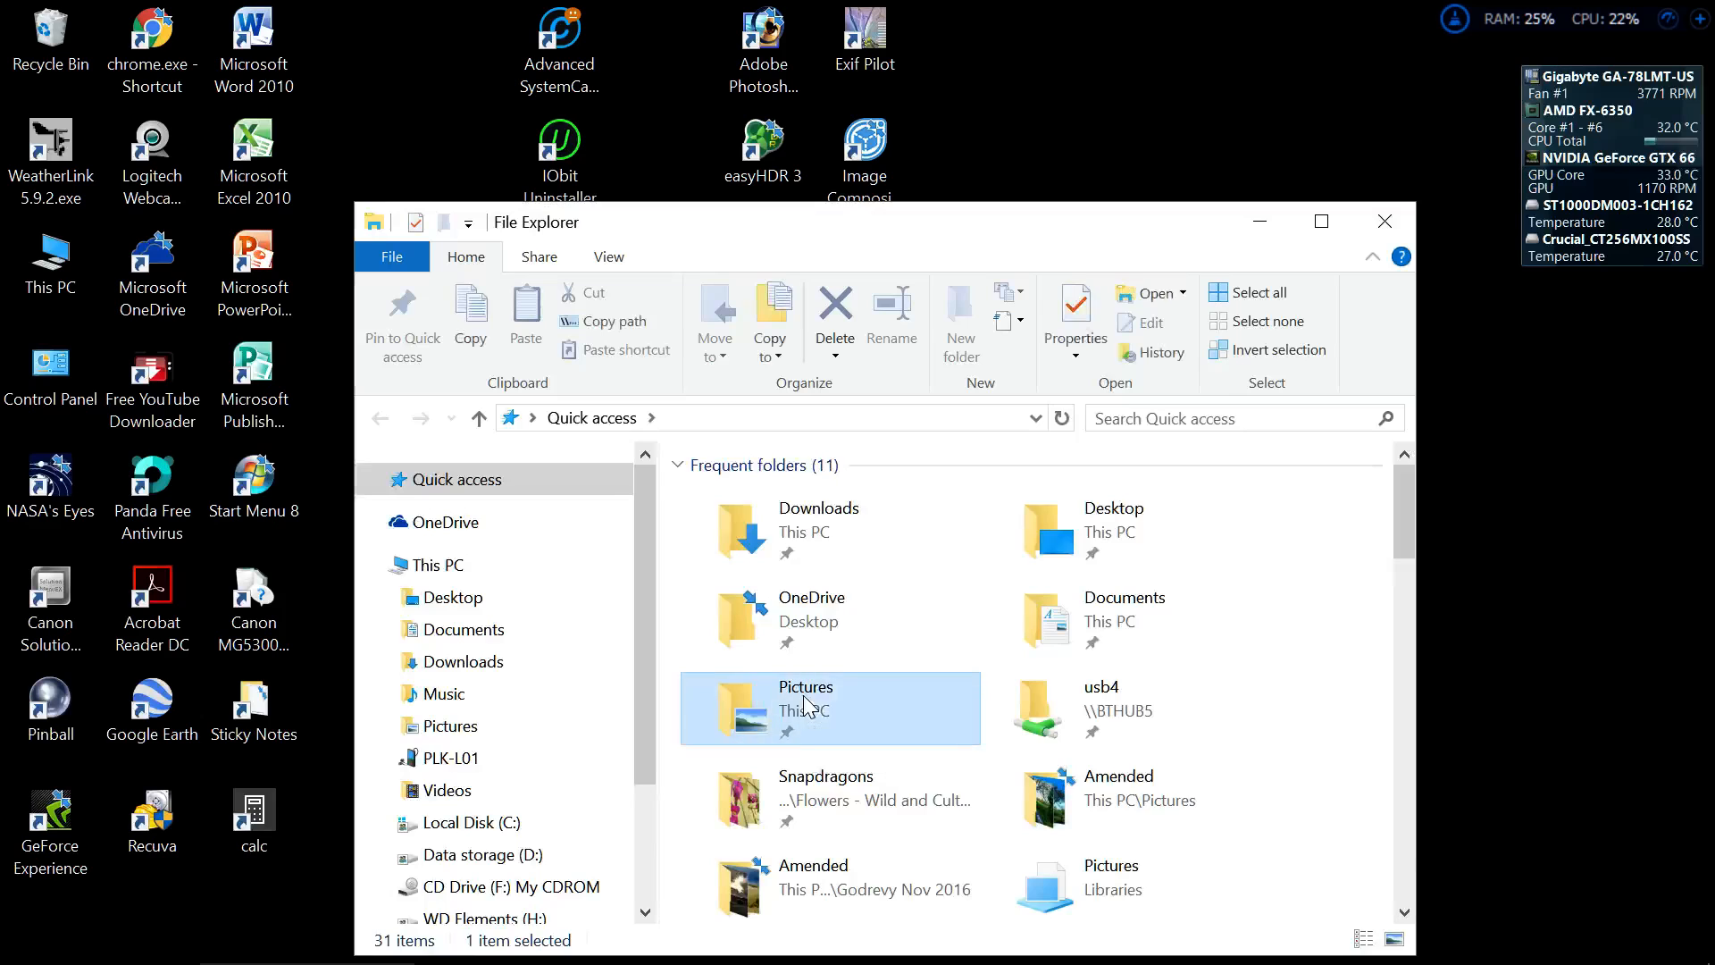
{"action": "double_click", "coordinate": [806, 707]}
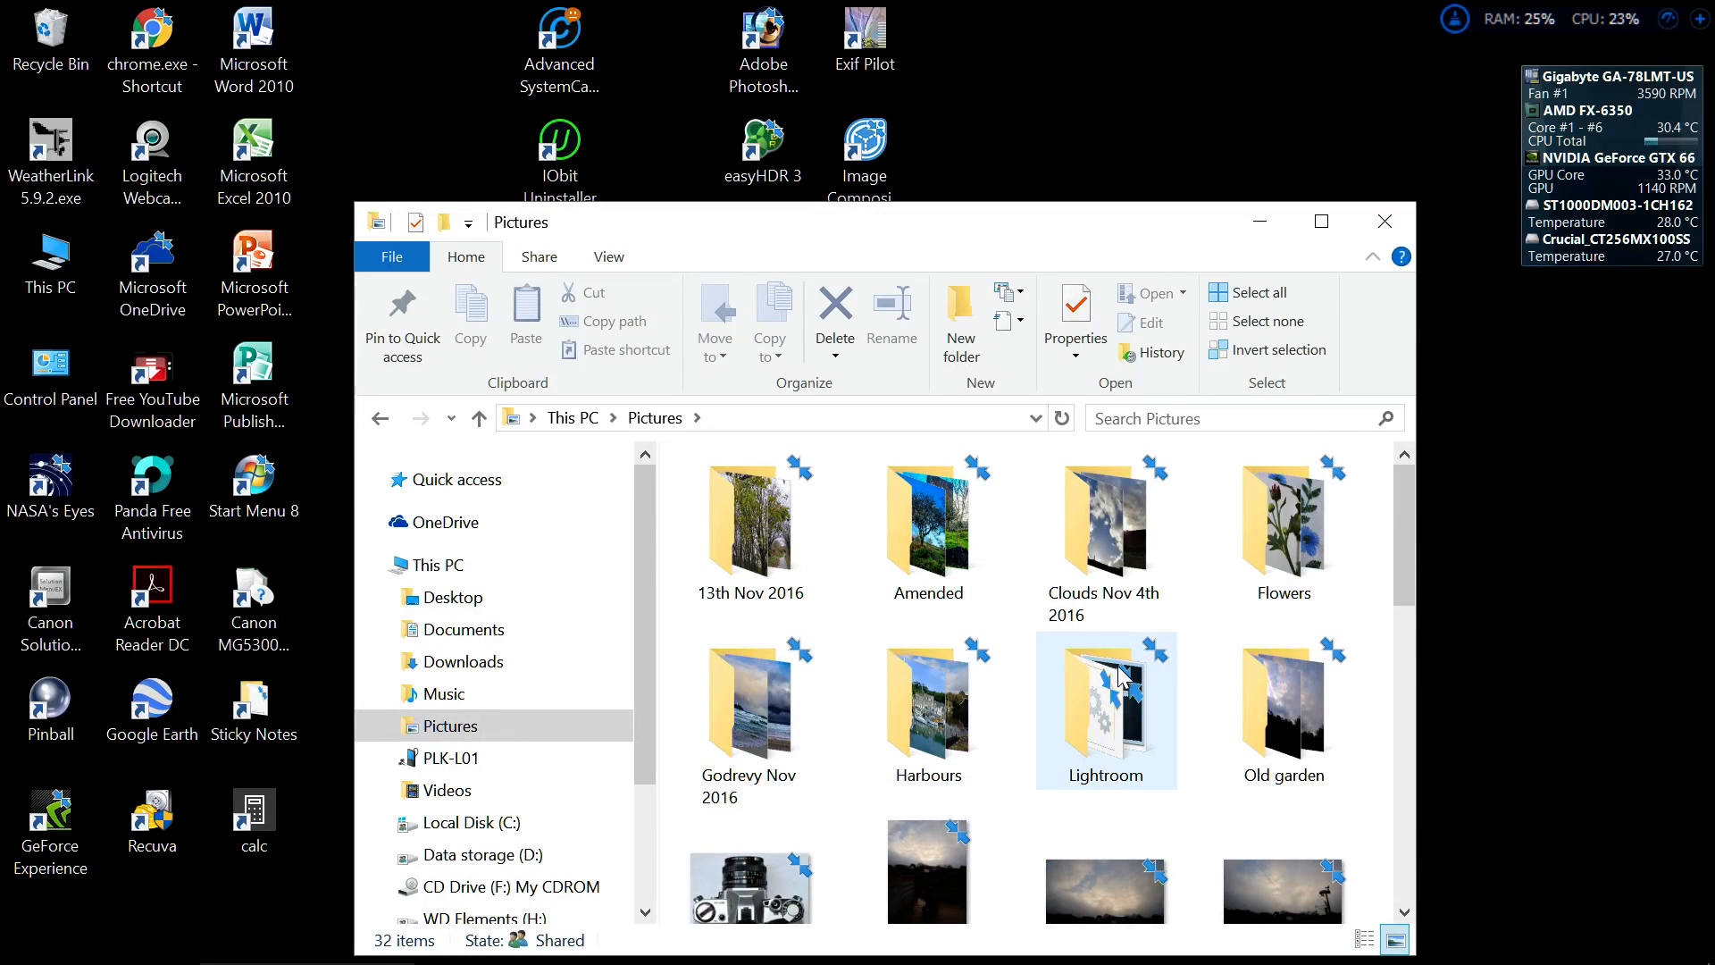
{"action": "left_click", "coordinate": [750, 711]}
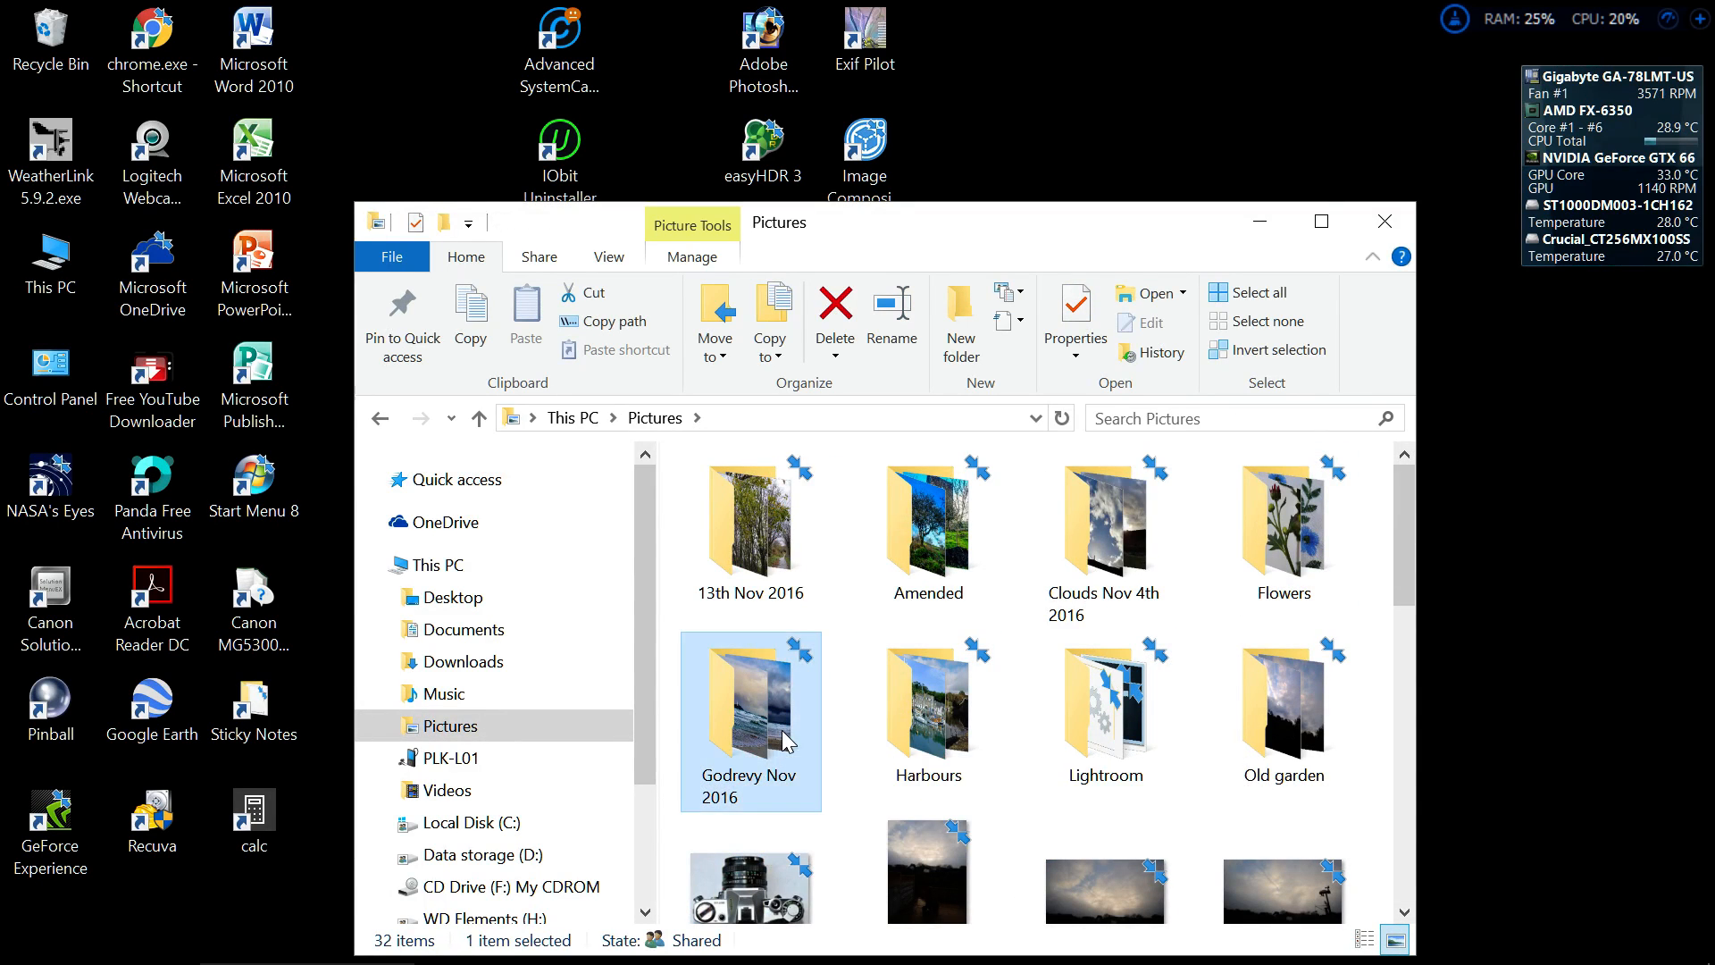
{"action": "double_click", "coordinate": [750, 711]}
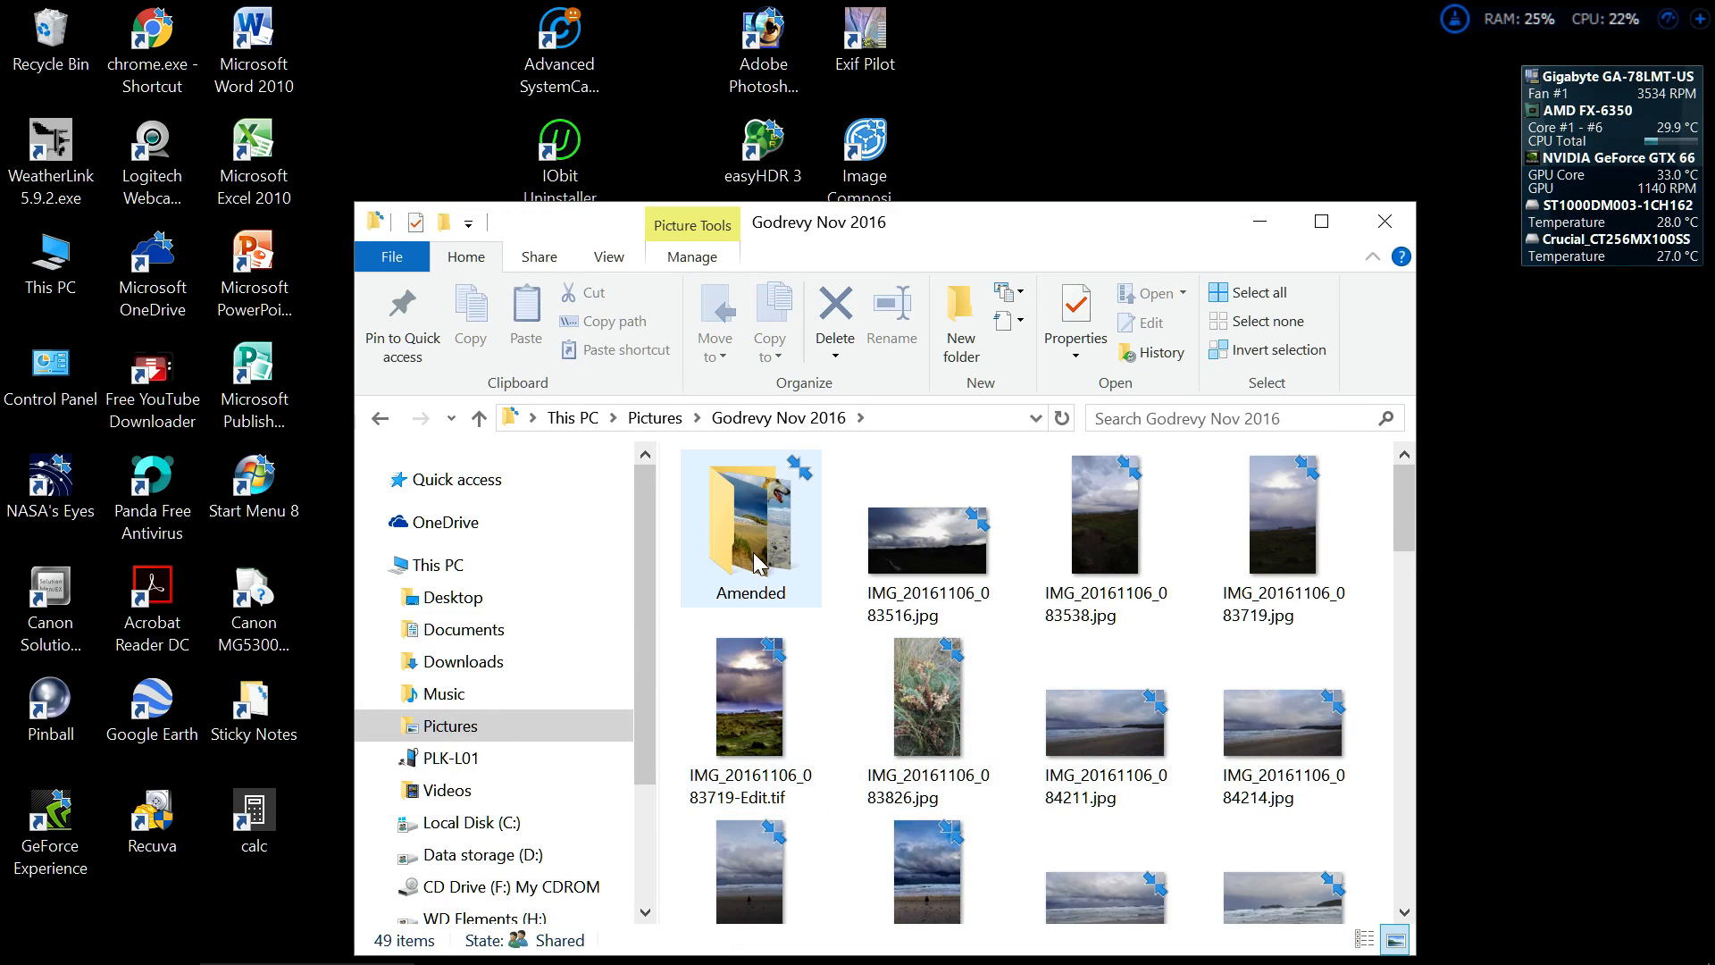
{"action": "double_click", "coordinate": [750, 527]}
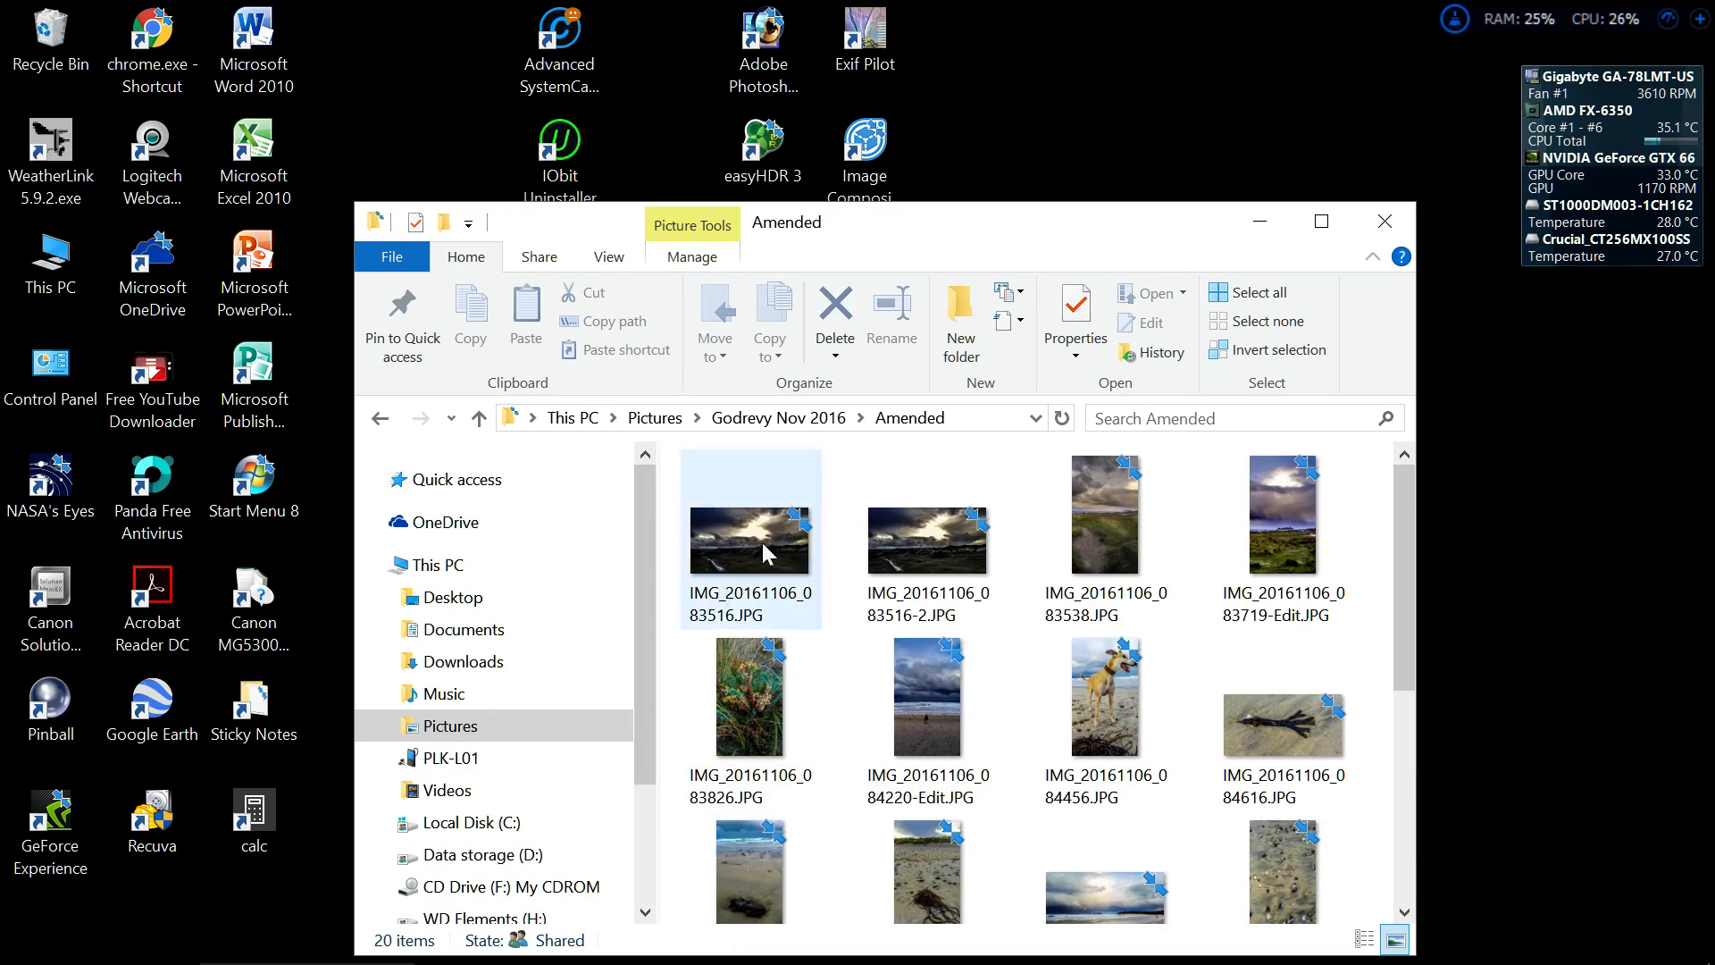
- Show the Properties Details tab for IMG_20161106_083516.JPG
{"action": "right_click", "coordinate": [749, 539]}
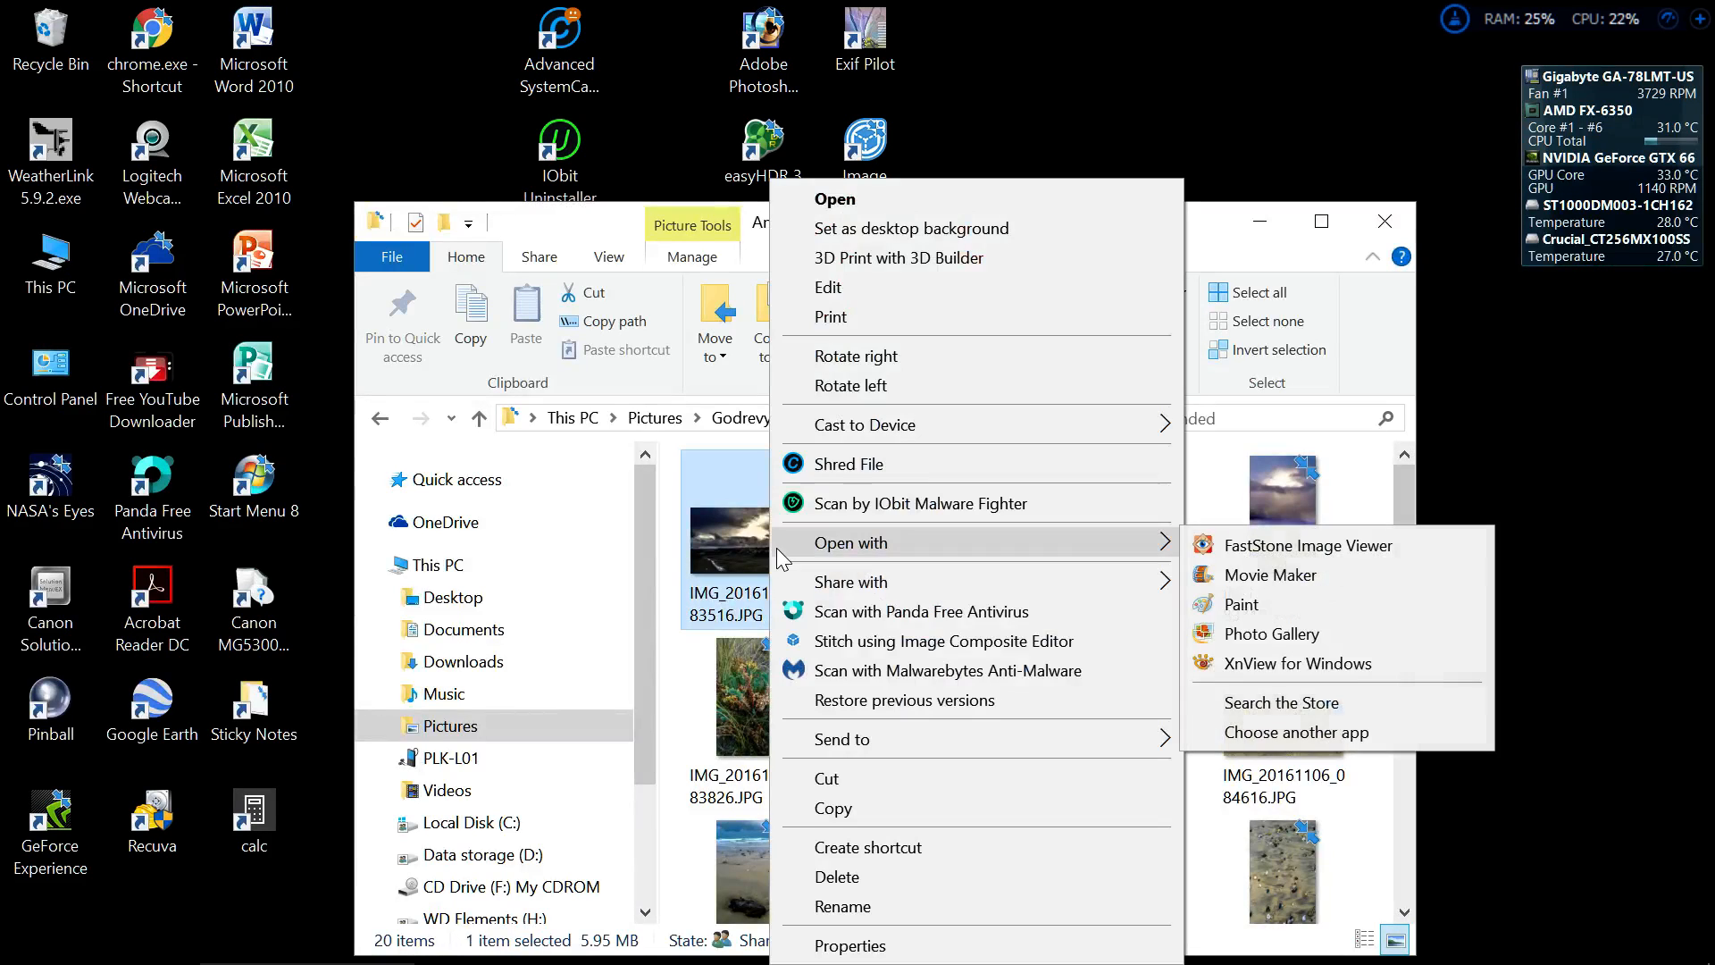
{"action": "mouse_move", "coordinate": [854, 943]}
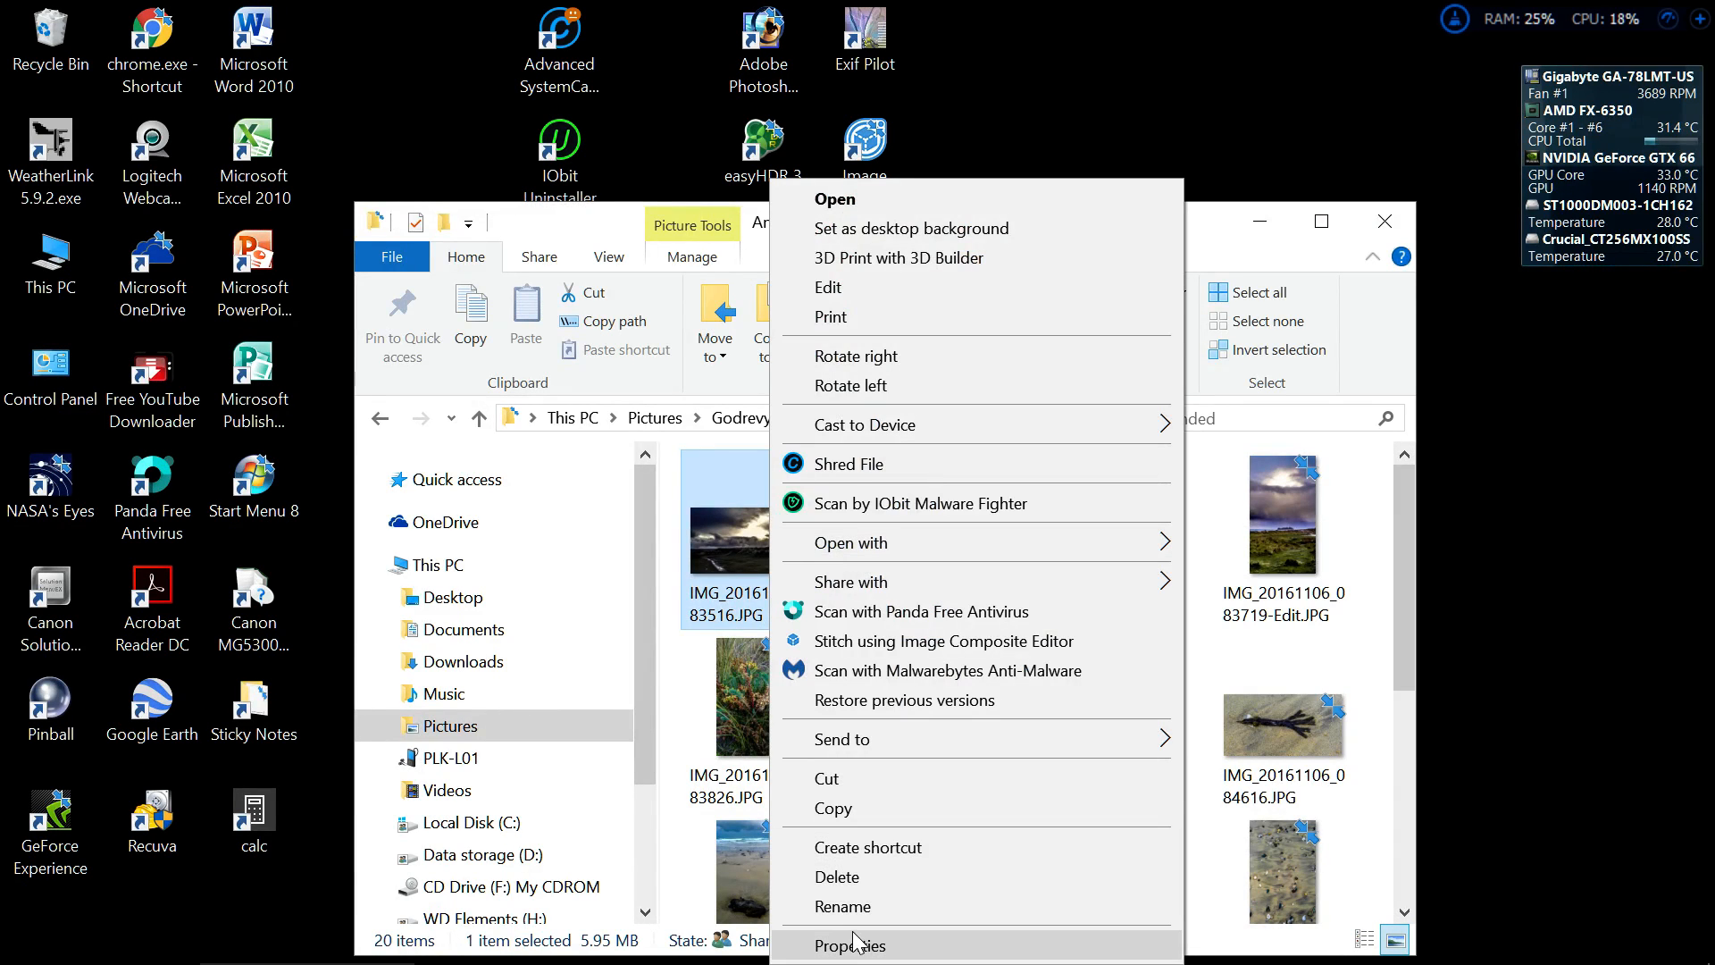
{"action": "left_click", "coordinate": [850, 944]}
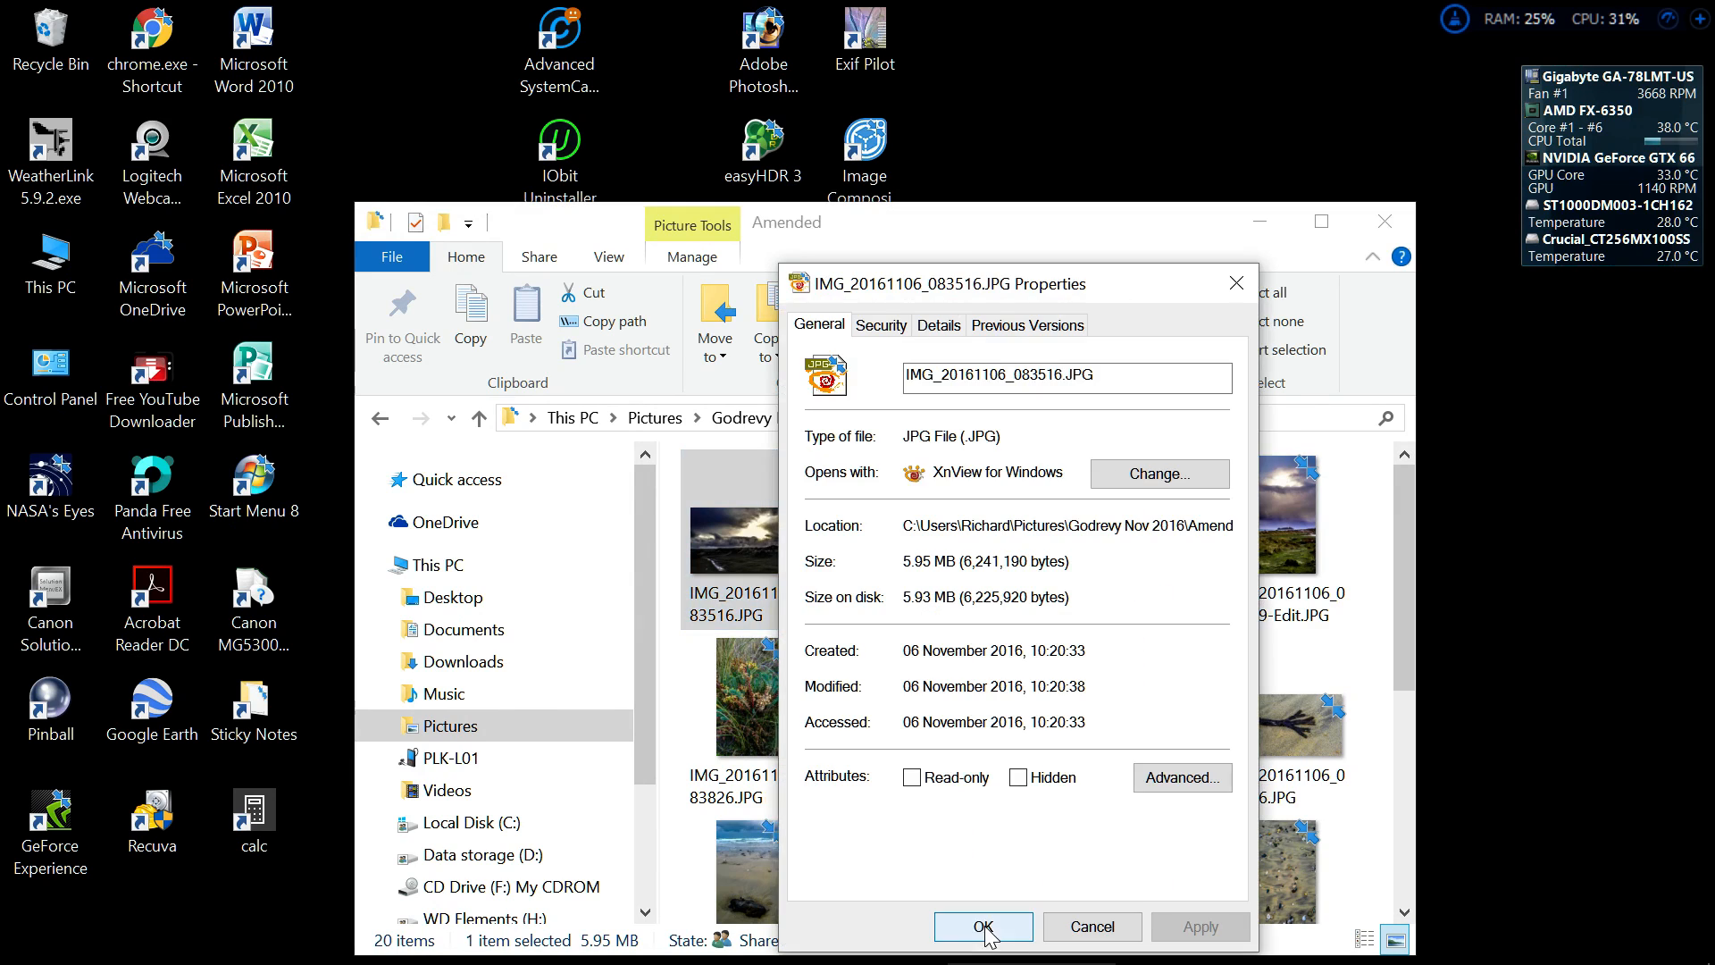
{"action": "mouse_move", "coordinate": [937, 334]}
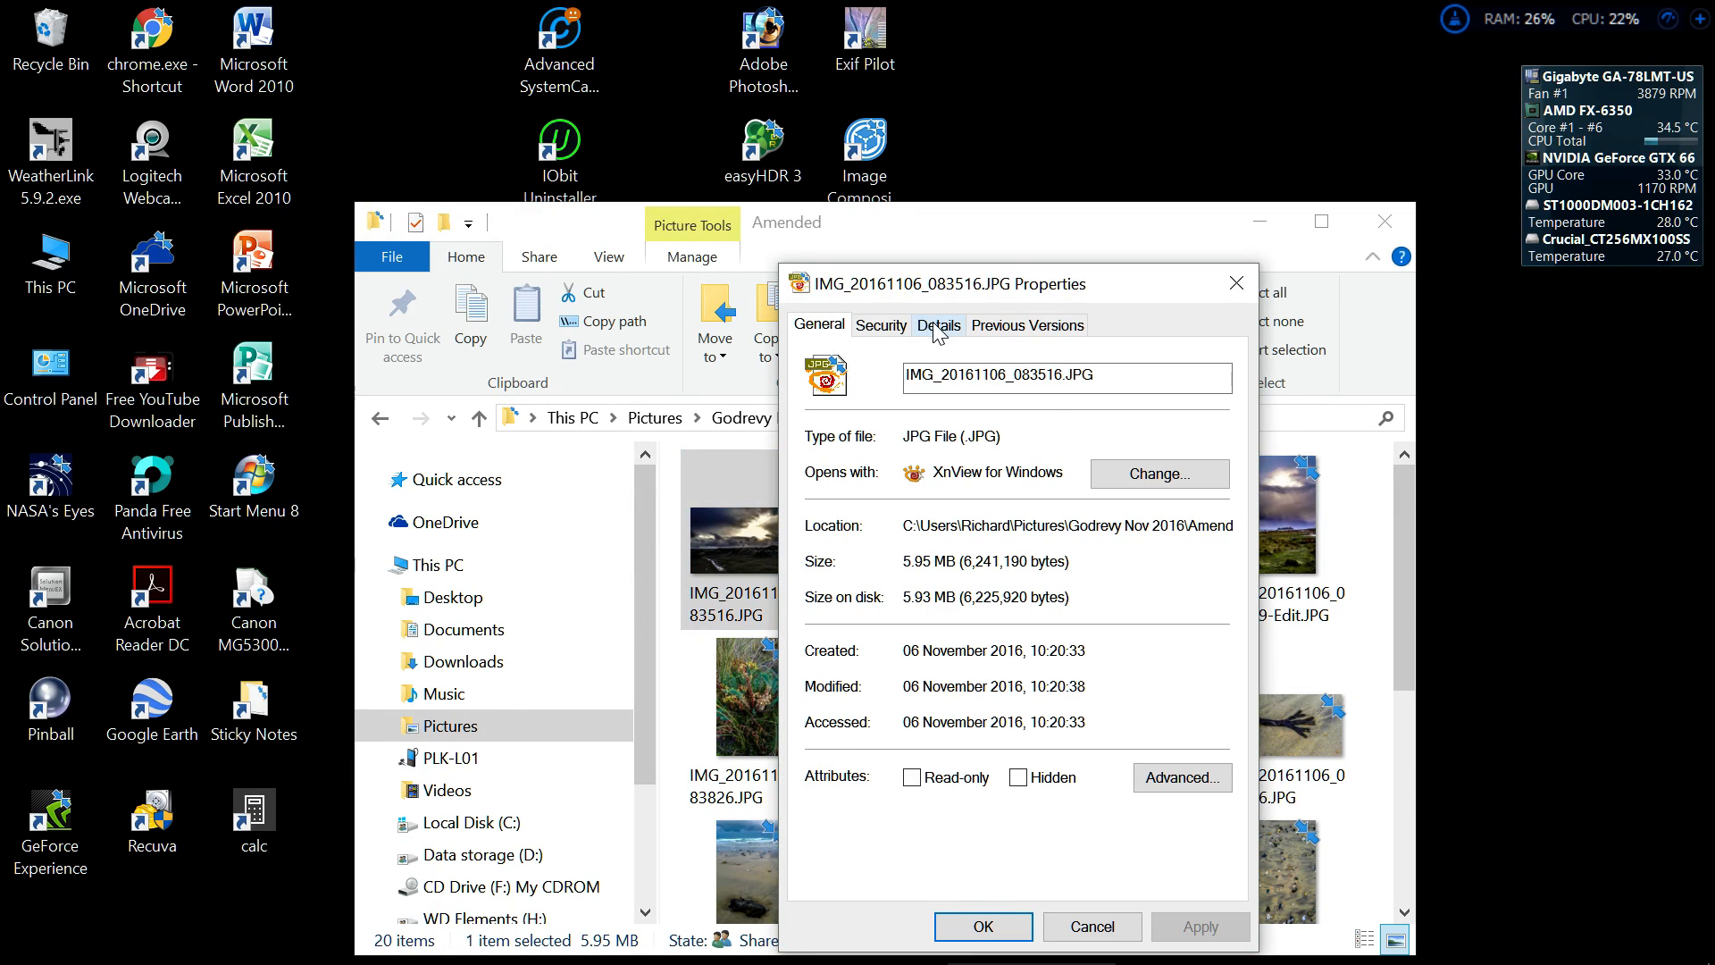
{"action": "left_click", "coordinate": [938, 325]}
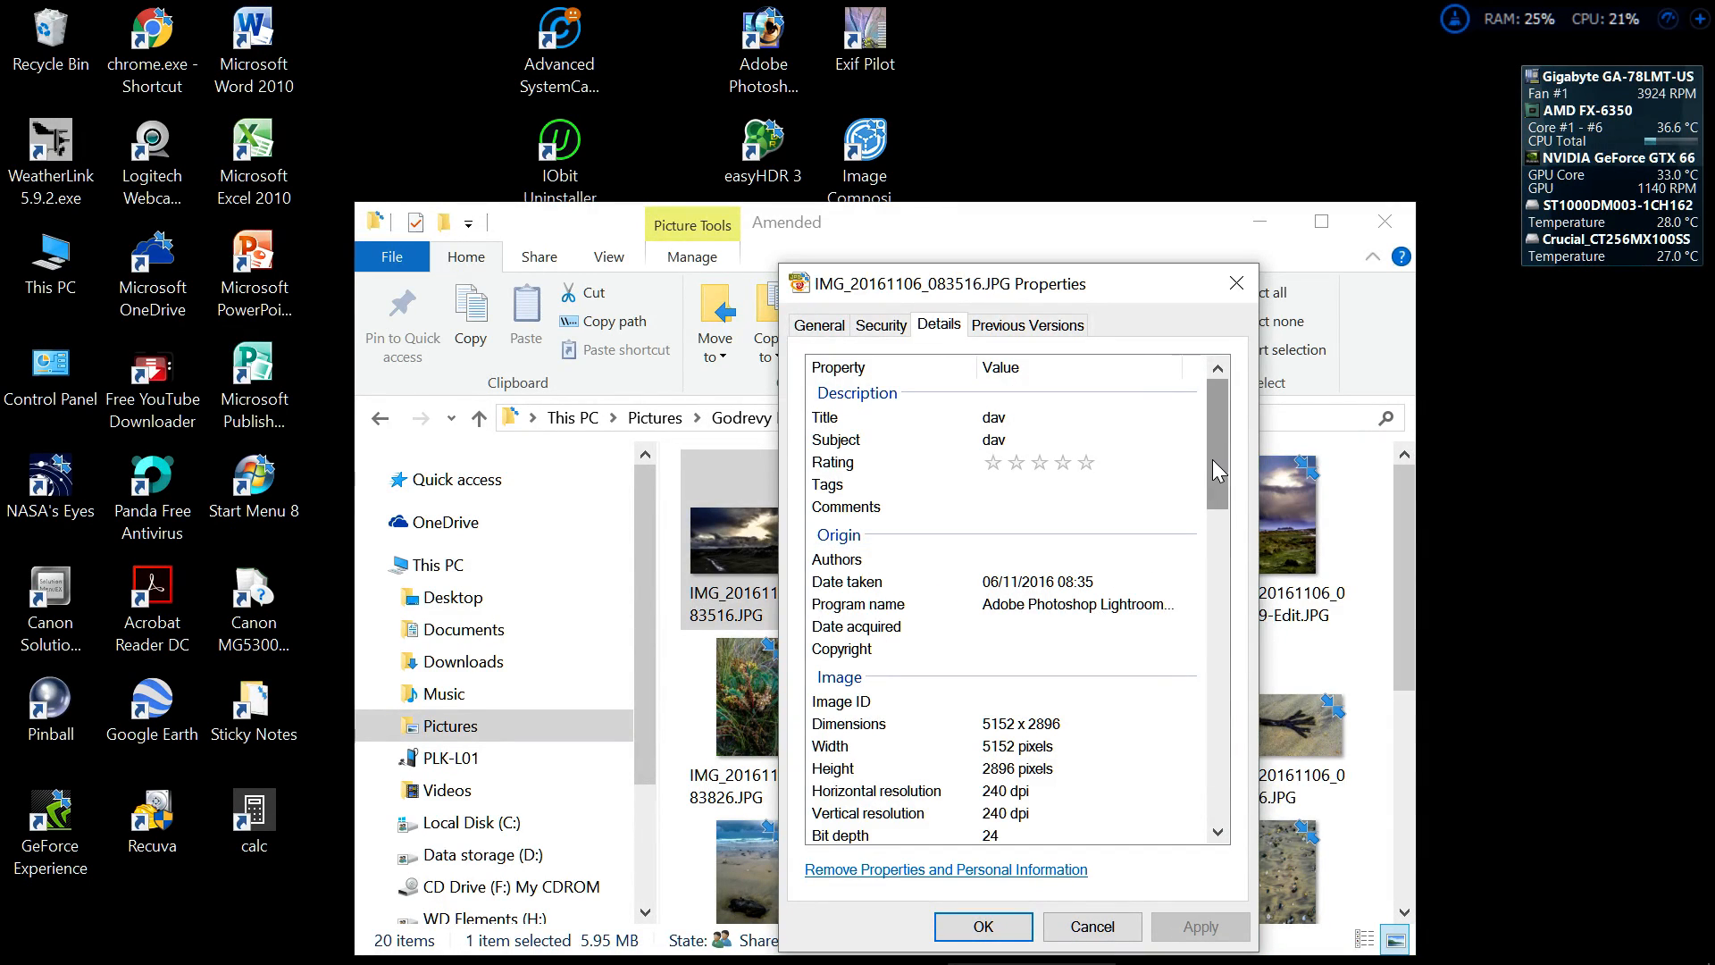
- Scroll through the photo's camera and EXIF metadata in the Details list
{"action": "scroll", "scroll_direction": "down", "scroll_amount": 3}
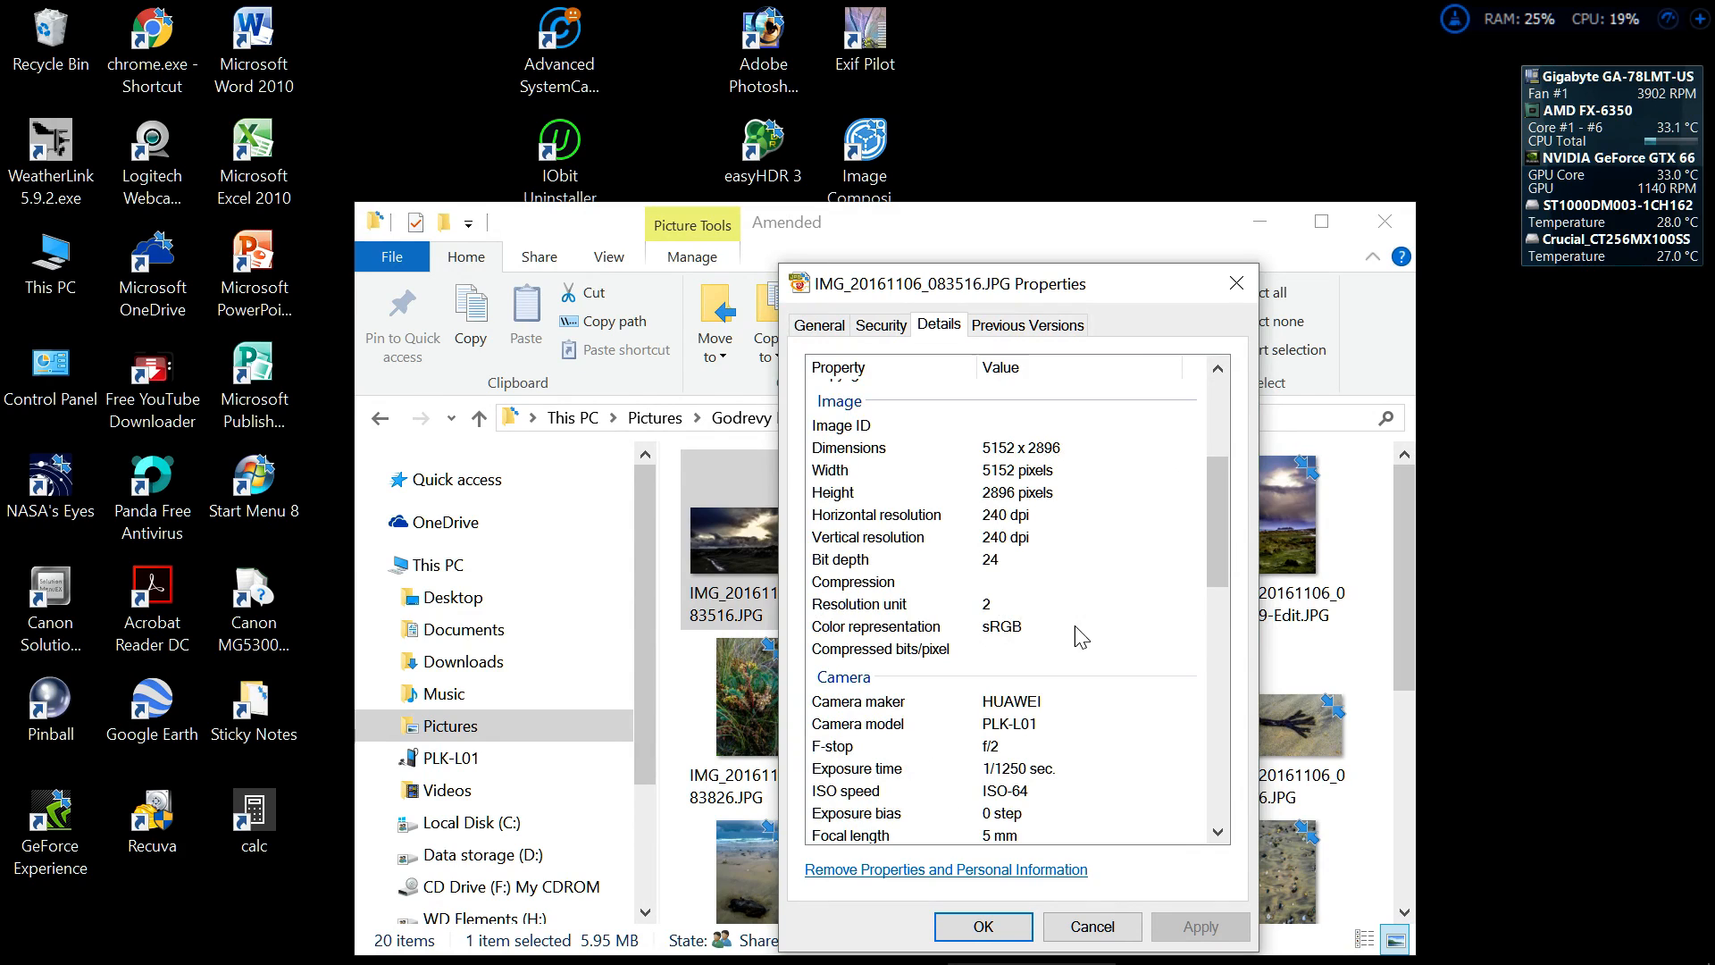
{"action": "mouse_move", "coordinate": [952, 345]}
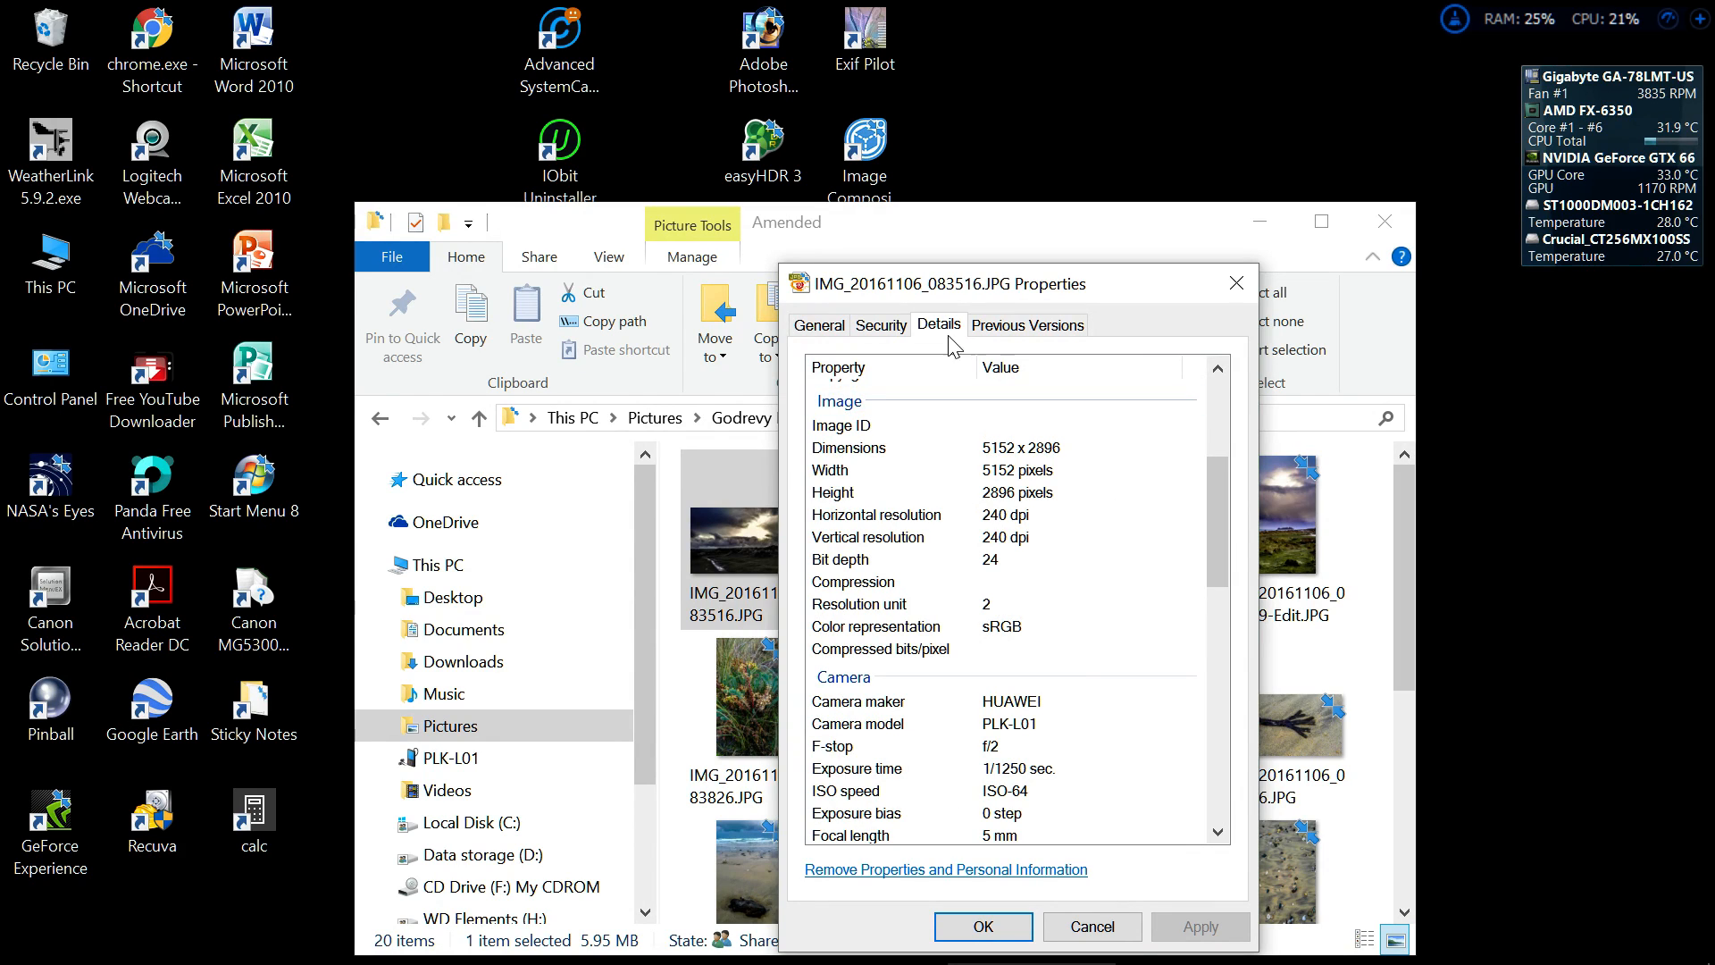
{"action": "mouse_move", "coordinate": [1093, 616]}
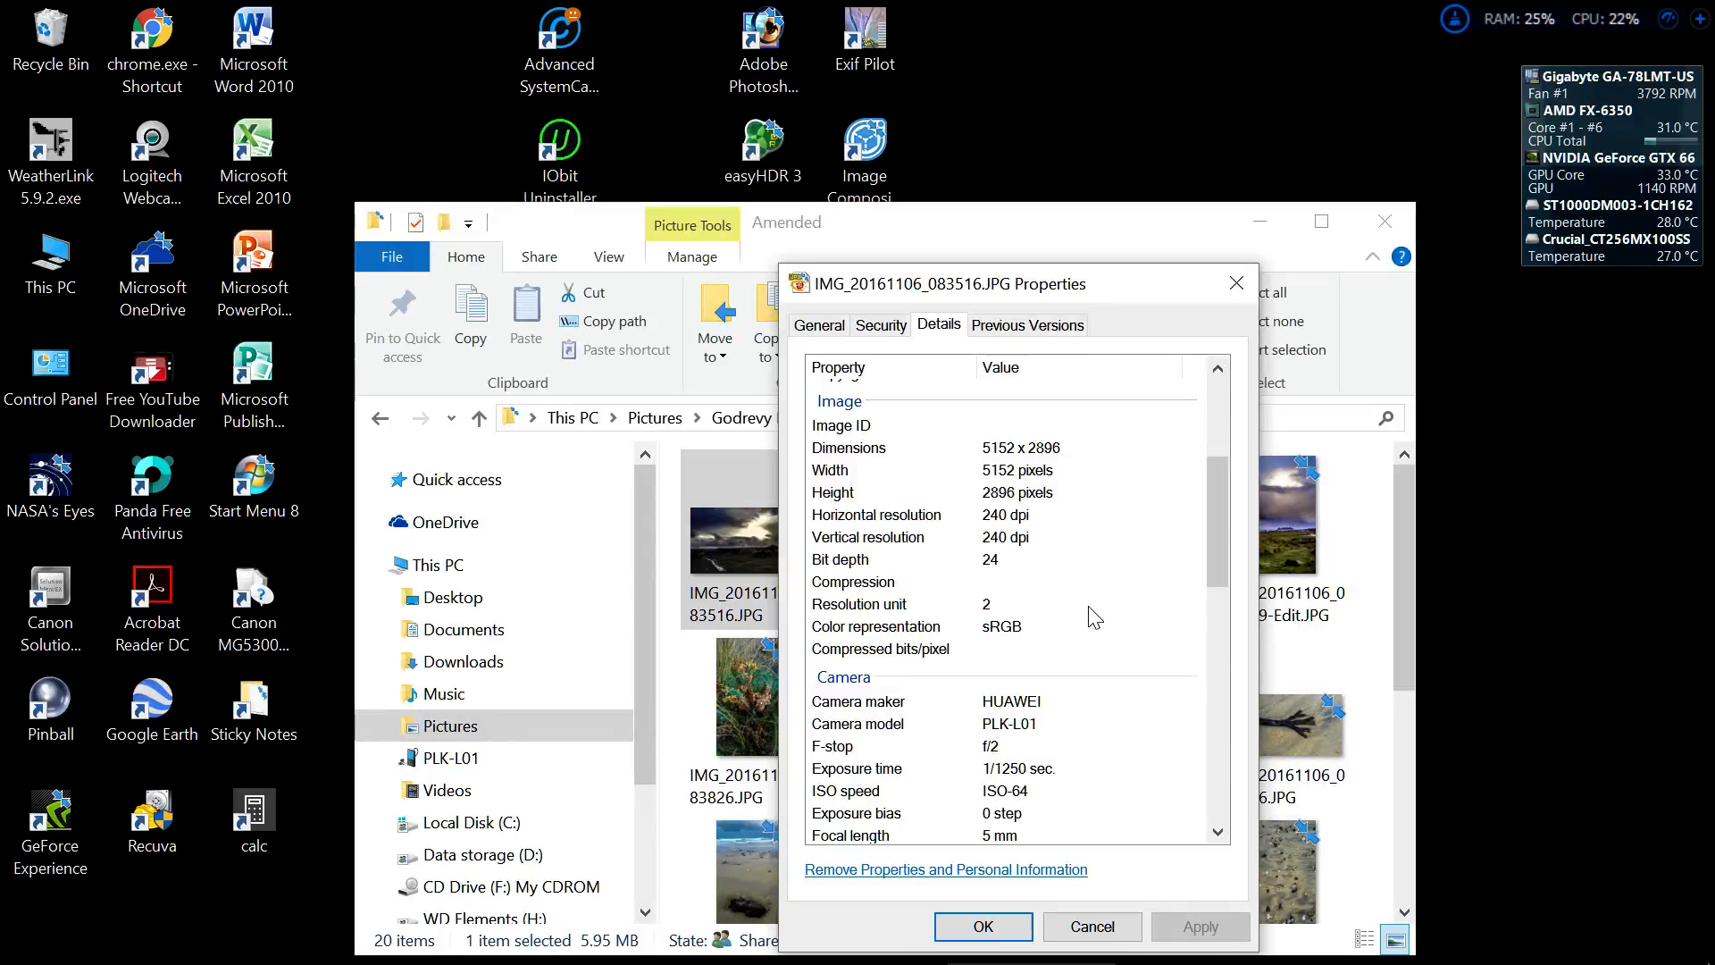
{"action": "mouse_move", "coordinate": [1055, 632]}
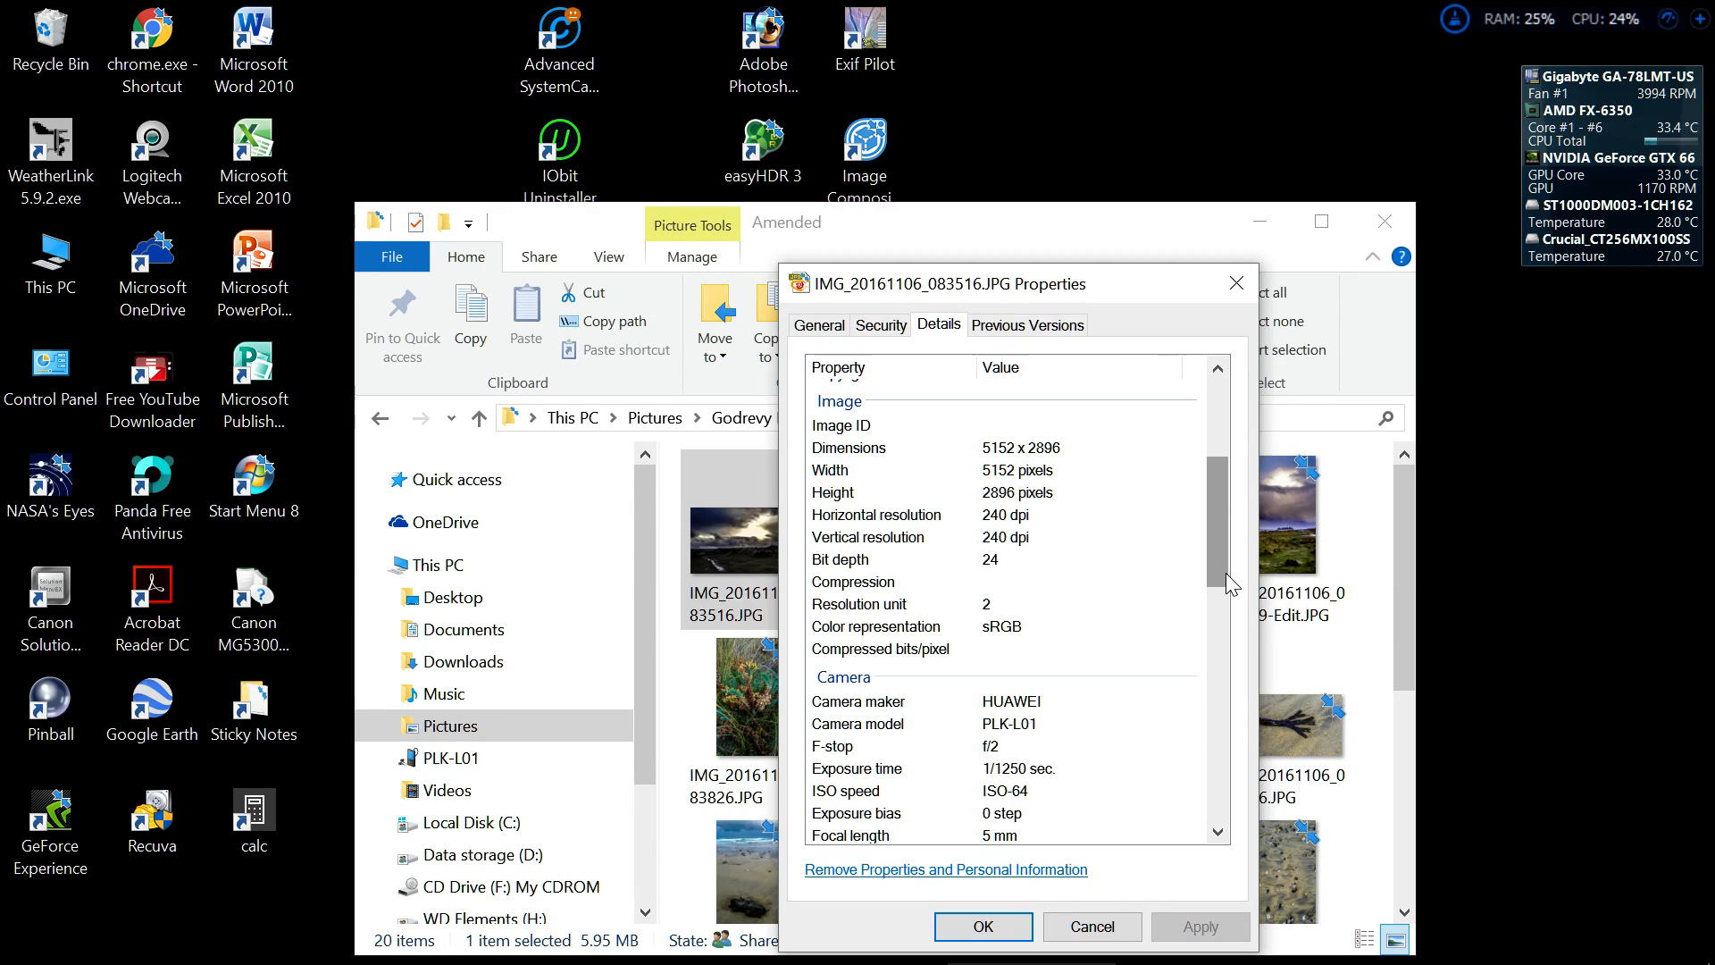
{"action": "scroll", "scroll_direction": "down", "scroll_amount": 3}
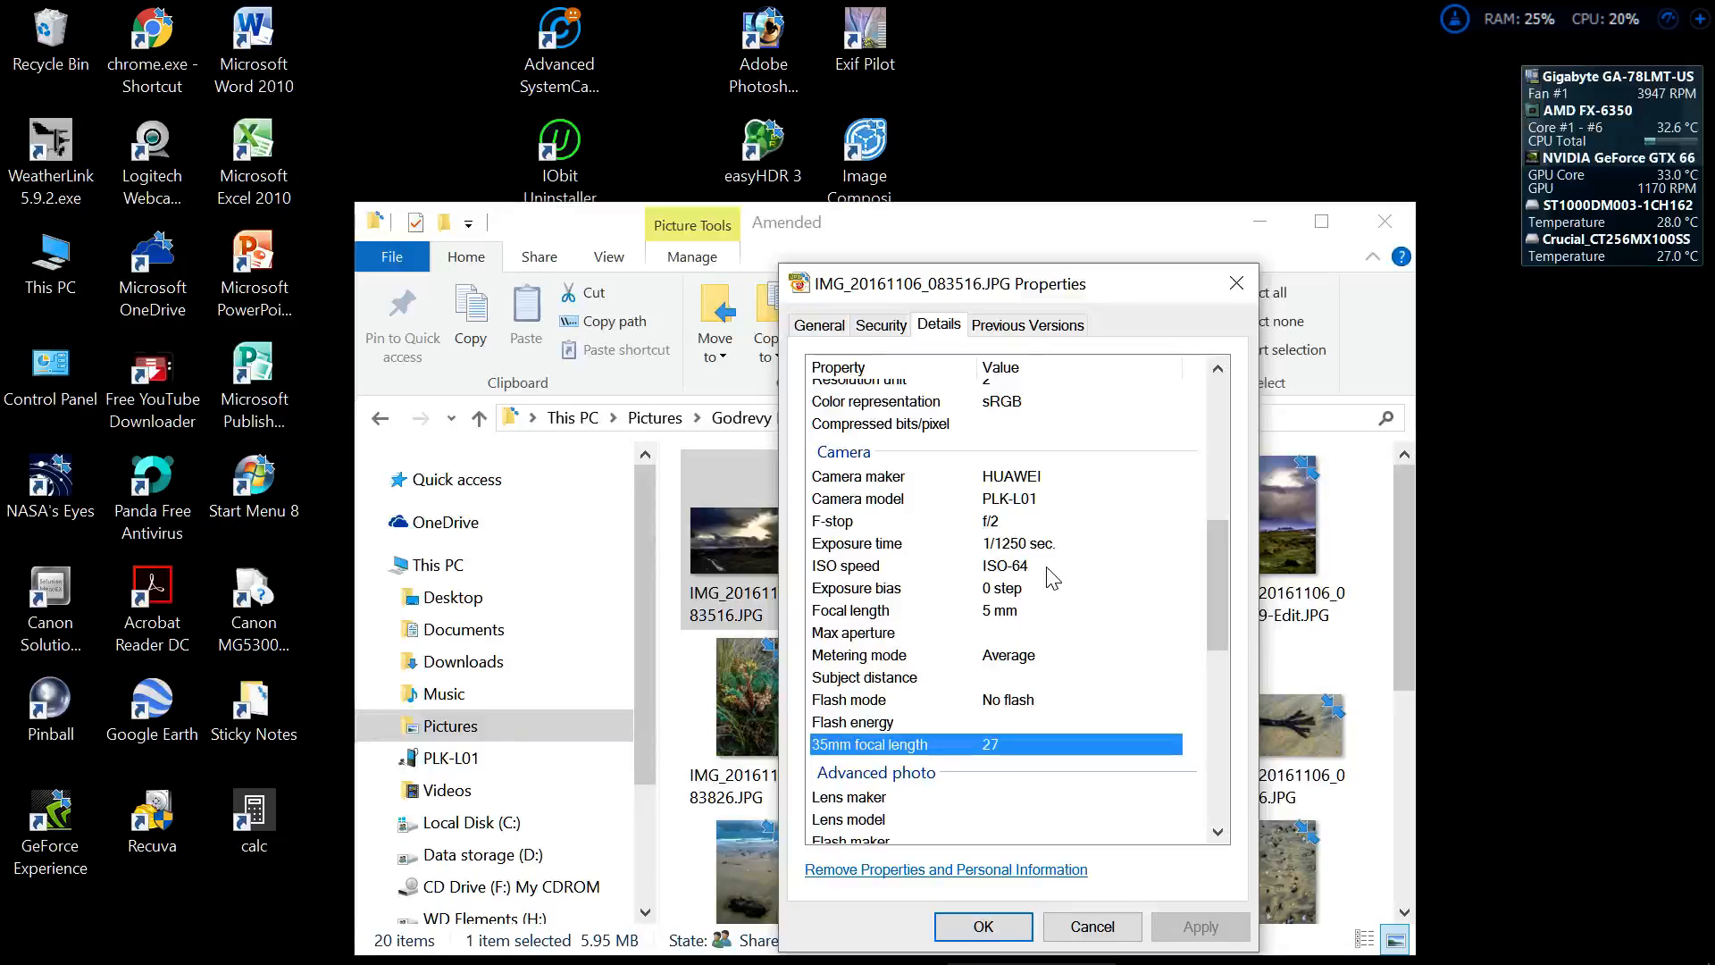
{"action": "mouse_move", "coordinate": [1000, 641]}
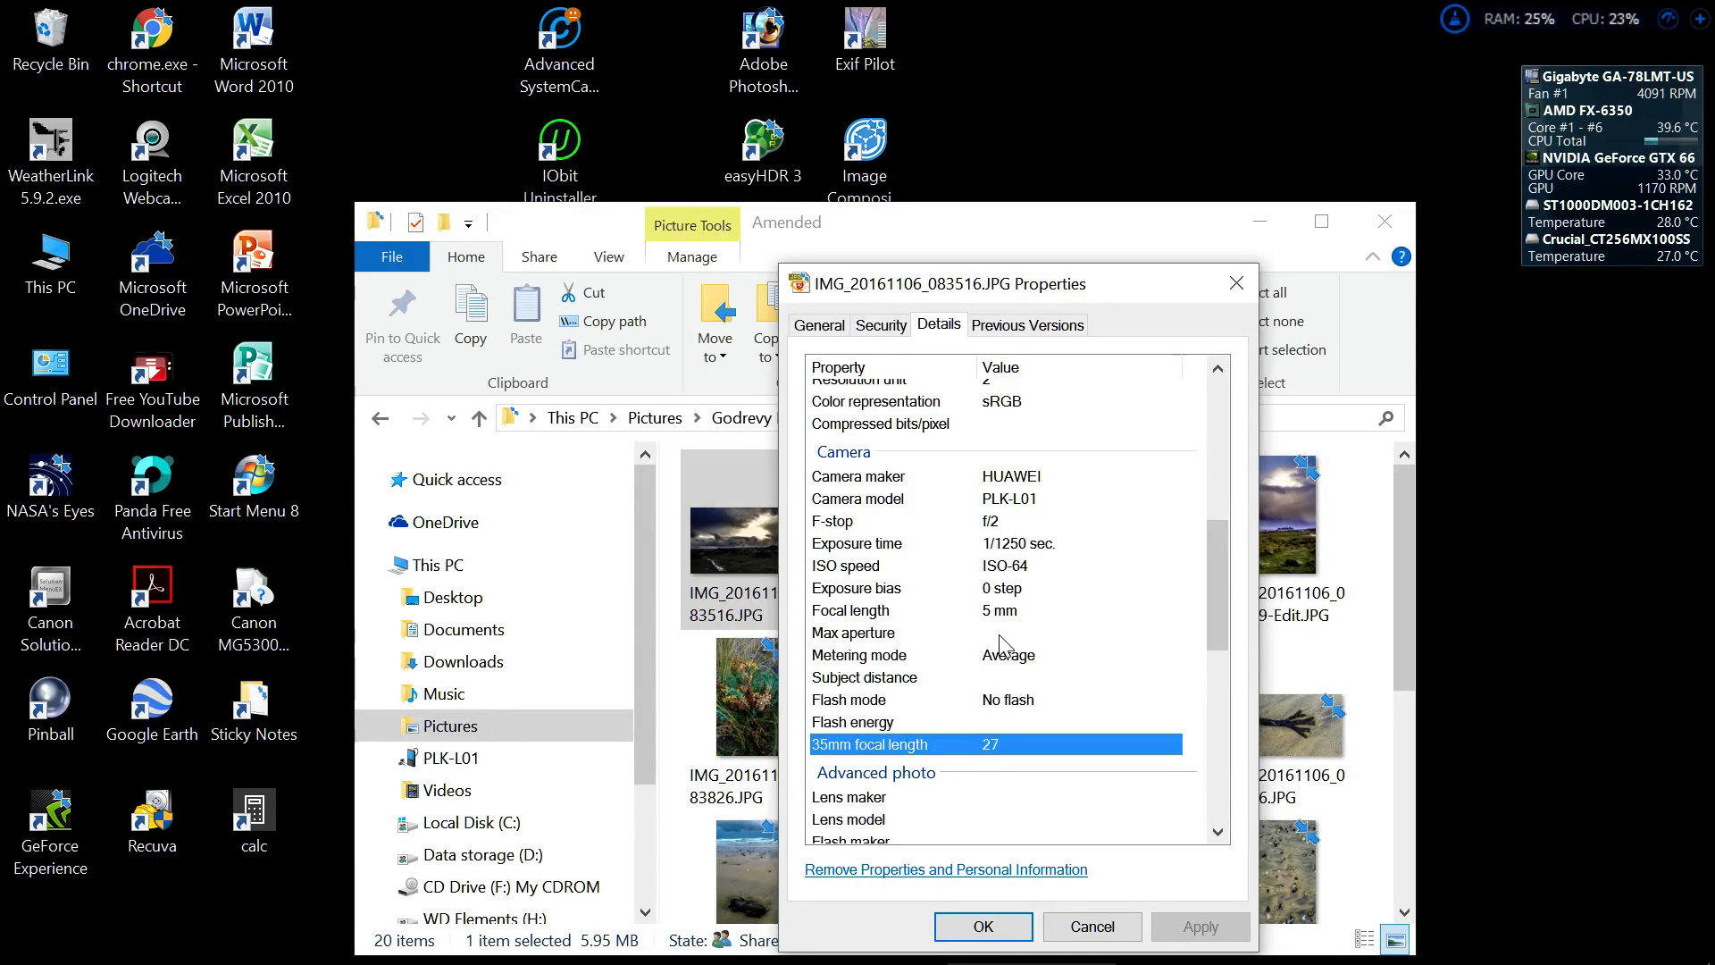
{"action": "scroll", "scroll_direction": "down", "scroll_amount": 3}
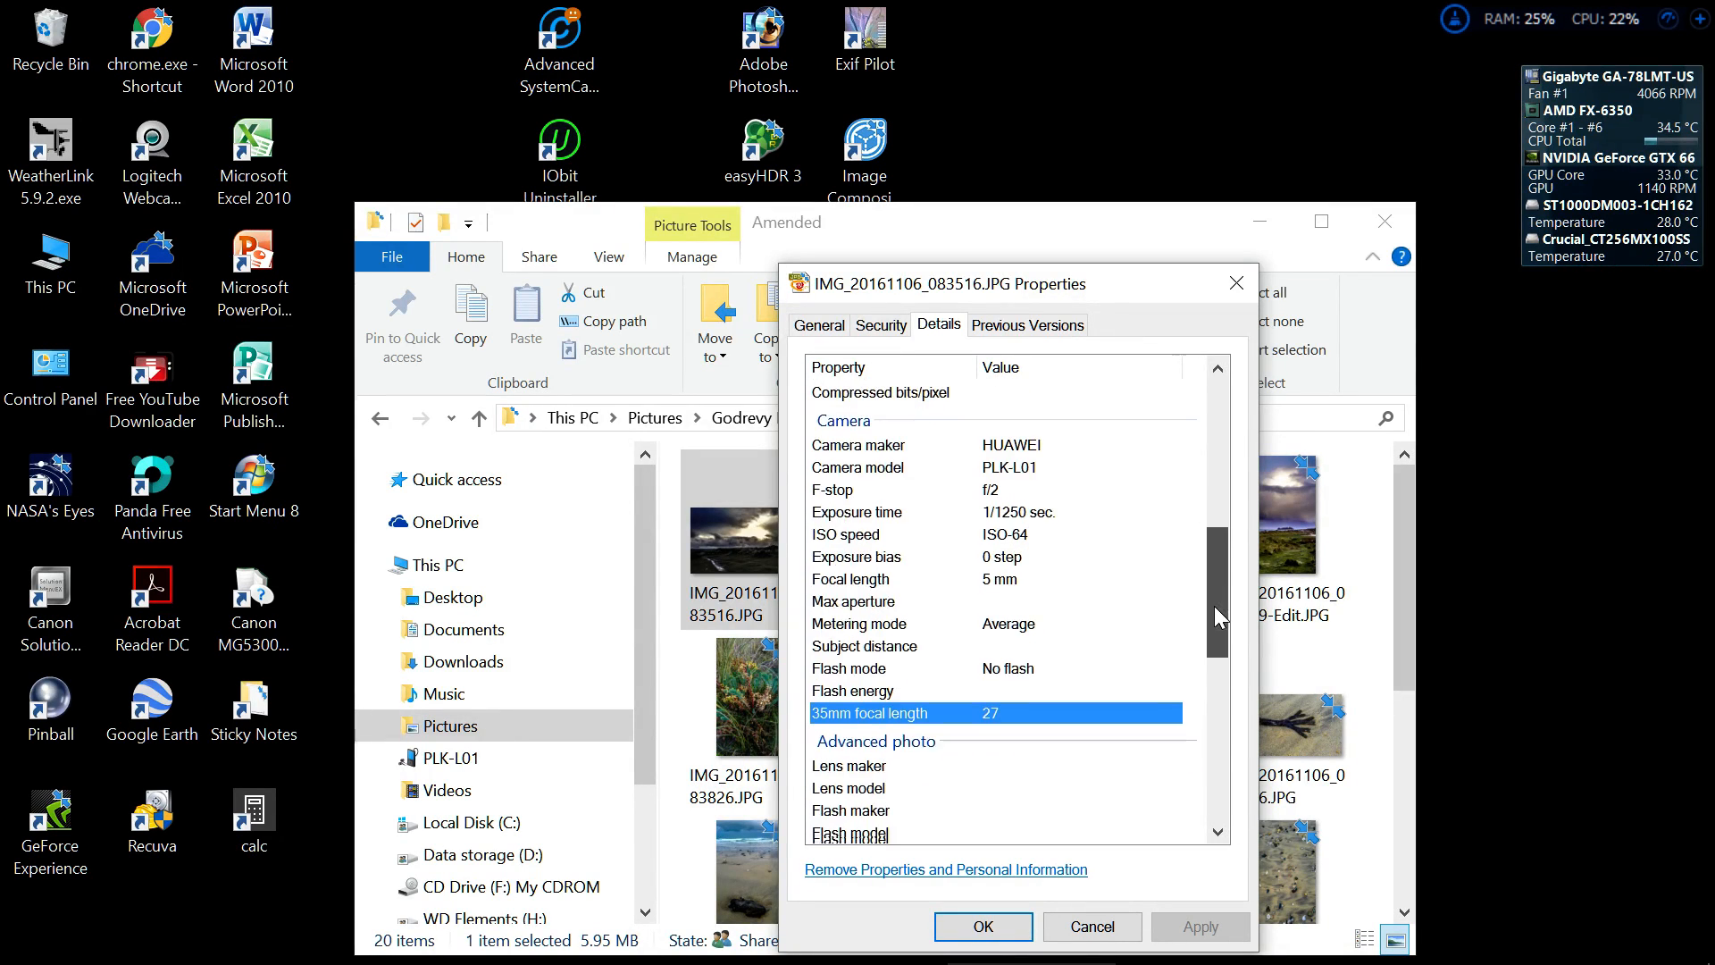
{"action": "scroll", "scroll_direction": "down", "scroll_amount": 3}
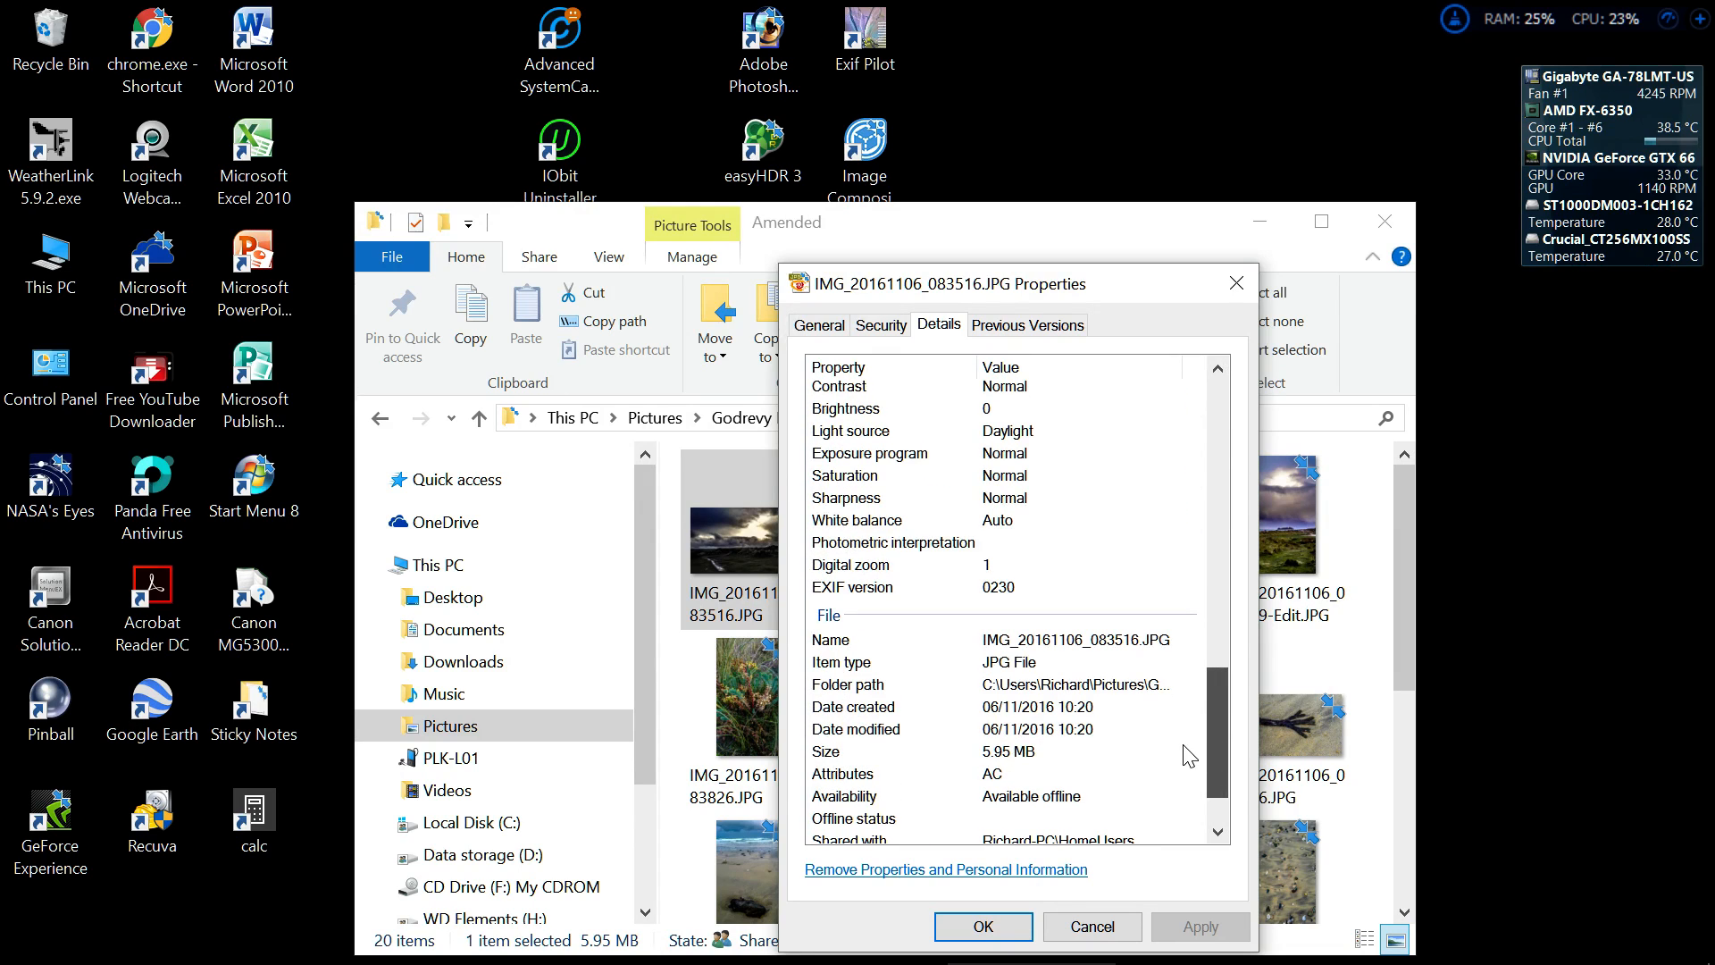
{"action": "scroll", "scroll_direction": "up", "scroll_amount": 3}
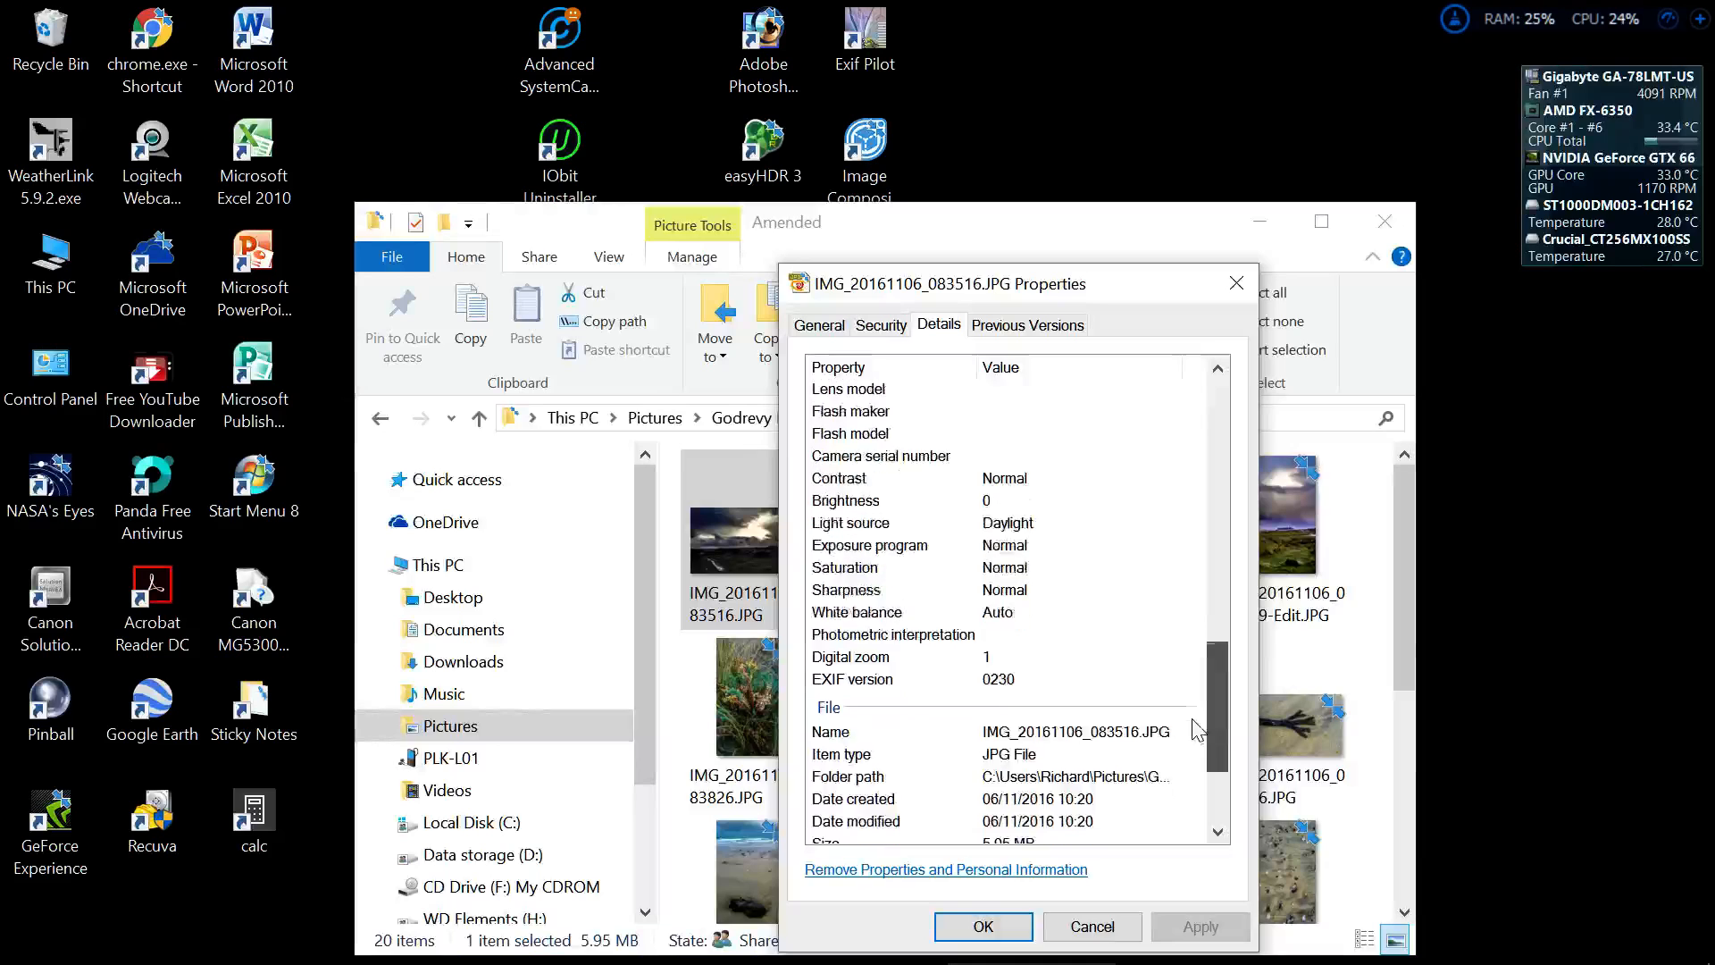
{"action": "scroll", "scroll_direction": "up", "scroll_amount": 3}
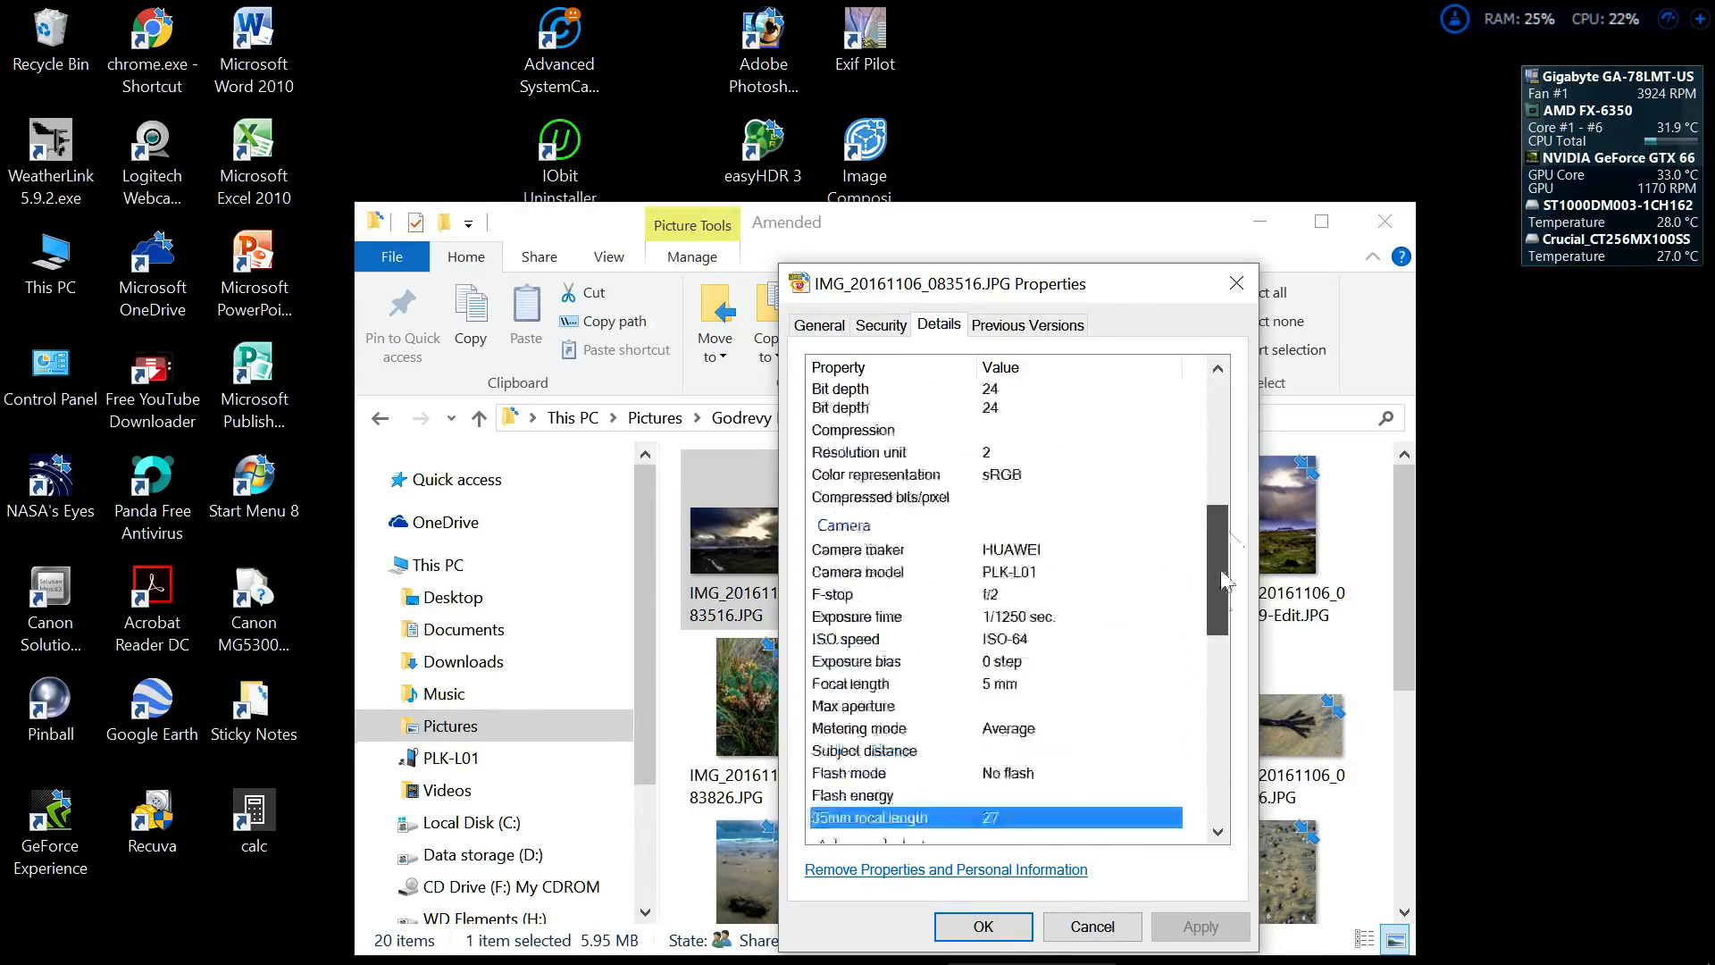
{"action": "scroll", "scroll_direction": "up", "scroll_amount": 3}
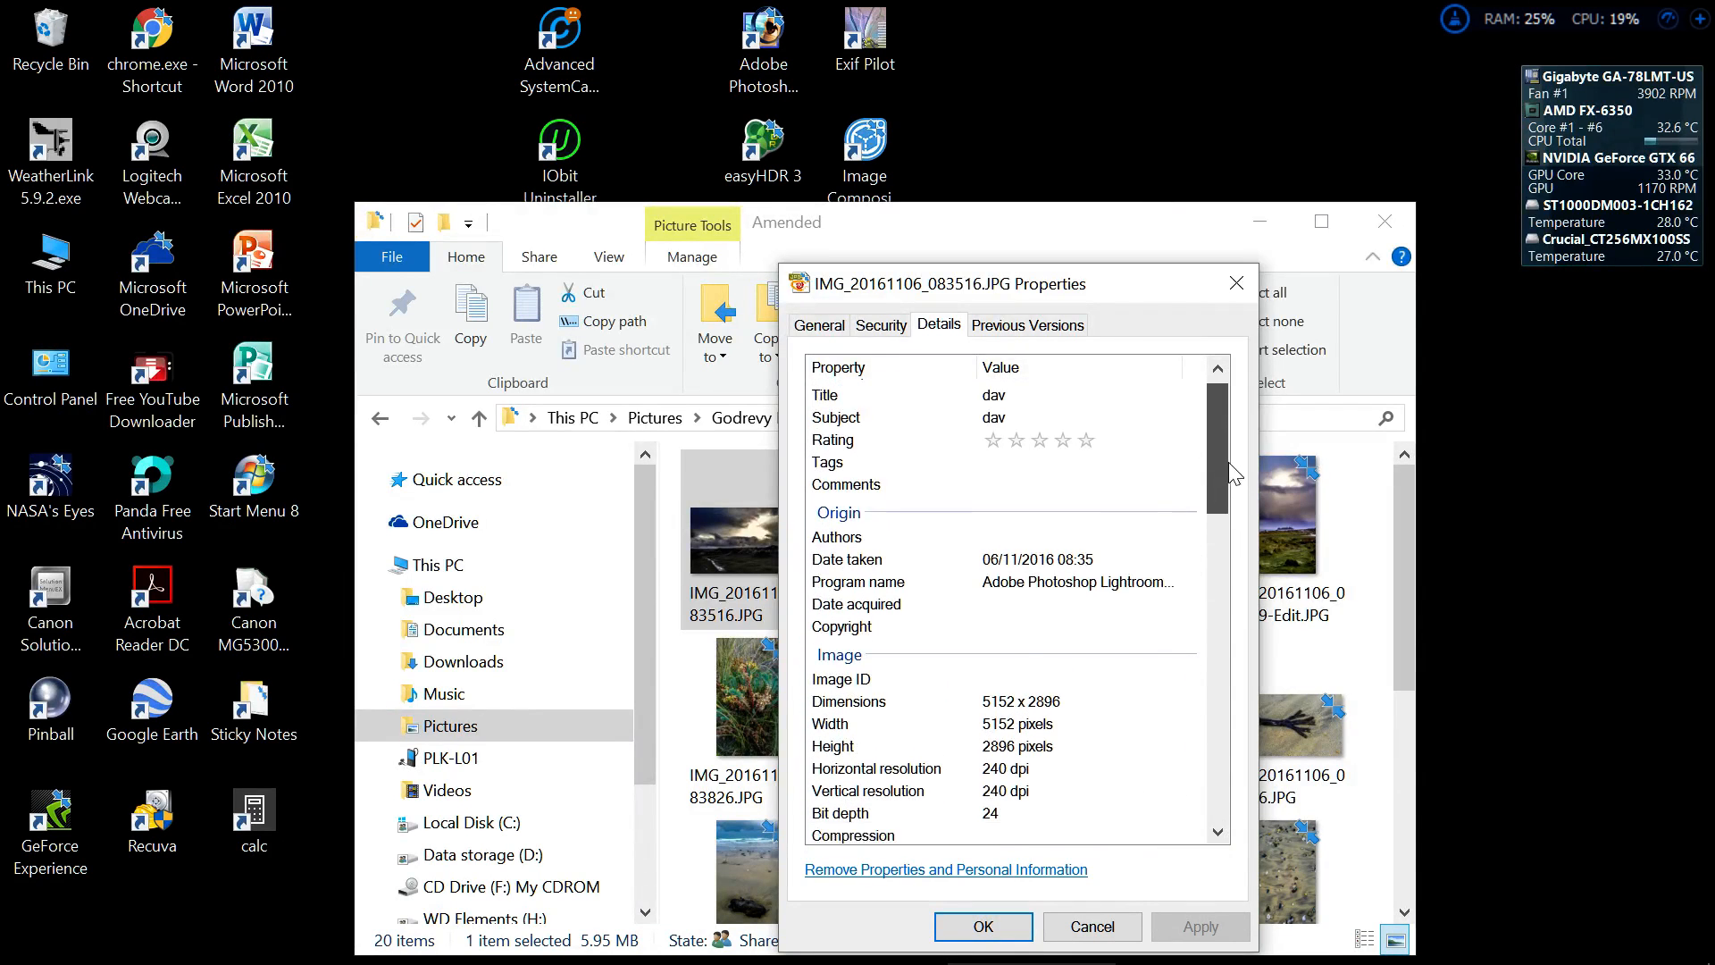
{"action": "scroll", "scroll_direction": "down", "scroll_amount": 3}
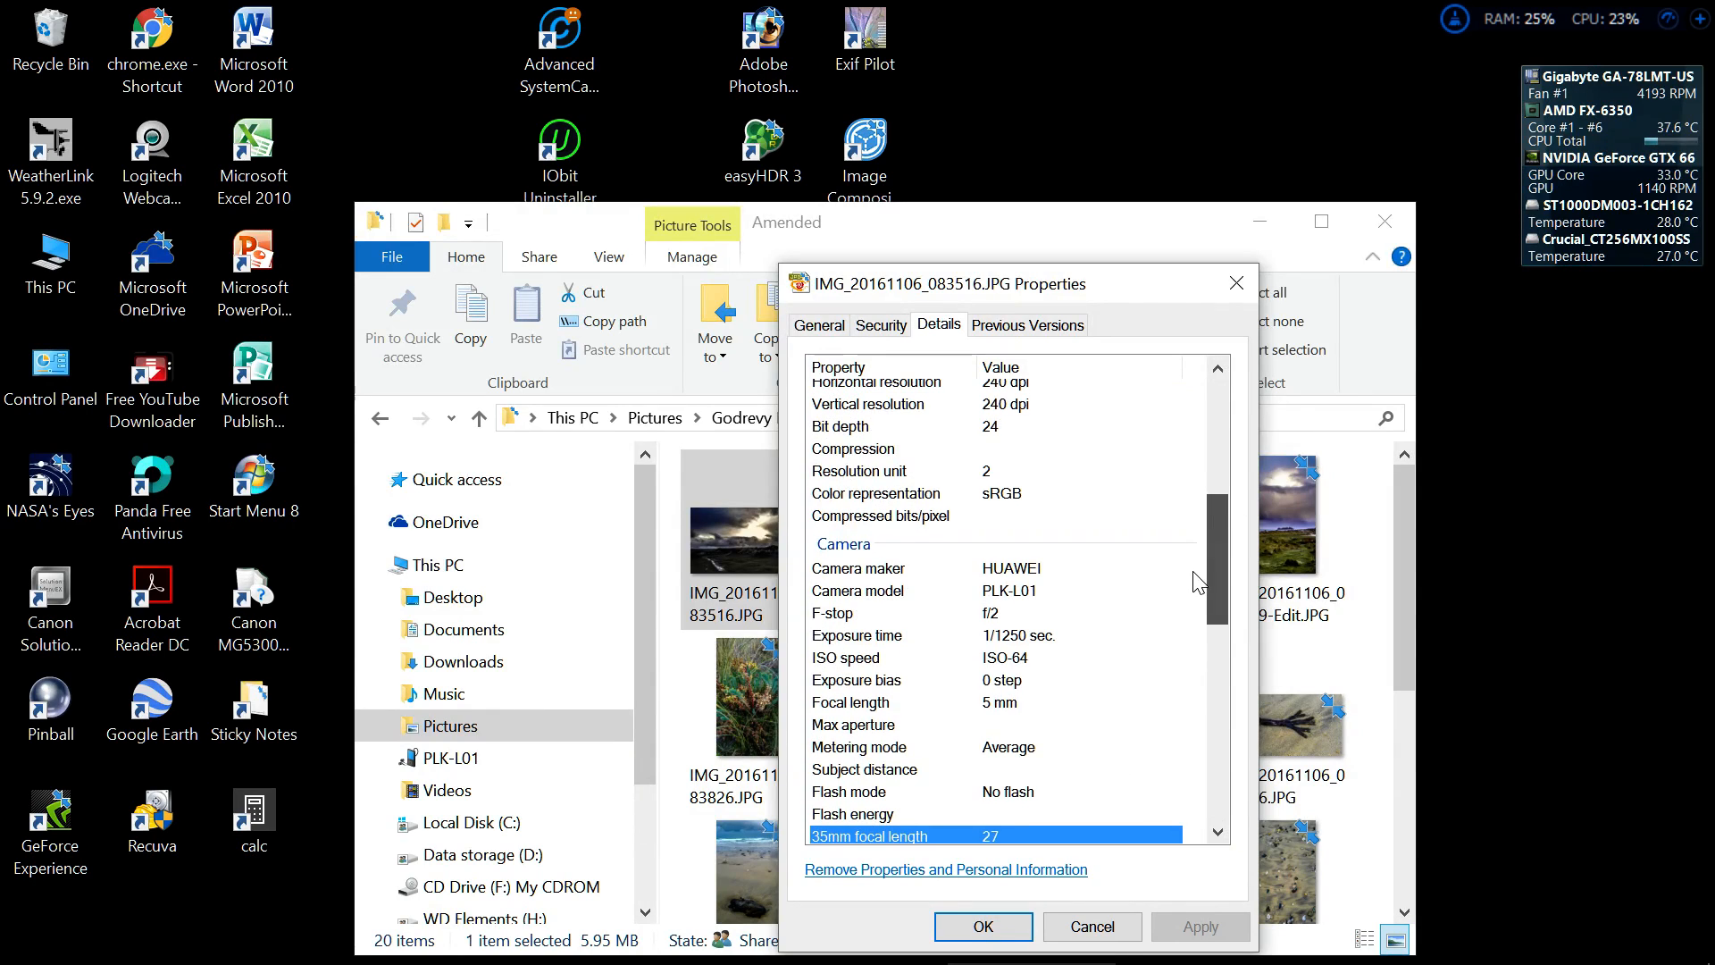
{"action": "scroll", "scroll_direction": "up", "scroll_amount": 3}
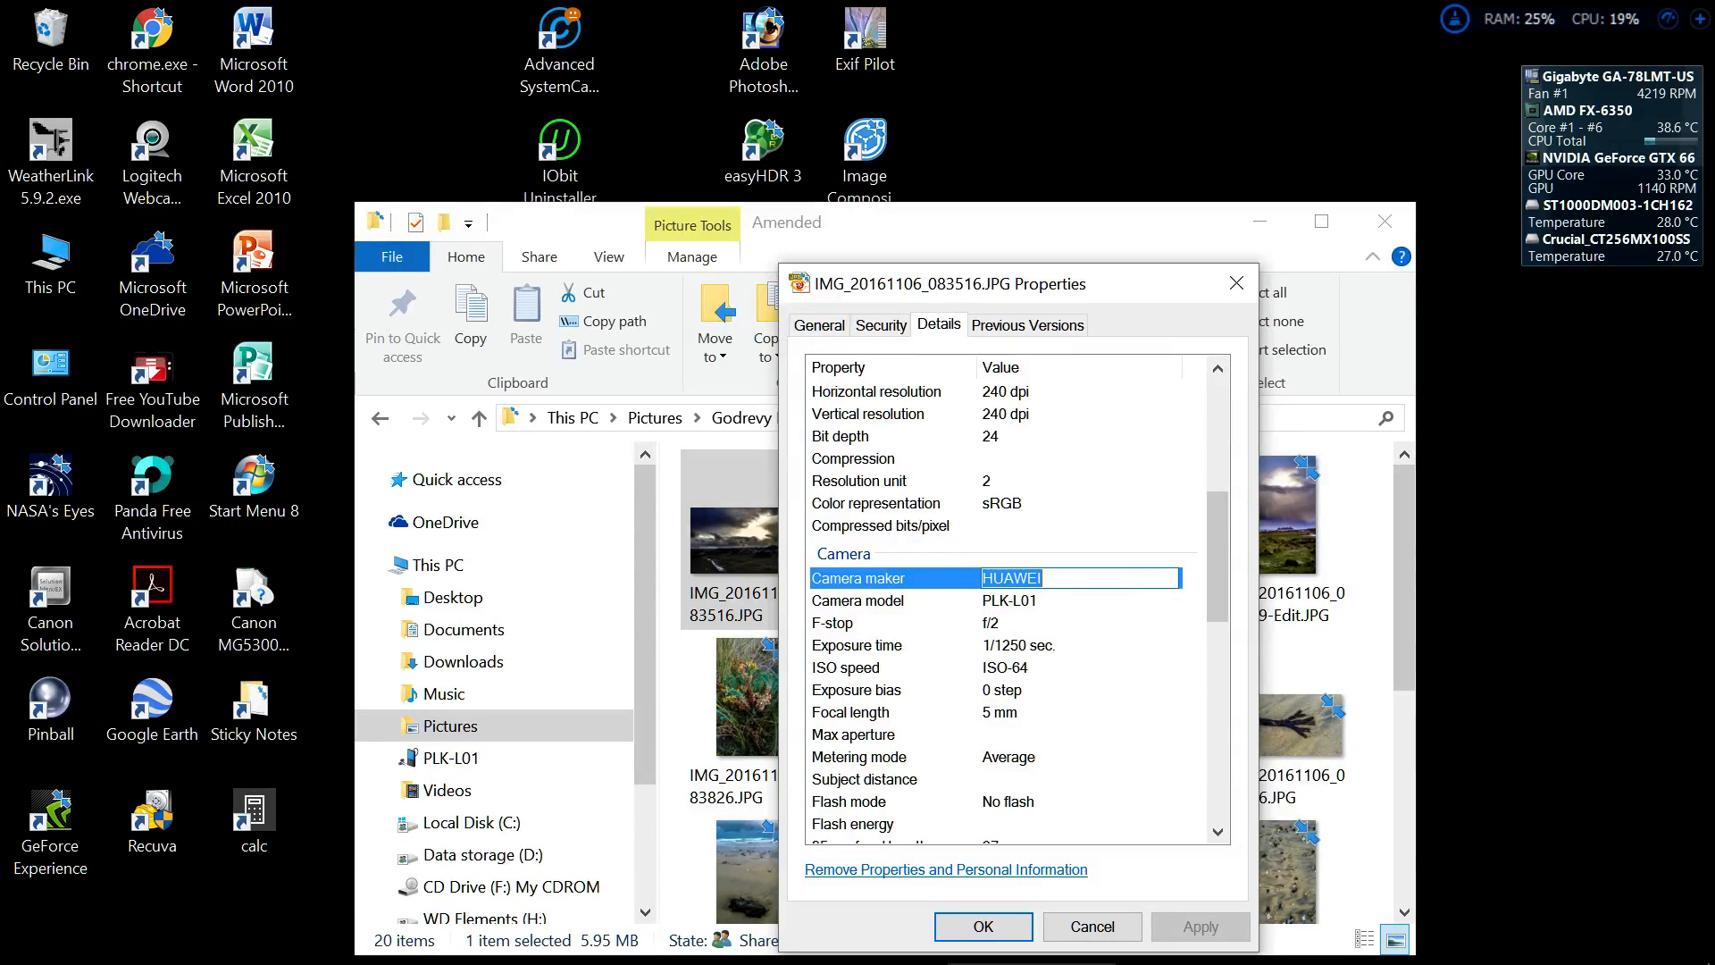
{"action": "left_click", "coordinate": [985, 600]}
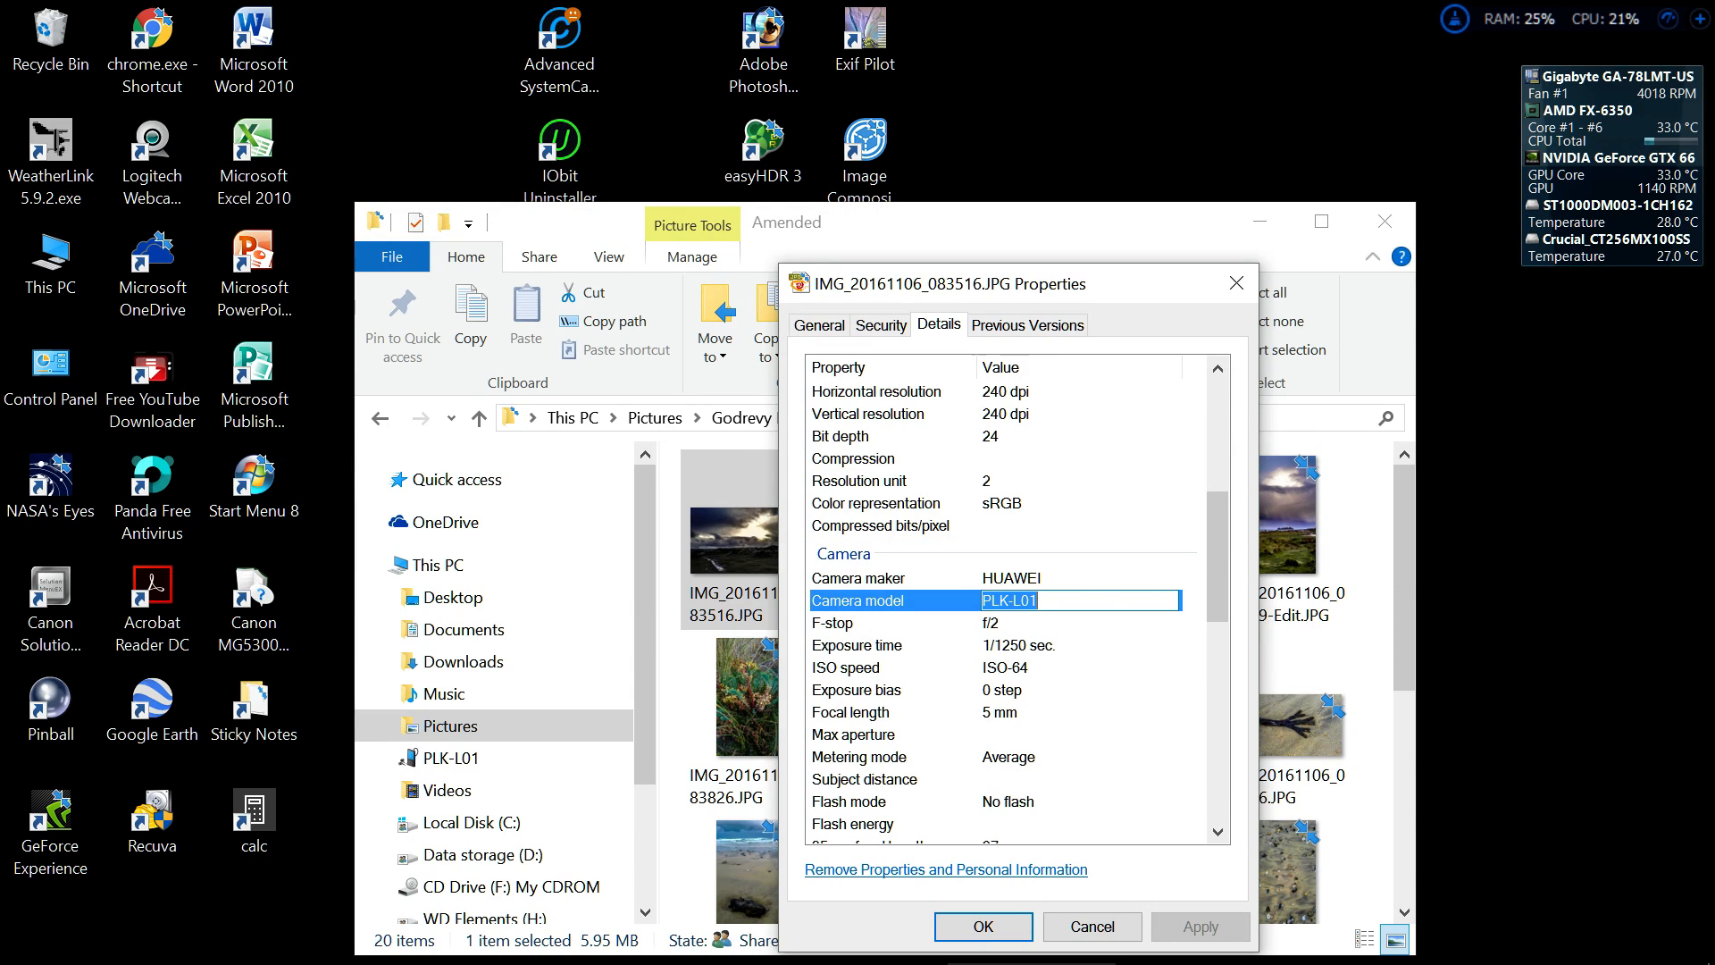
{"action": "scroll", "scroll_direction": "up", "scroll_amount": 3}
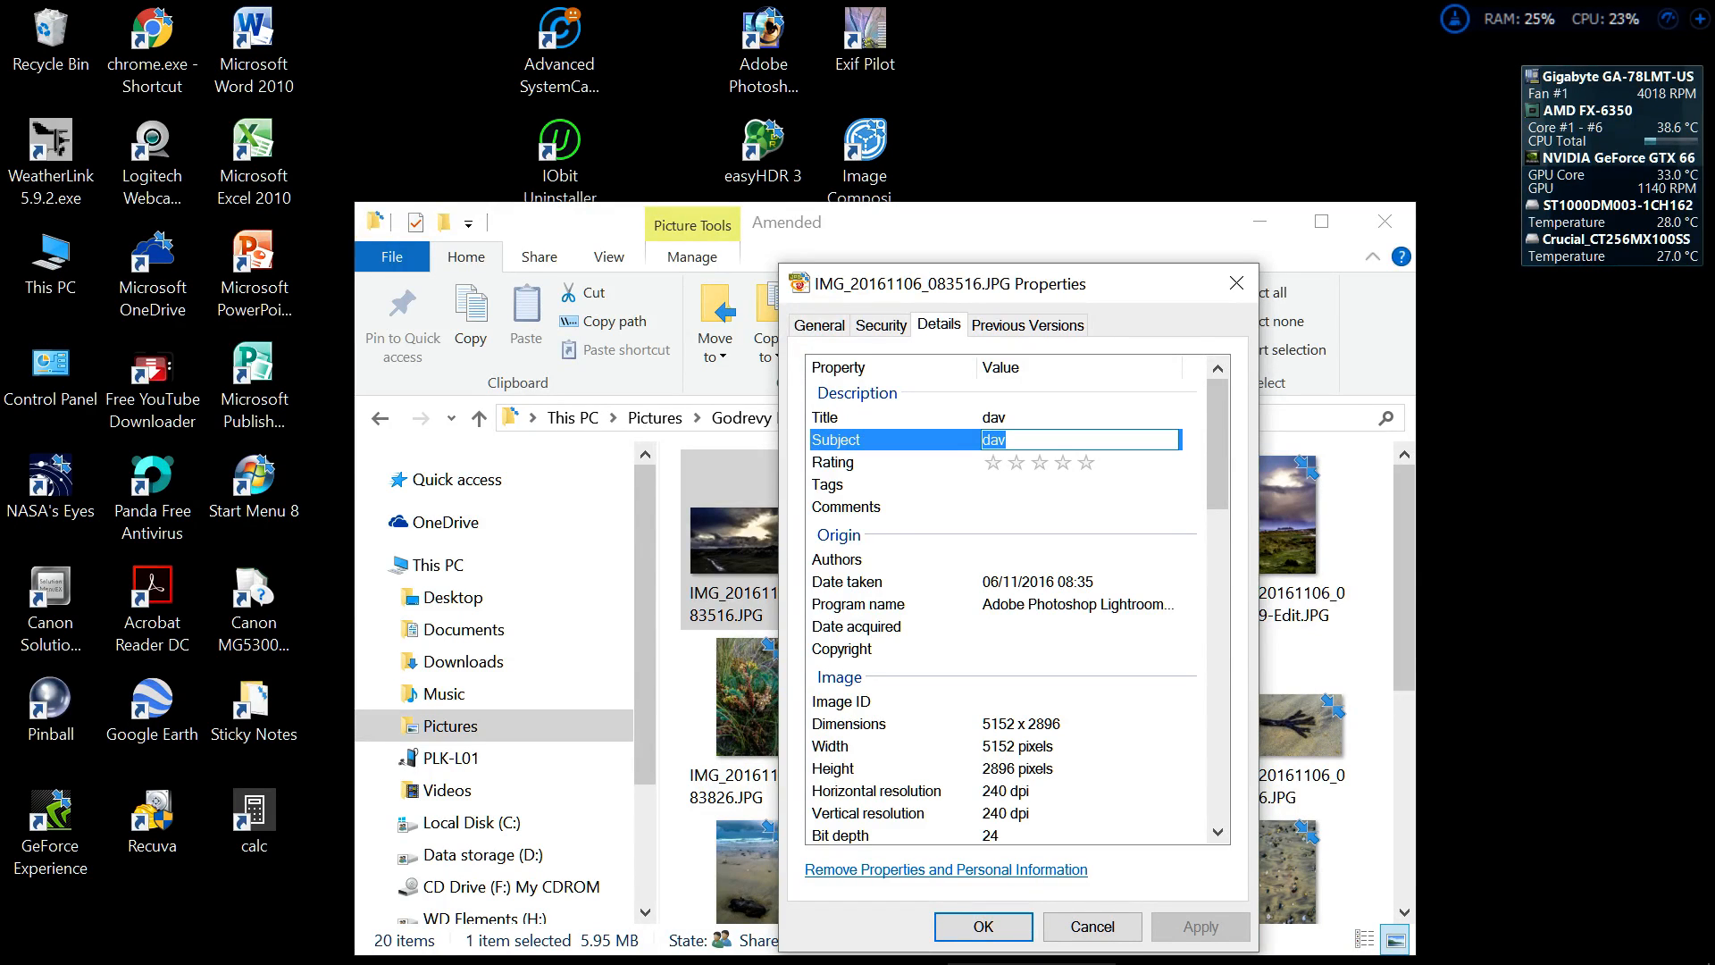
{"action": "mouse_move", "coordinate": [1047, 480]}
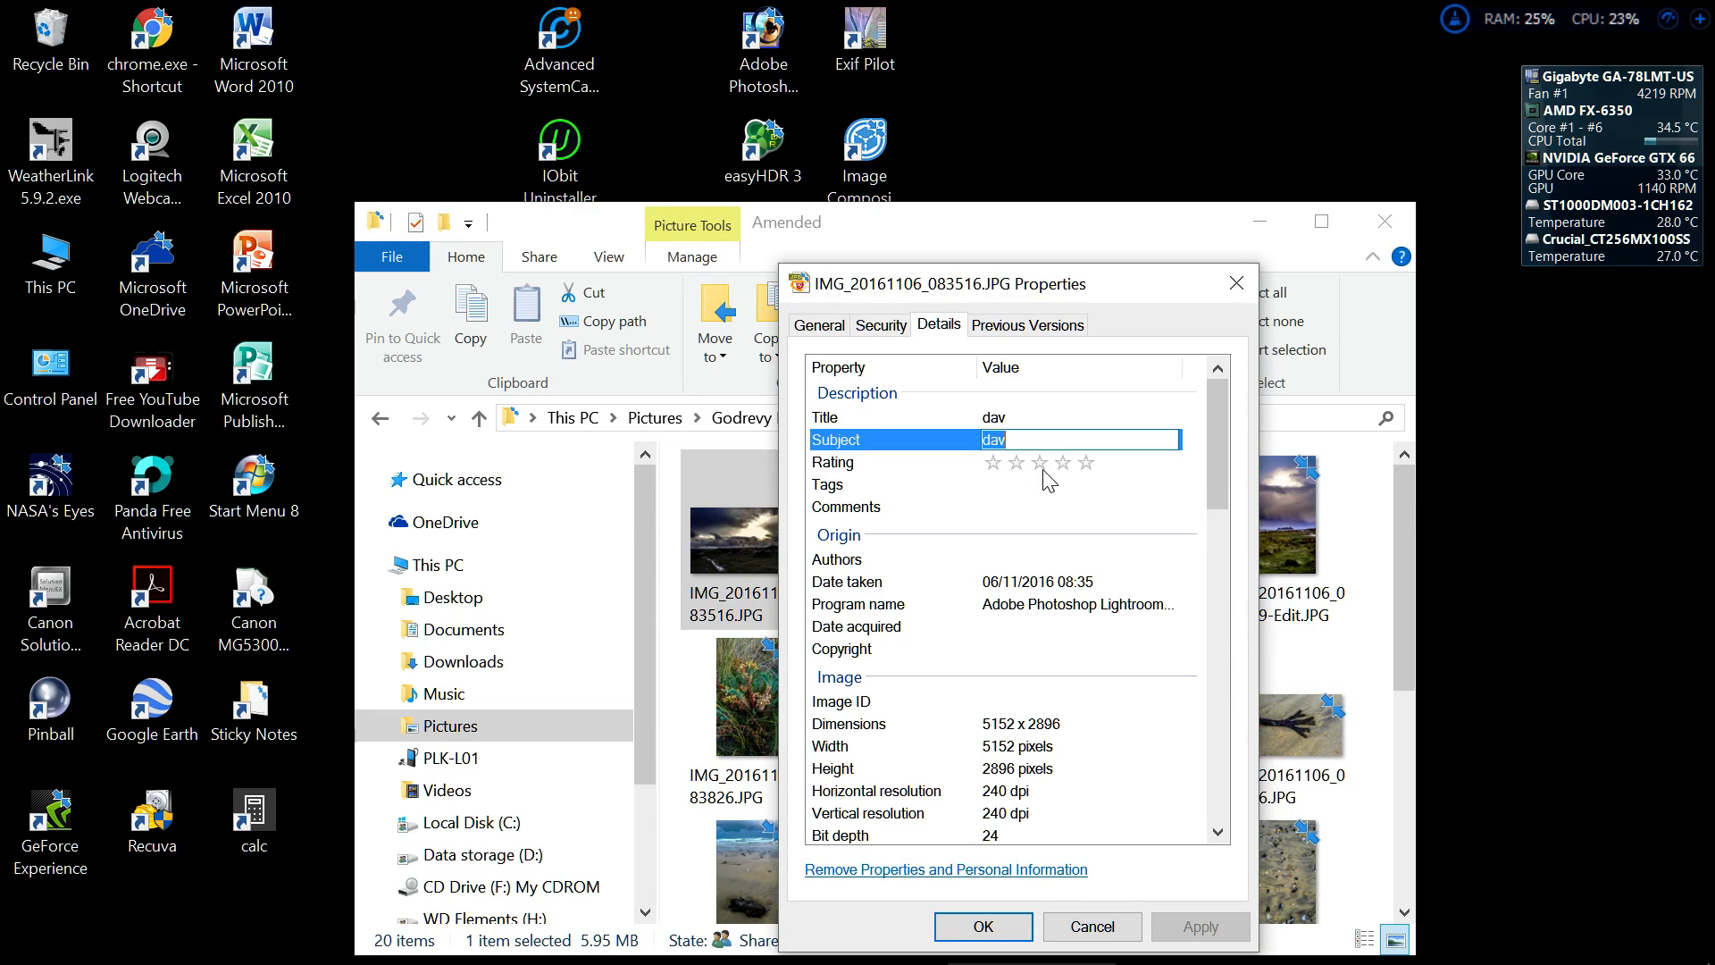
- Set the Rating row to three stars and move on to the Authors value
{"action": "left_click", "coordinate": [1085, 461]}
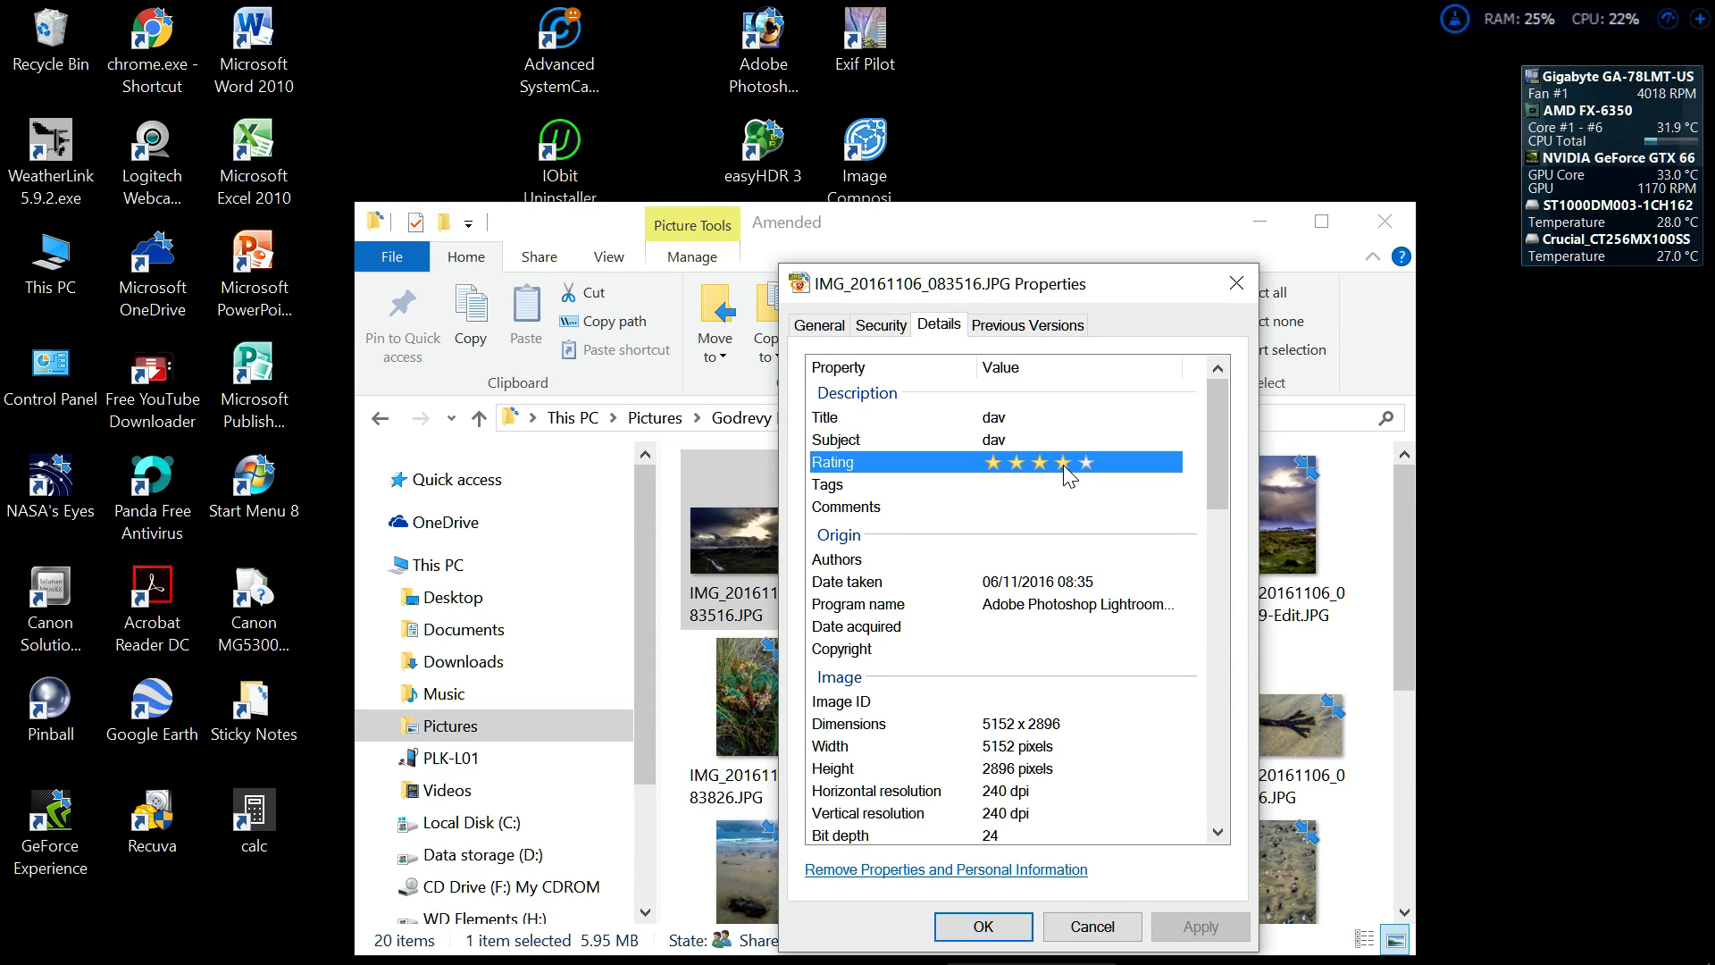
{"action": "left_click", "coordinate": [1050, 460]}
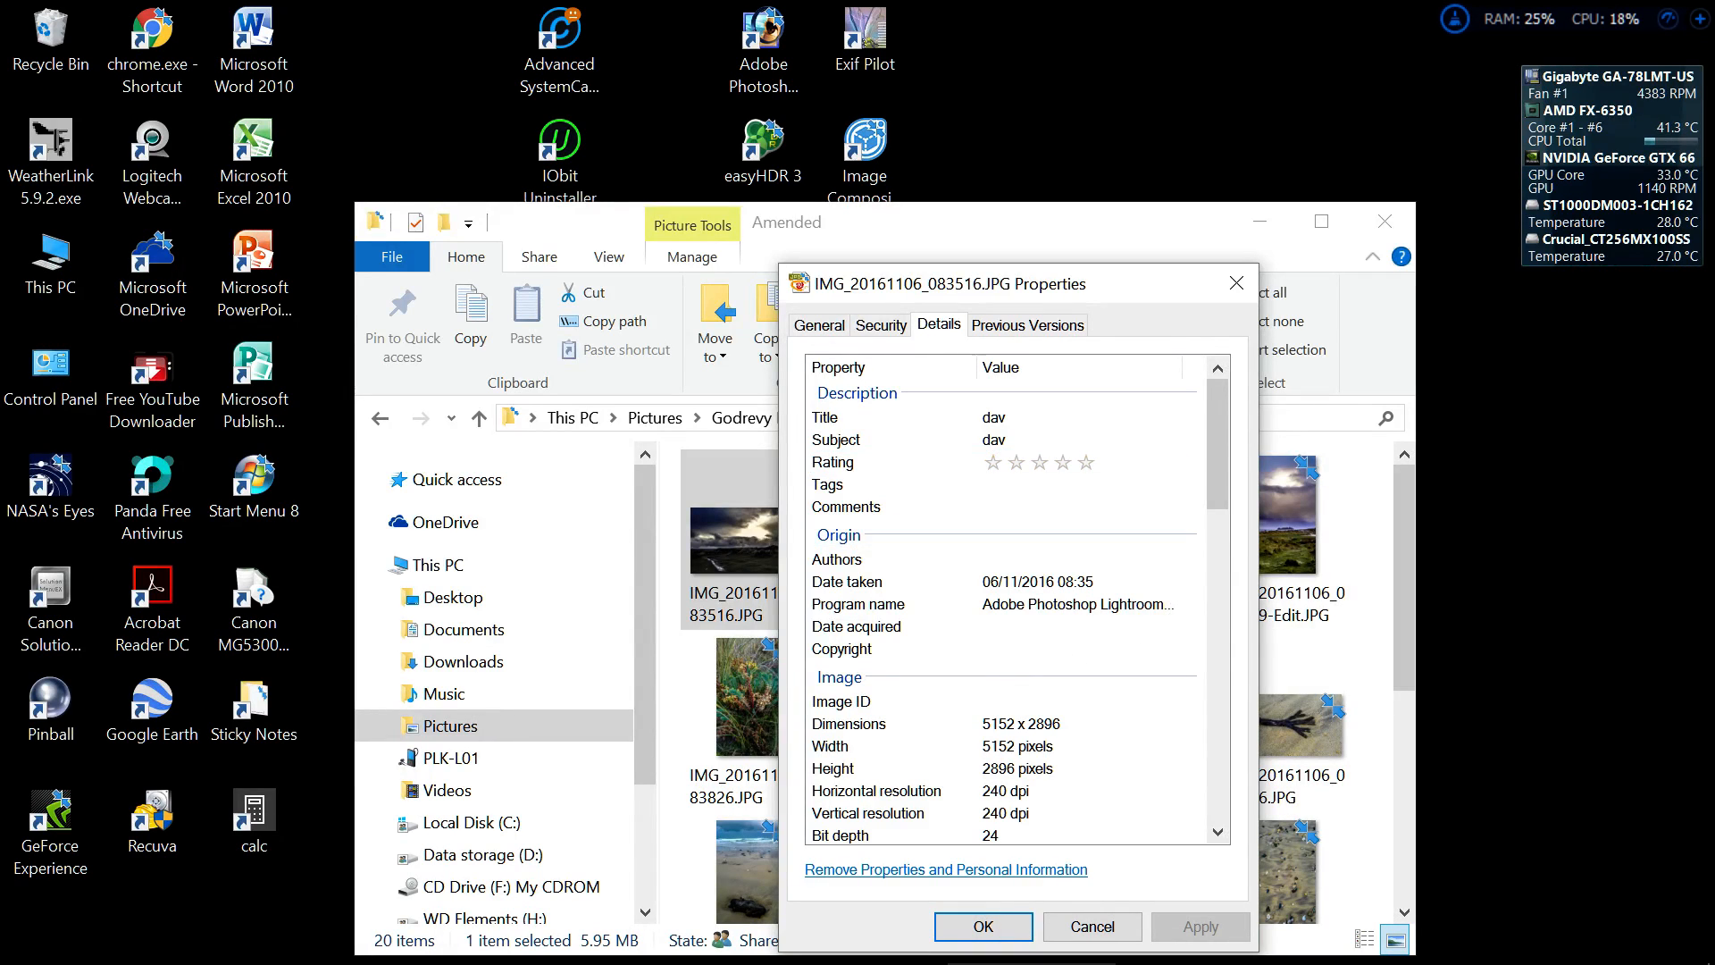
{"action": "left_click", "coordinate": [1036, 461]}
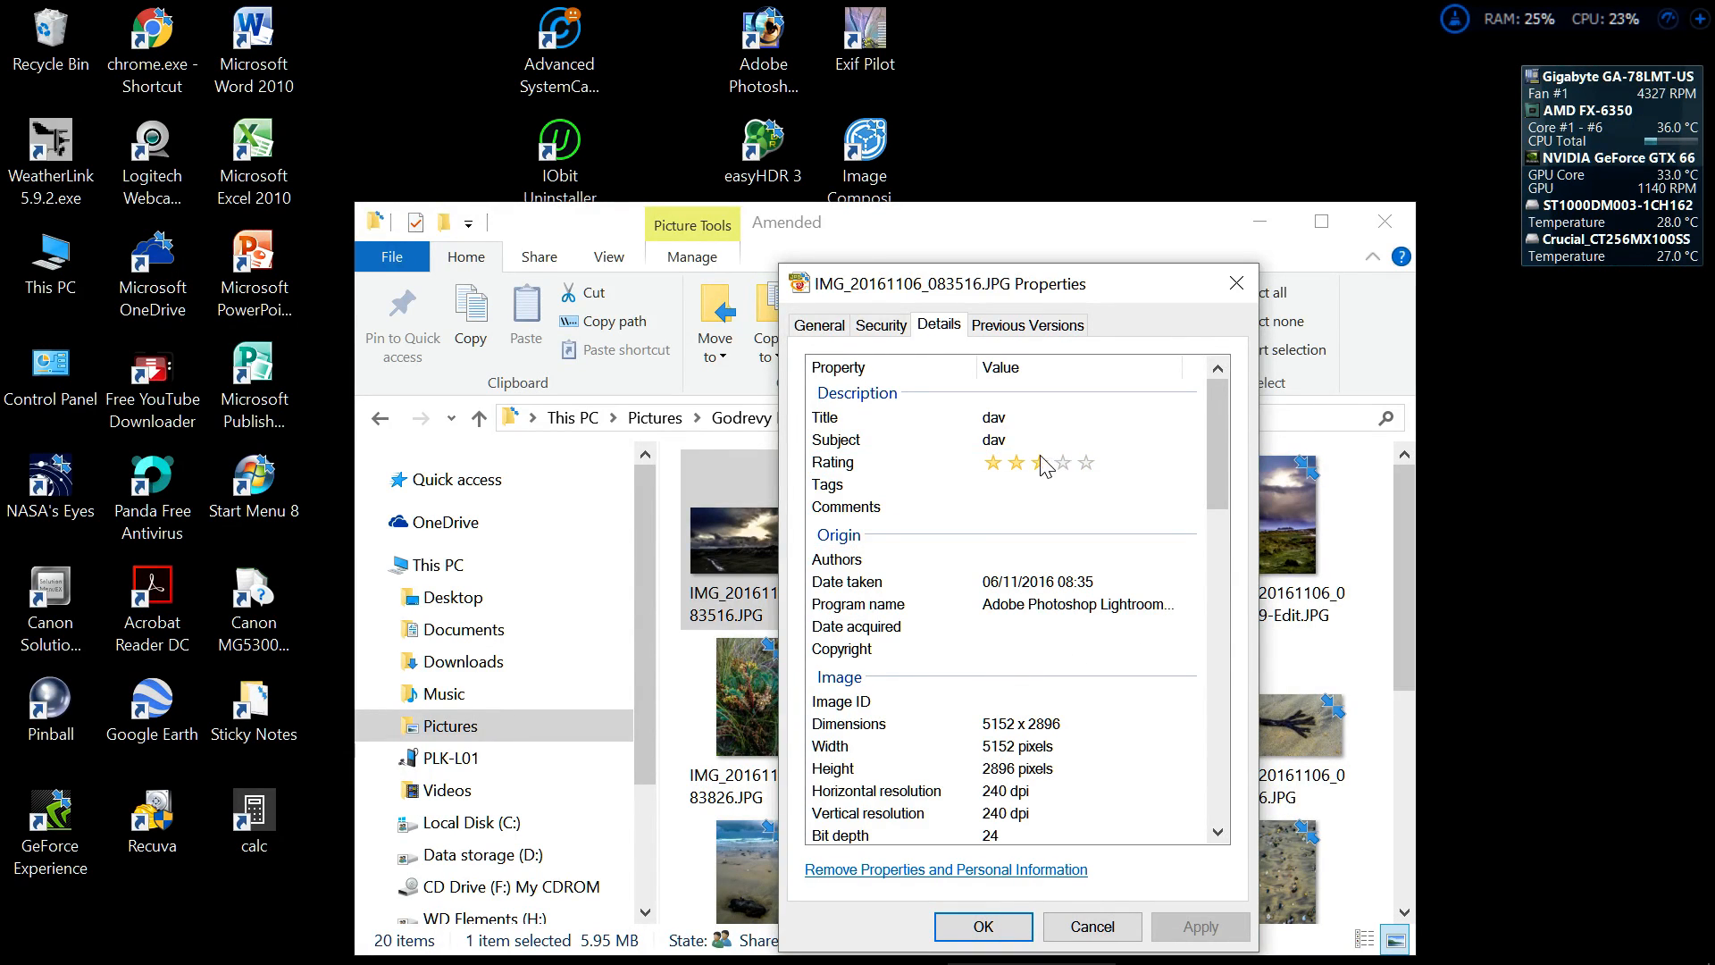
{"action": "left_click", "coordinate": [1040, 461]}
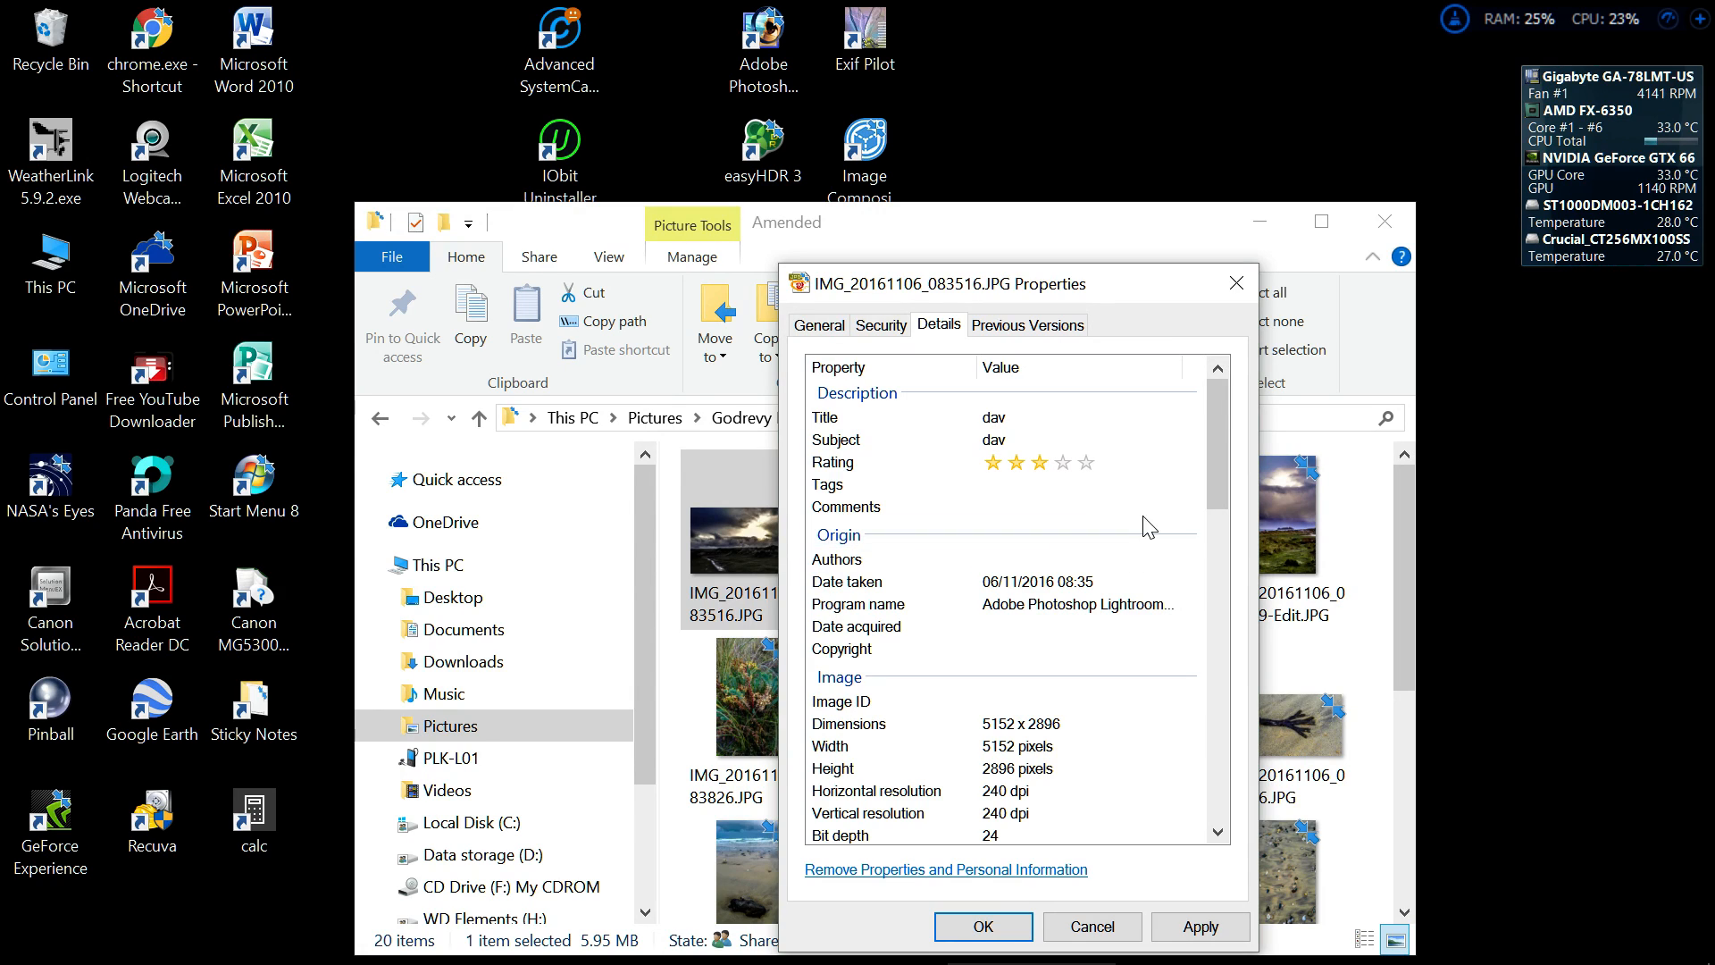
{"action": "left_click", "coordinate": [1077, 505]}
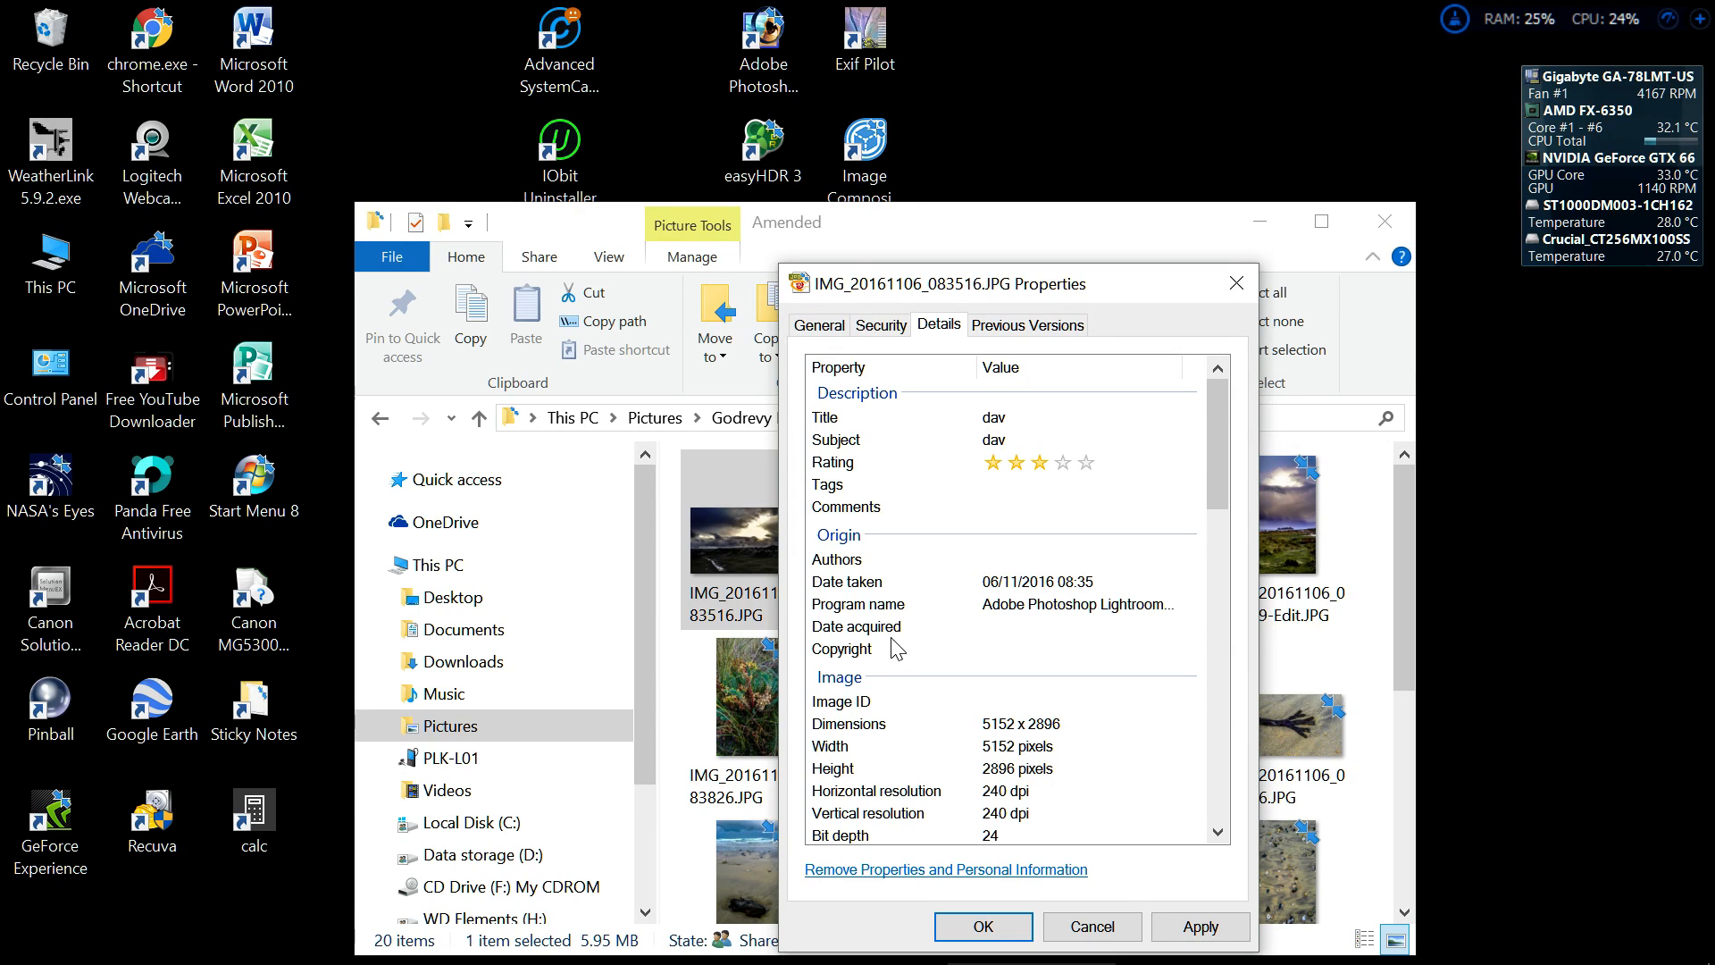
{"action": "left_click", "coordinate": [1078, 559]}
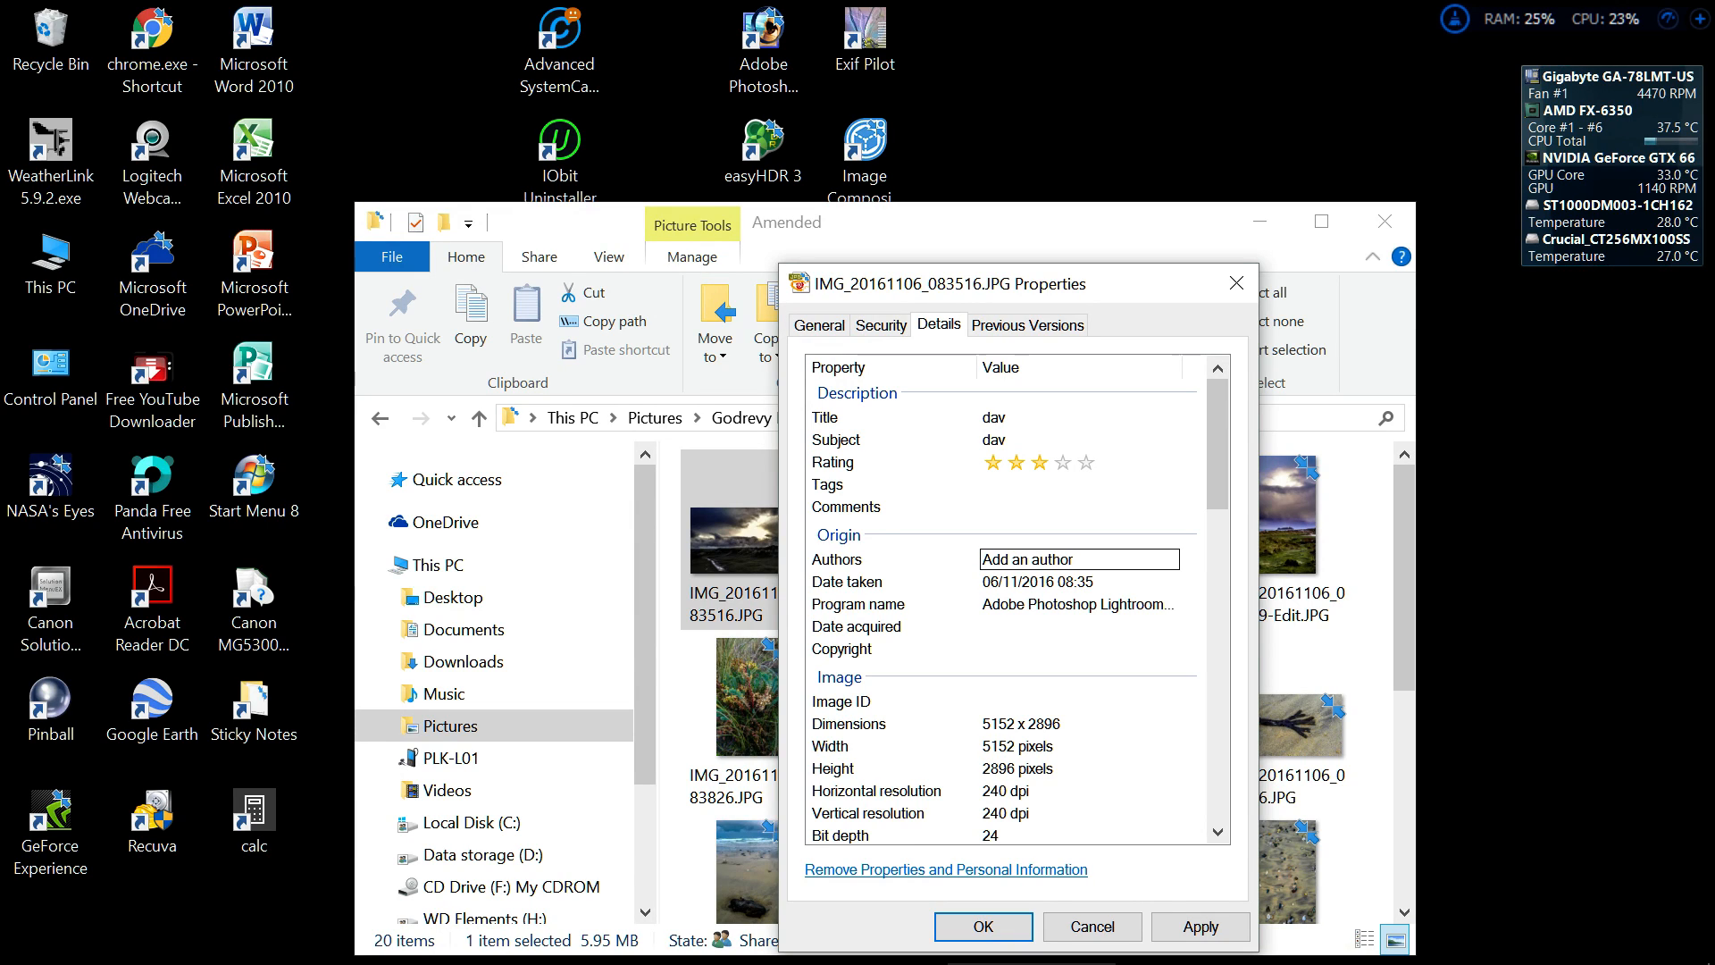
{"action": "left_click", "coordinate": [1077, 648]}
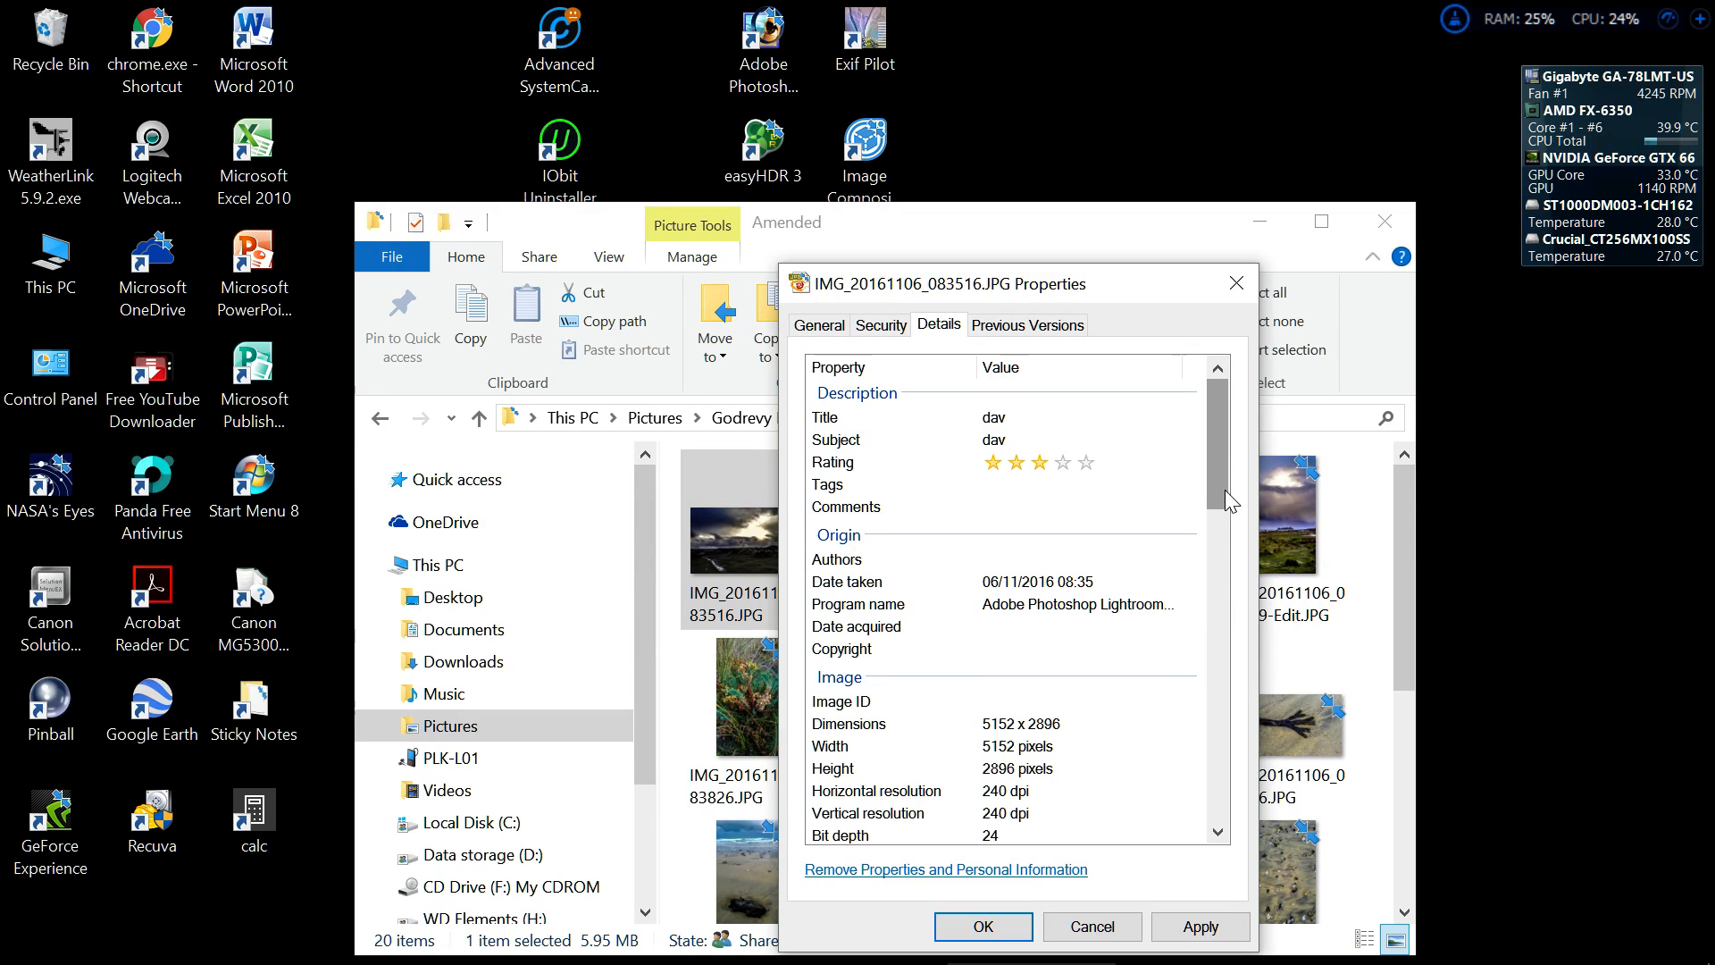
{"action": "scroll", "scroll_direction": "down", "scroll_amount": 3}
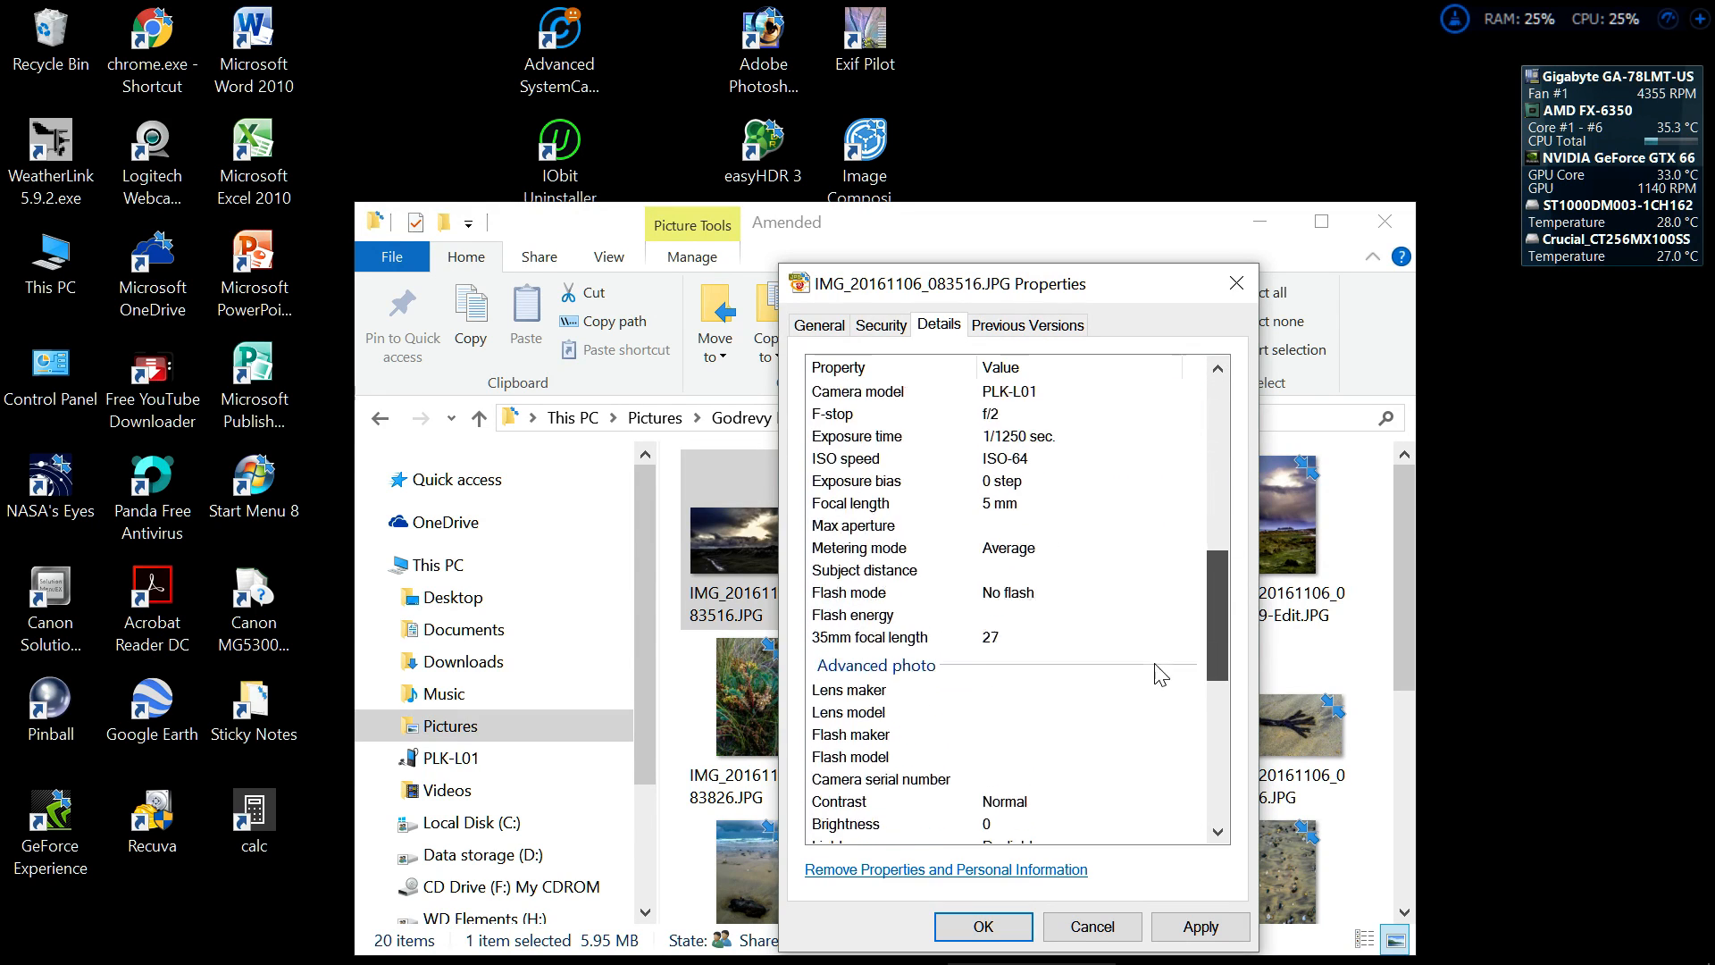
{"action": "scroll", "scroll_direction": "down", "scroll_amount": 3}
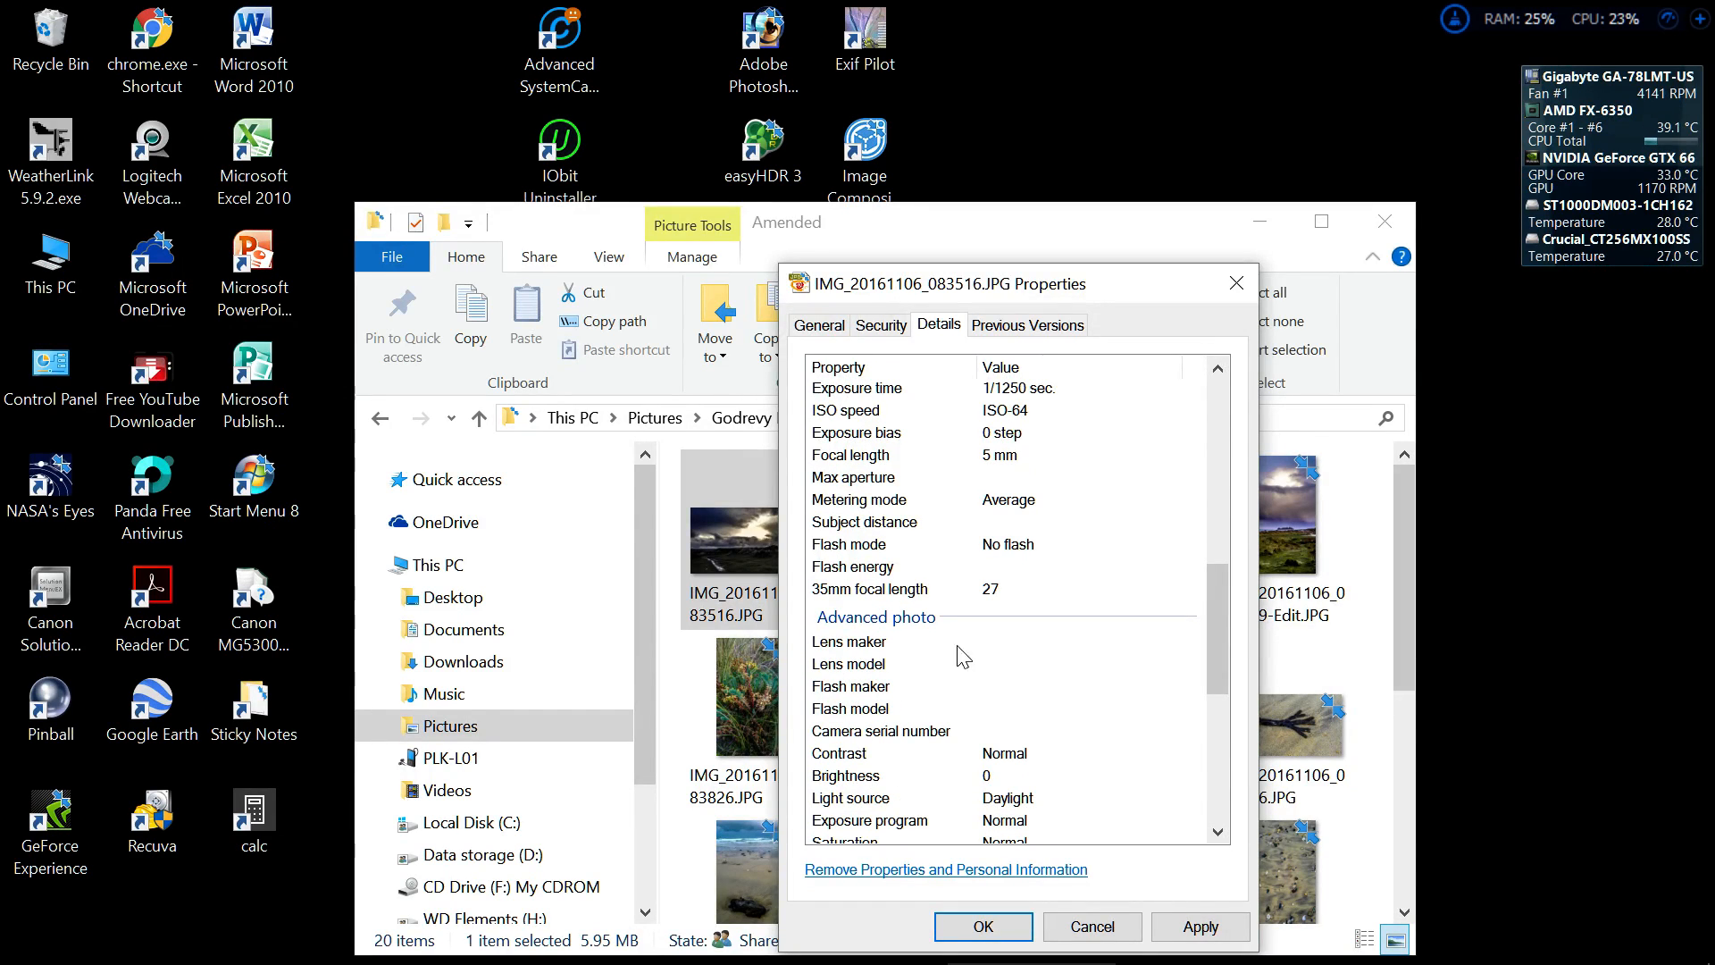
{"action": "mouse_move", "coordinate": [1007, 395]}
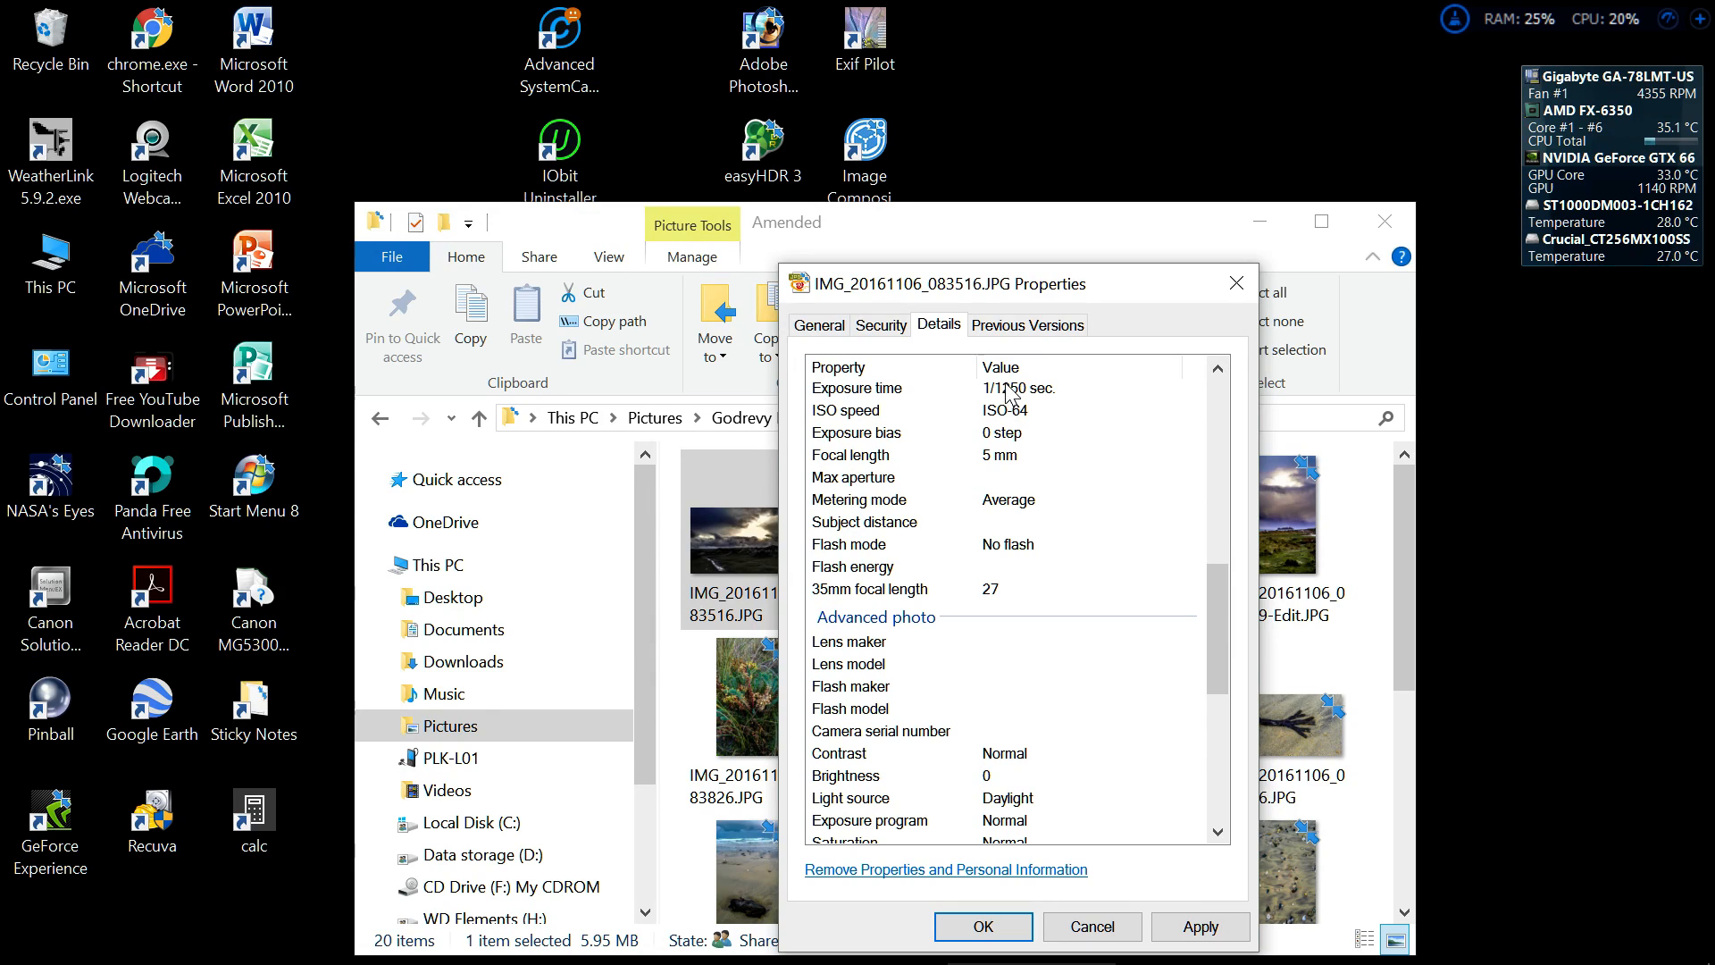
{"action": "mouse_move", "coordinate": [909, 398]}
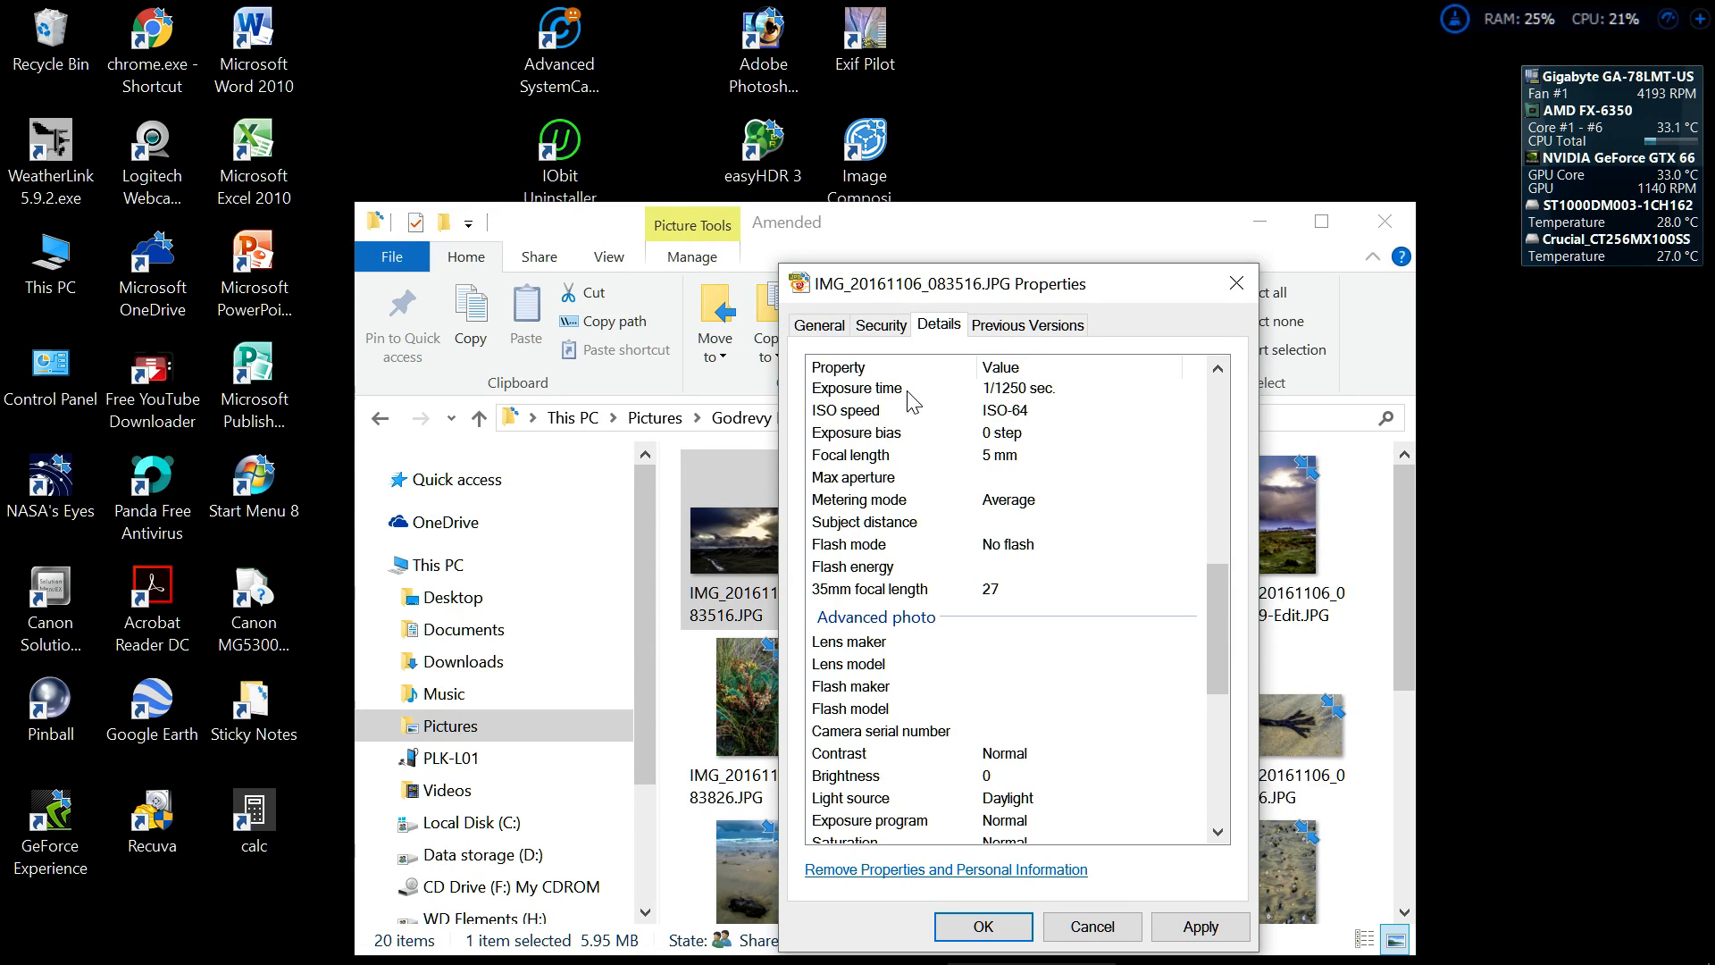
{"action": "mouse_move", "coordinate": [932, 441]}
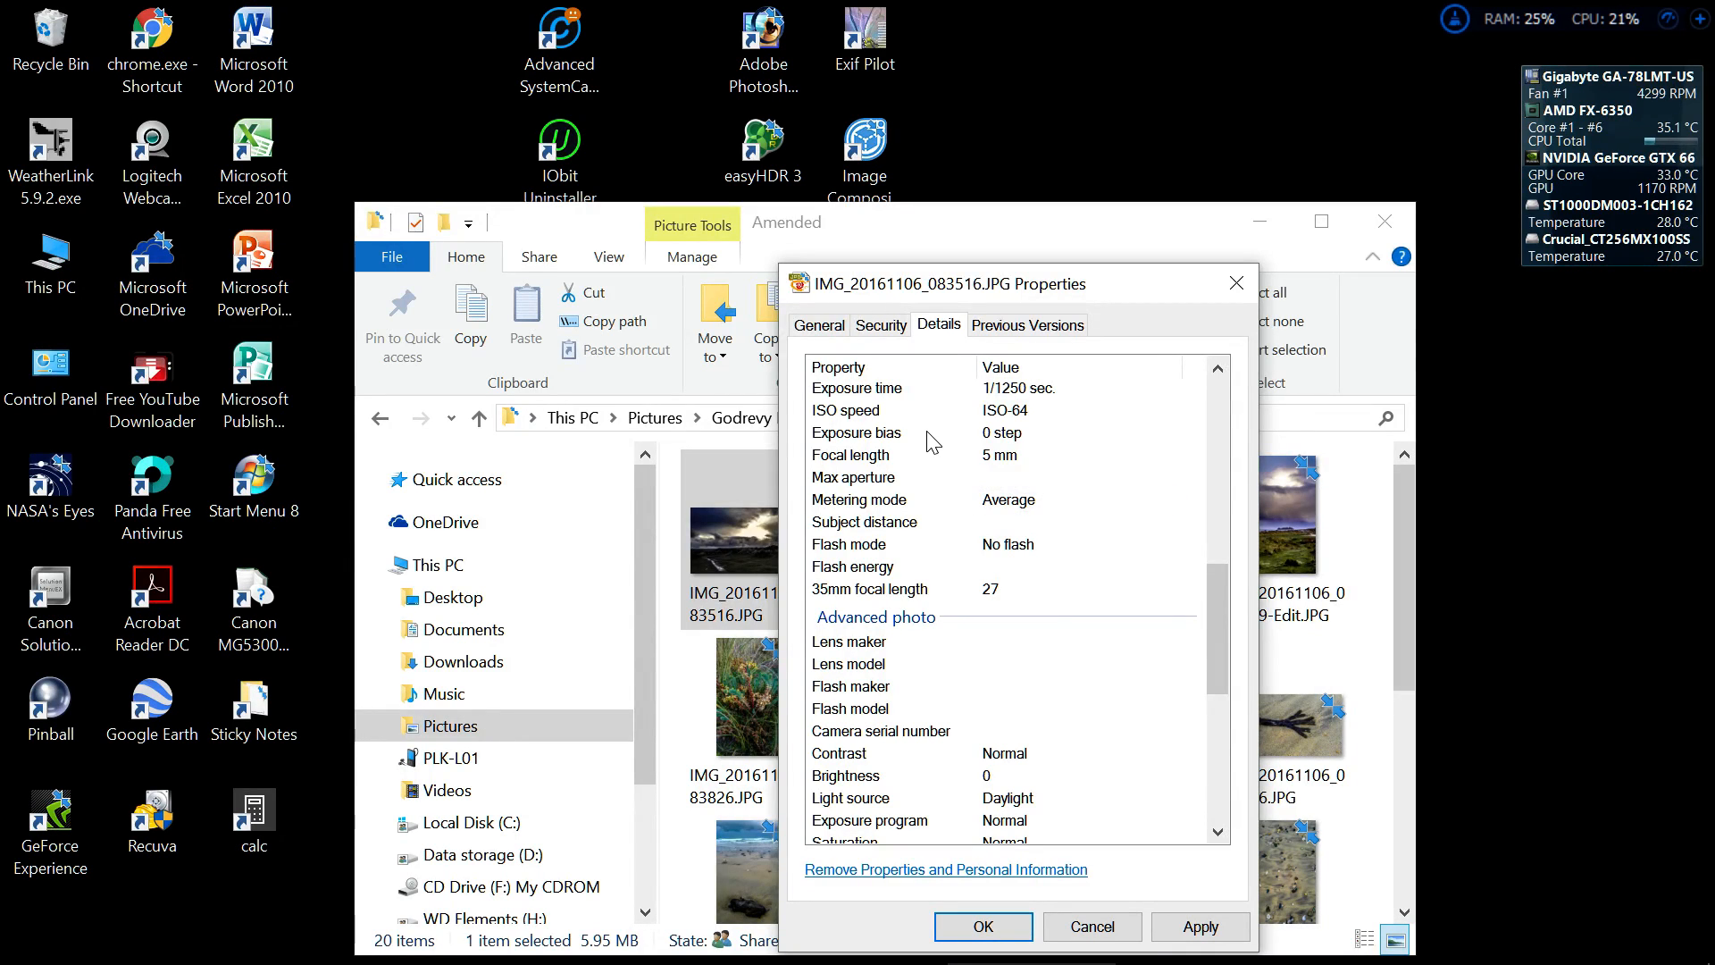
{"action": "mouse_move", "coordinate": [966, 678]}
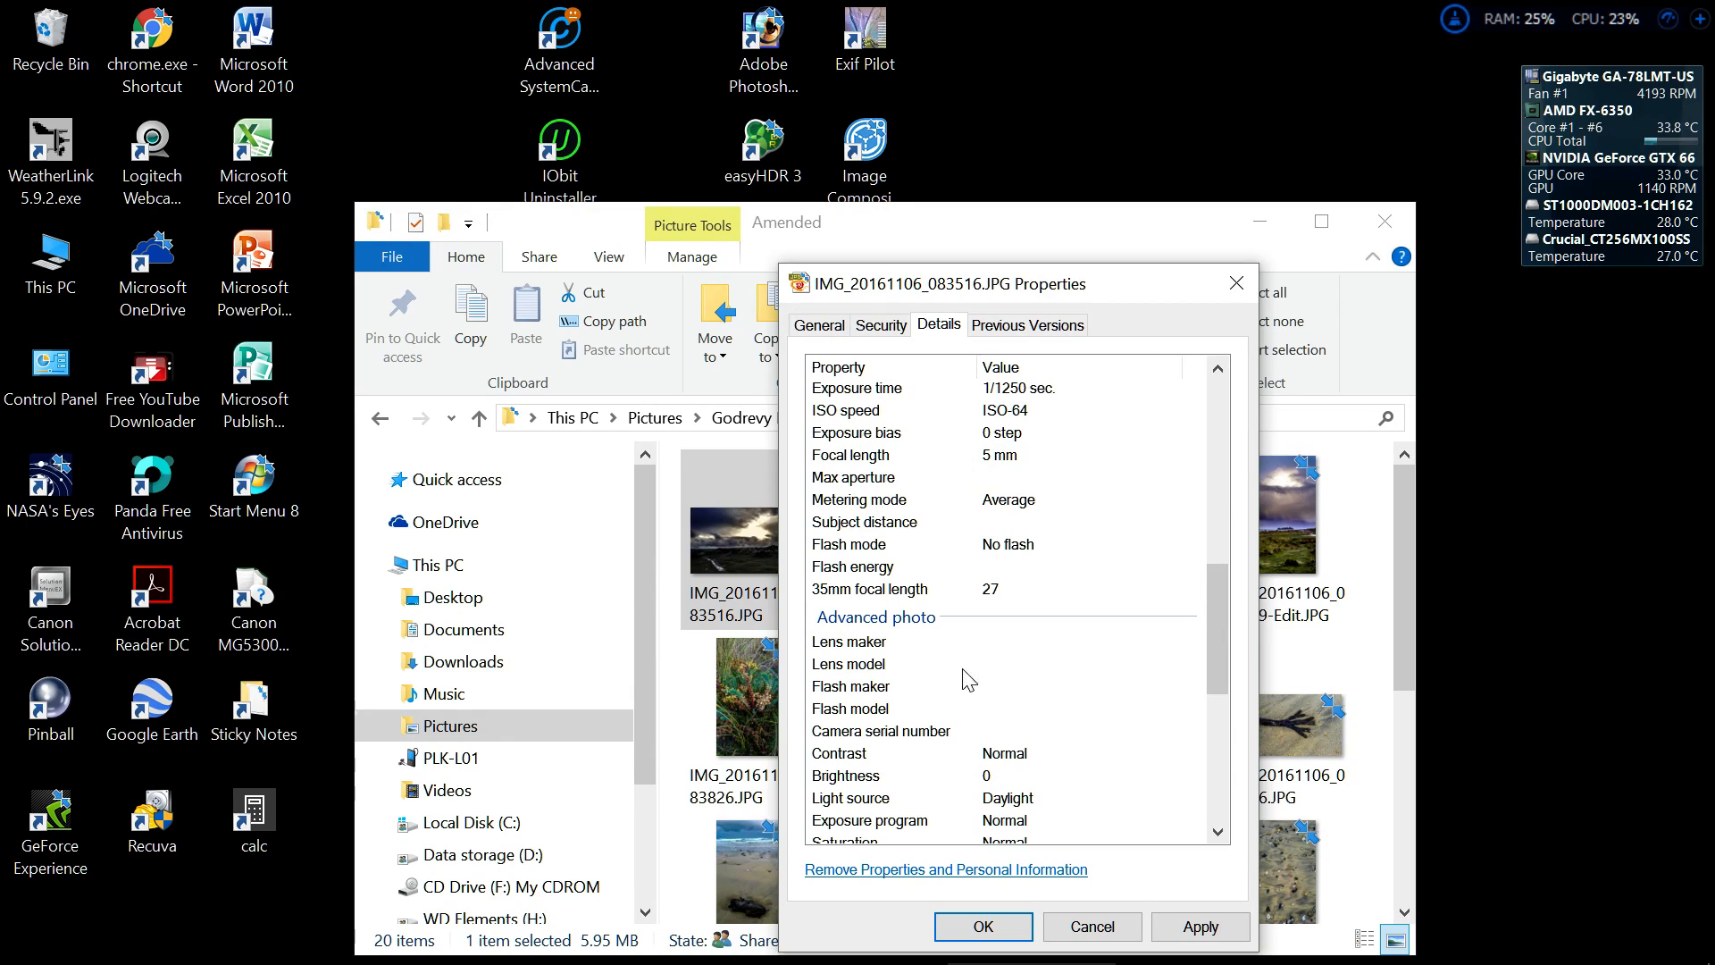
{"action": "left_click", "coordinate": [1077, 641]}
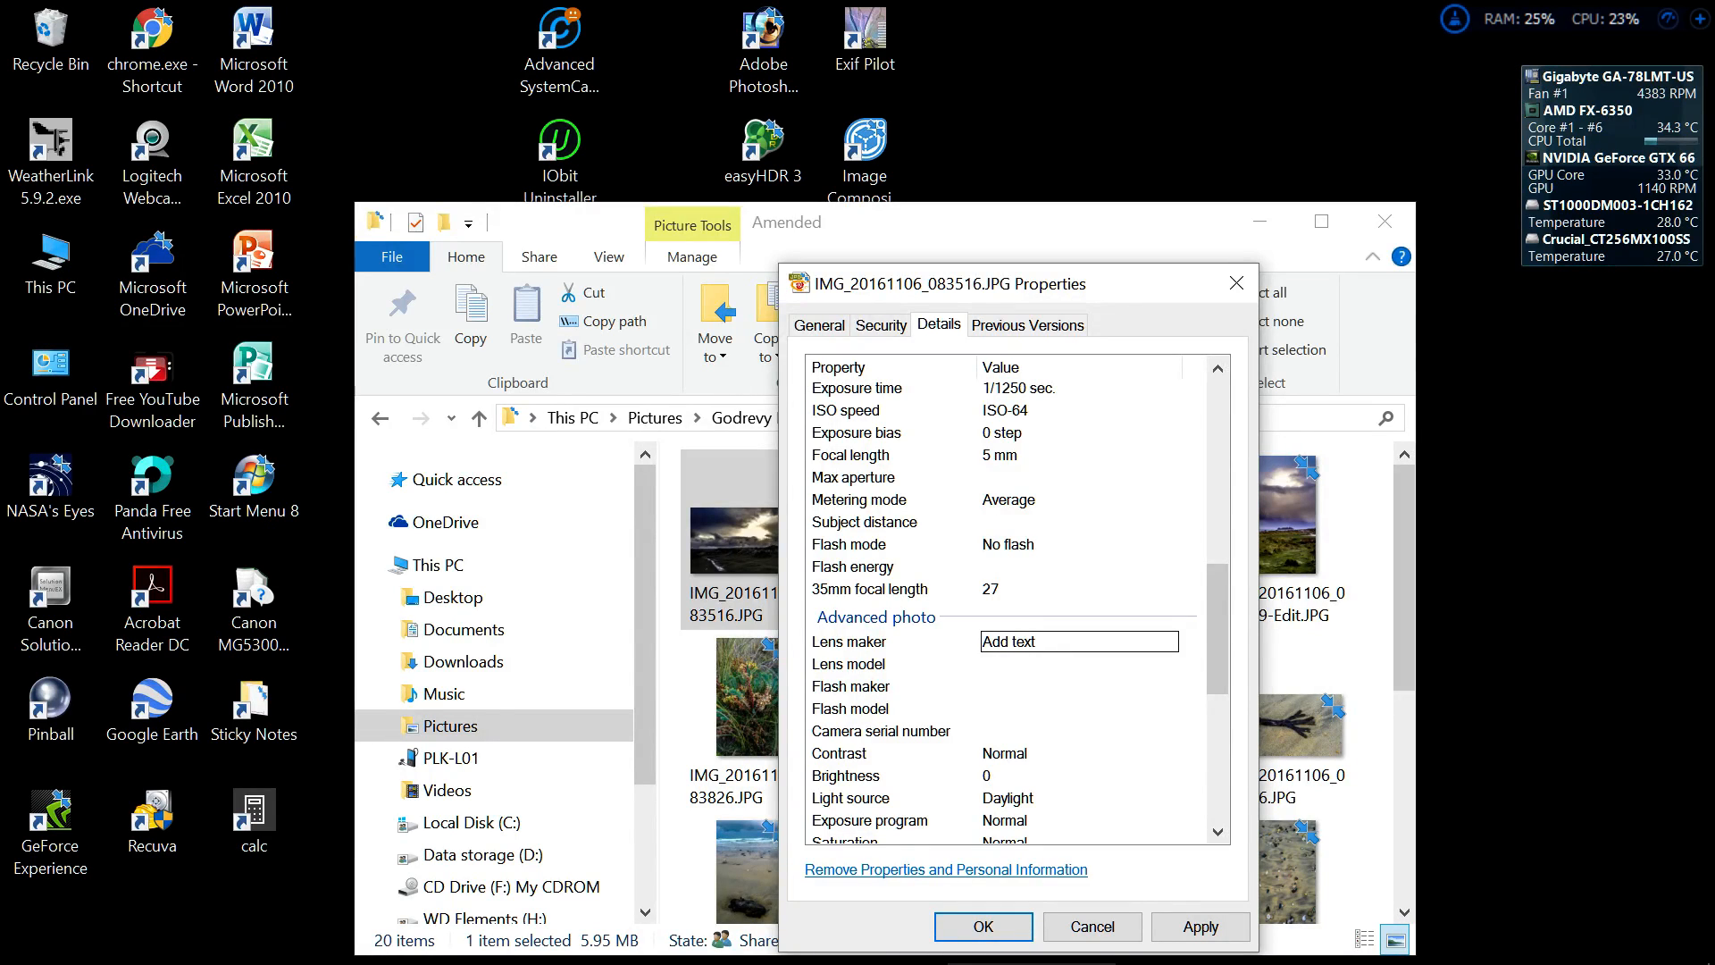
{"action": "left_click", "coordinate": [1077, 663]}
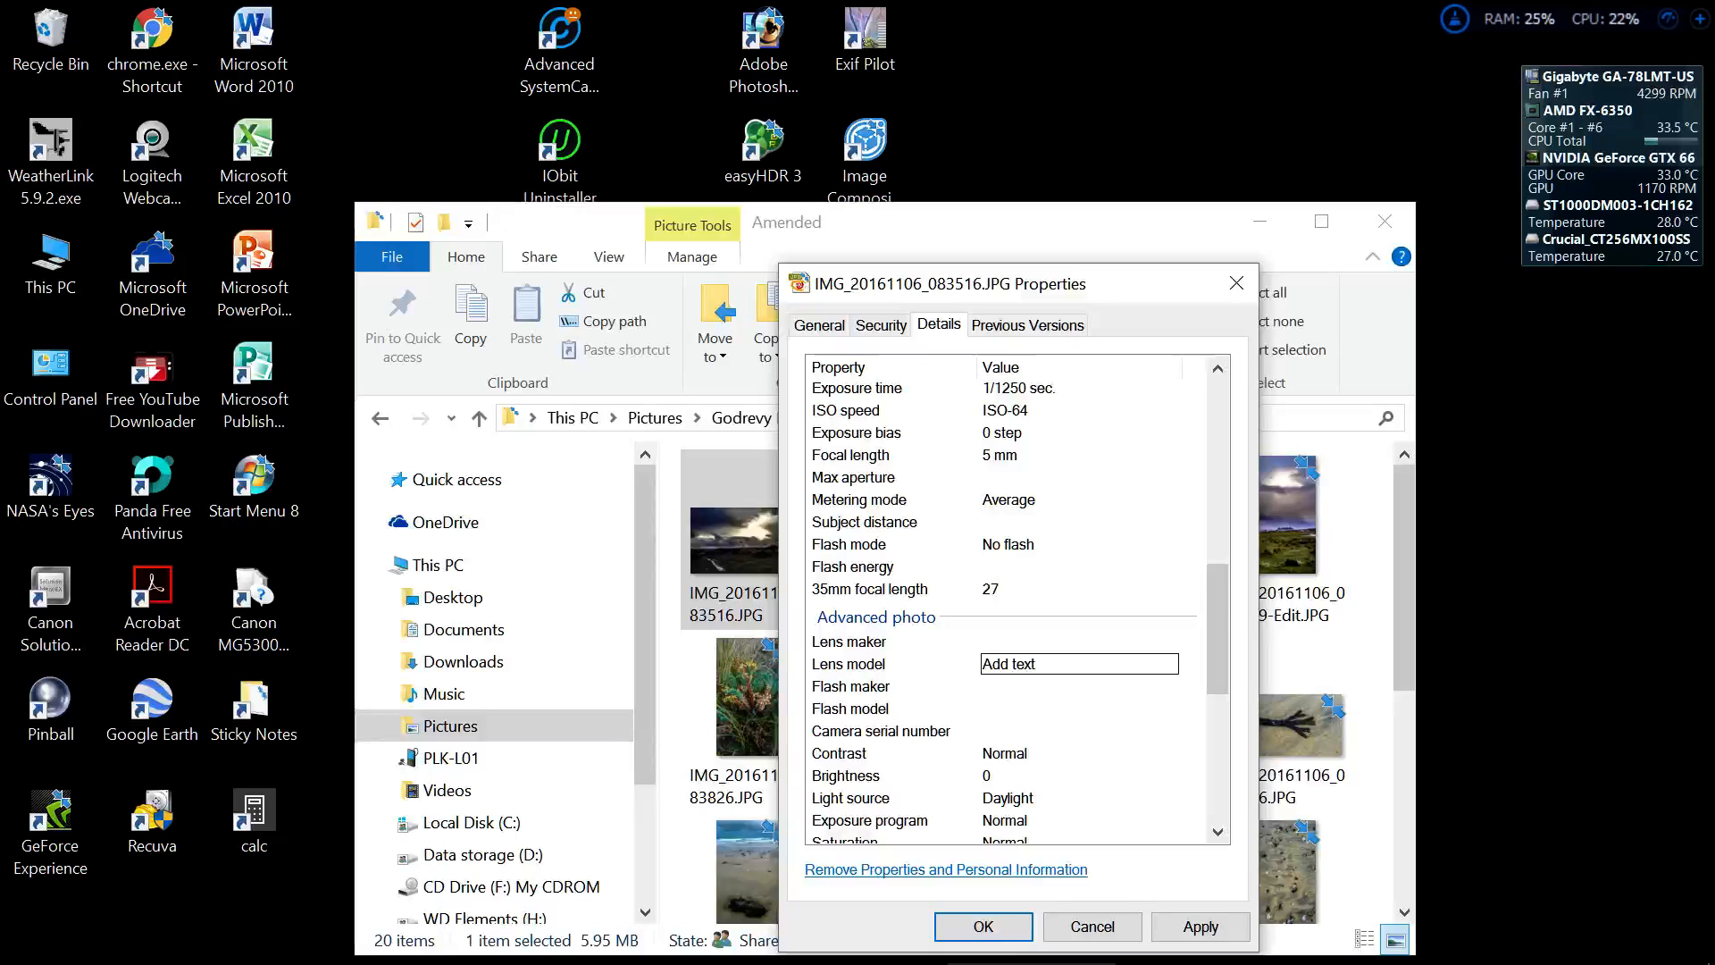
{"action": "left_click", "coordinate": [1077, 686]}
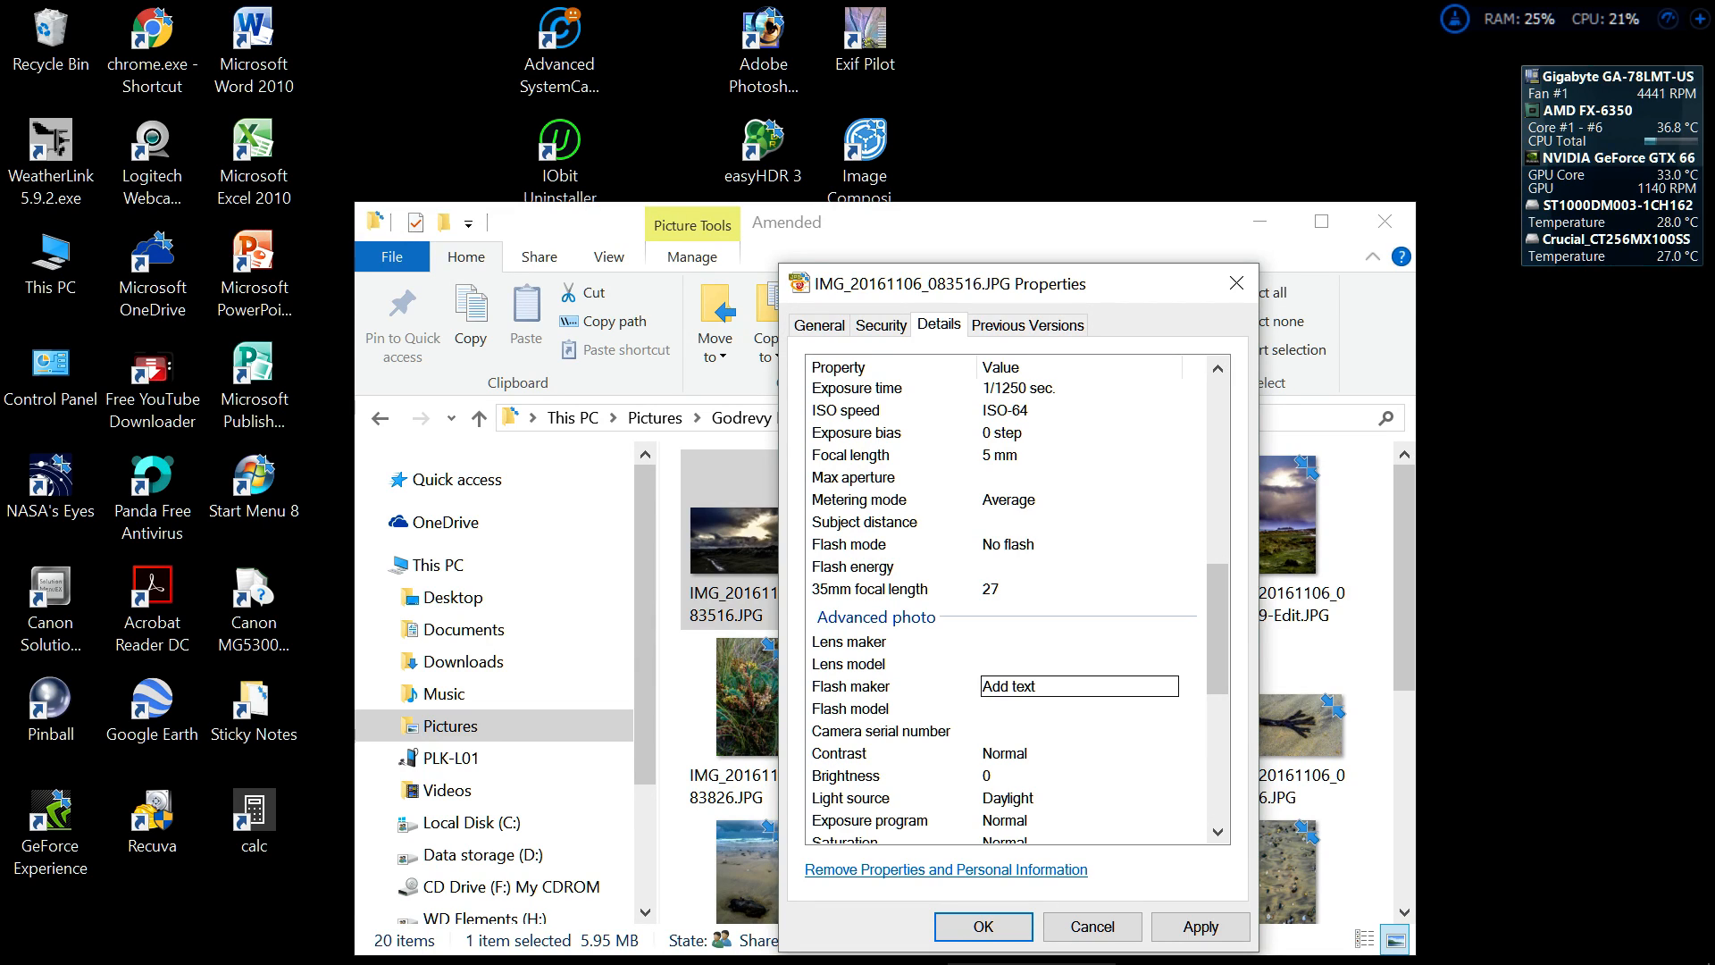
{"action": "left_click", "coordinate": [1077, 707]}
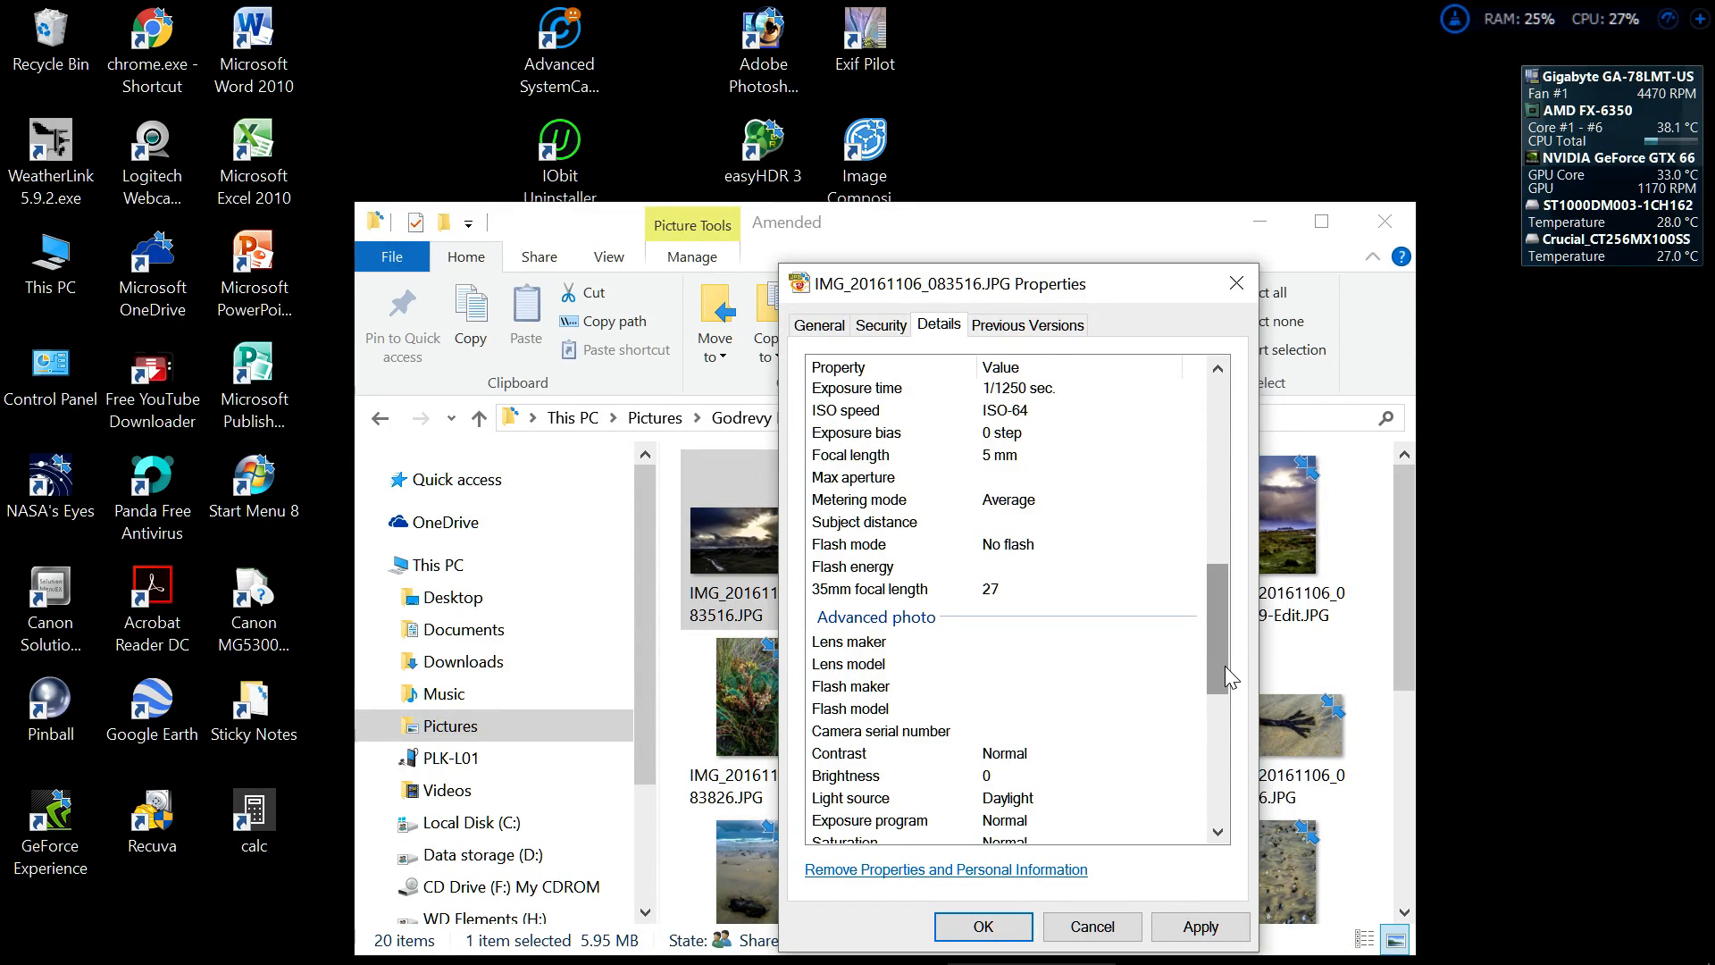
- Apply the metadata changes so the three-star rating is saved to the file
{"action": "scroll", "scroll_direction": "up", "scroll_amount": 3}
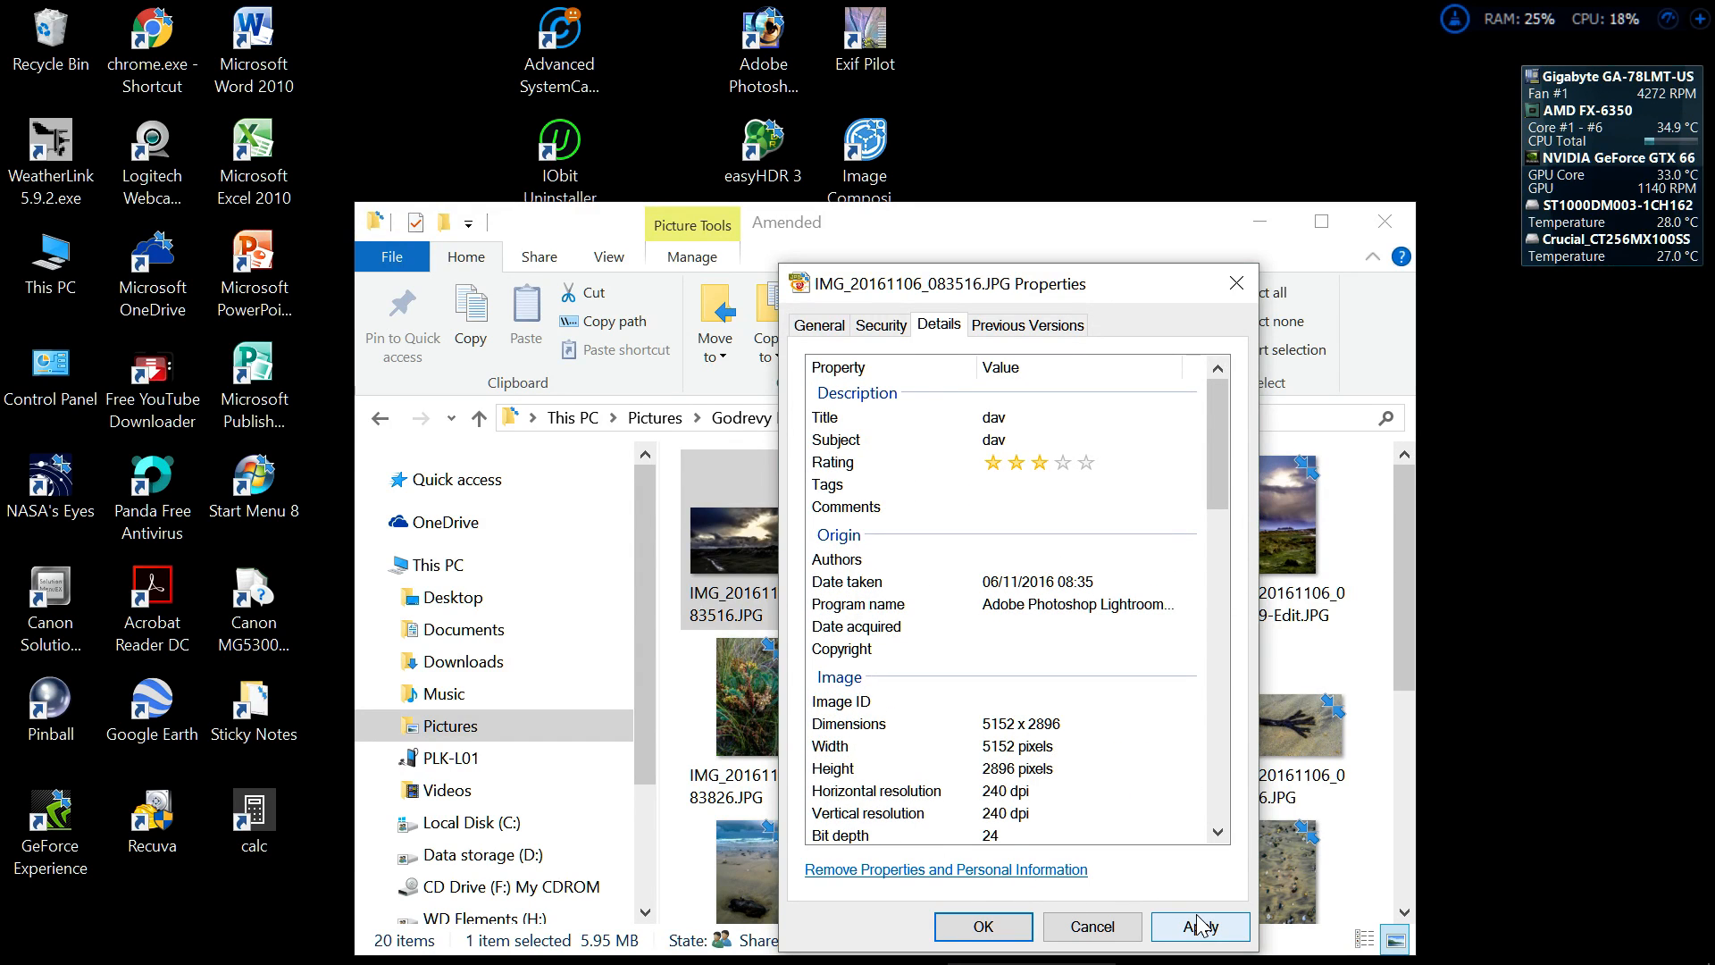
{"action": "left_click", "coordinate": [1201, 927]}
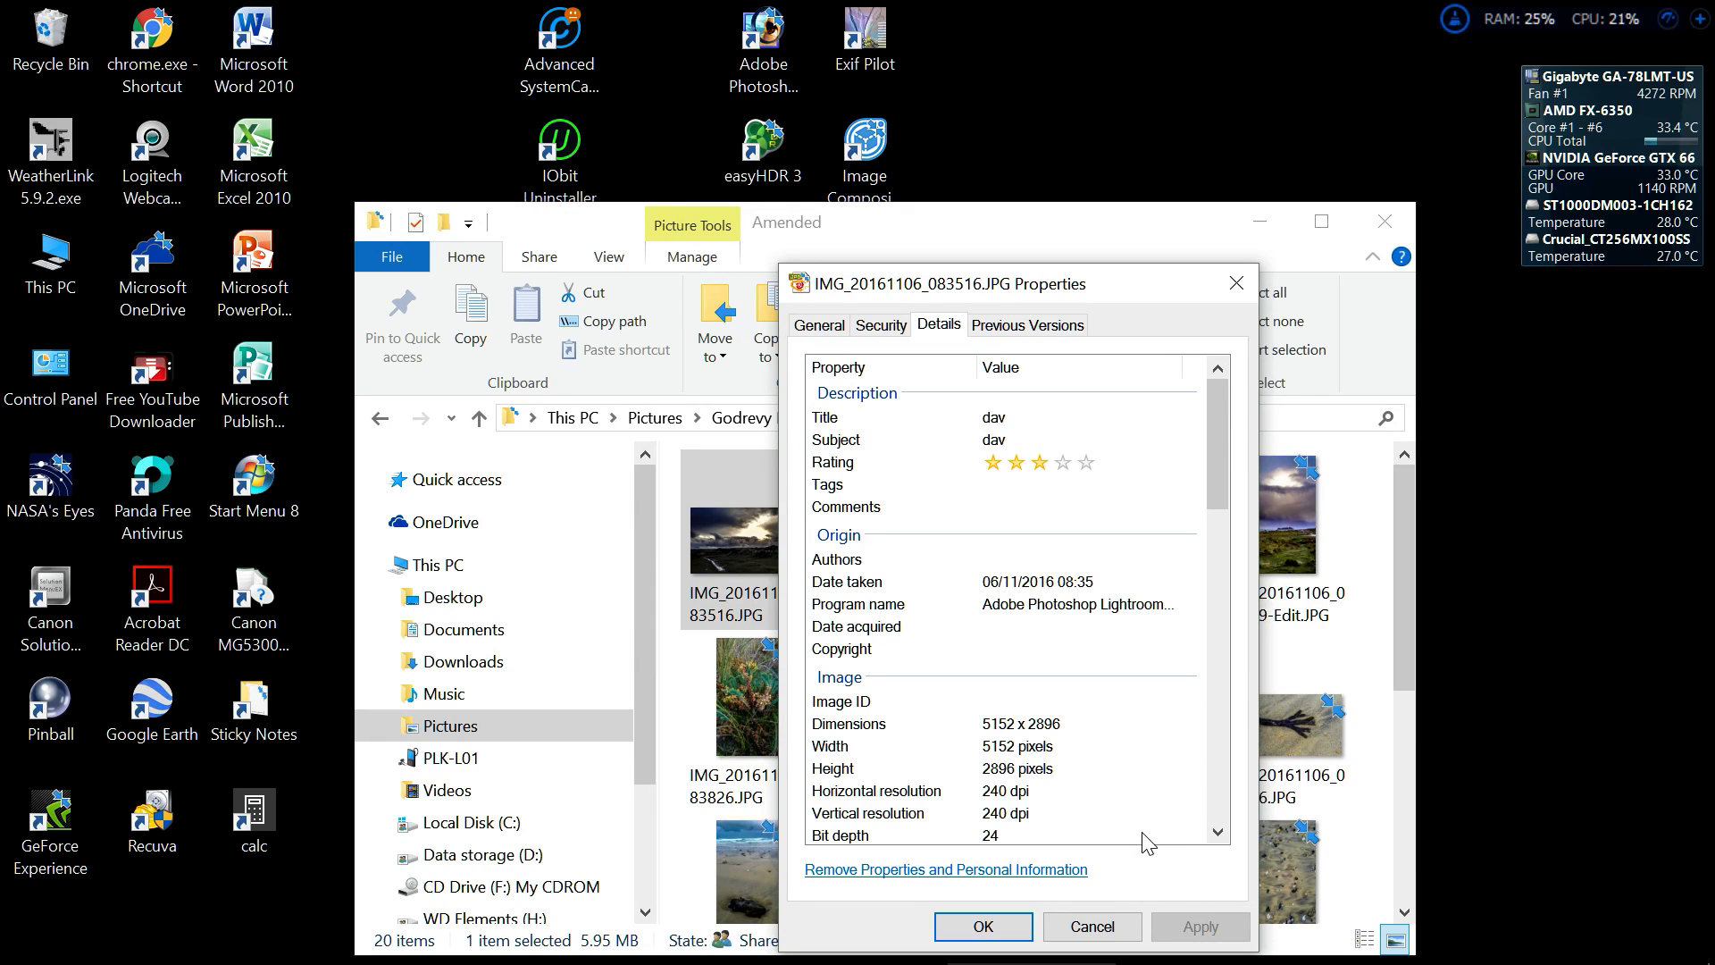
{"action": "mouse_move", "coordinate": [1190, 611]}
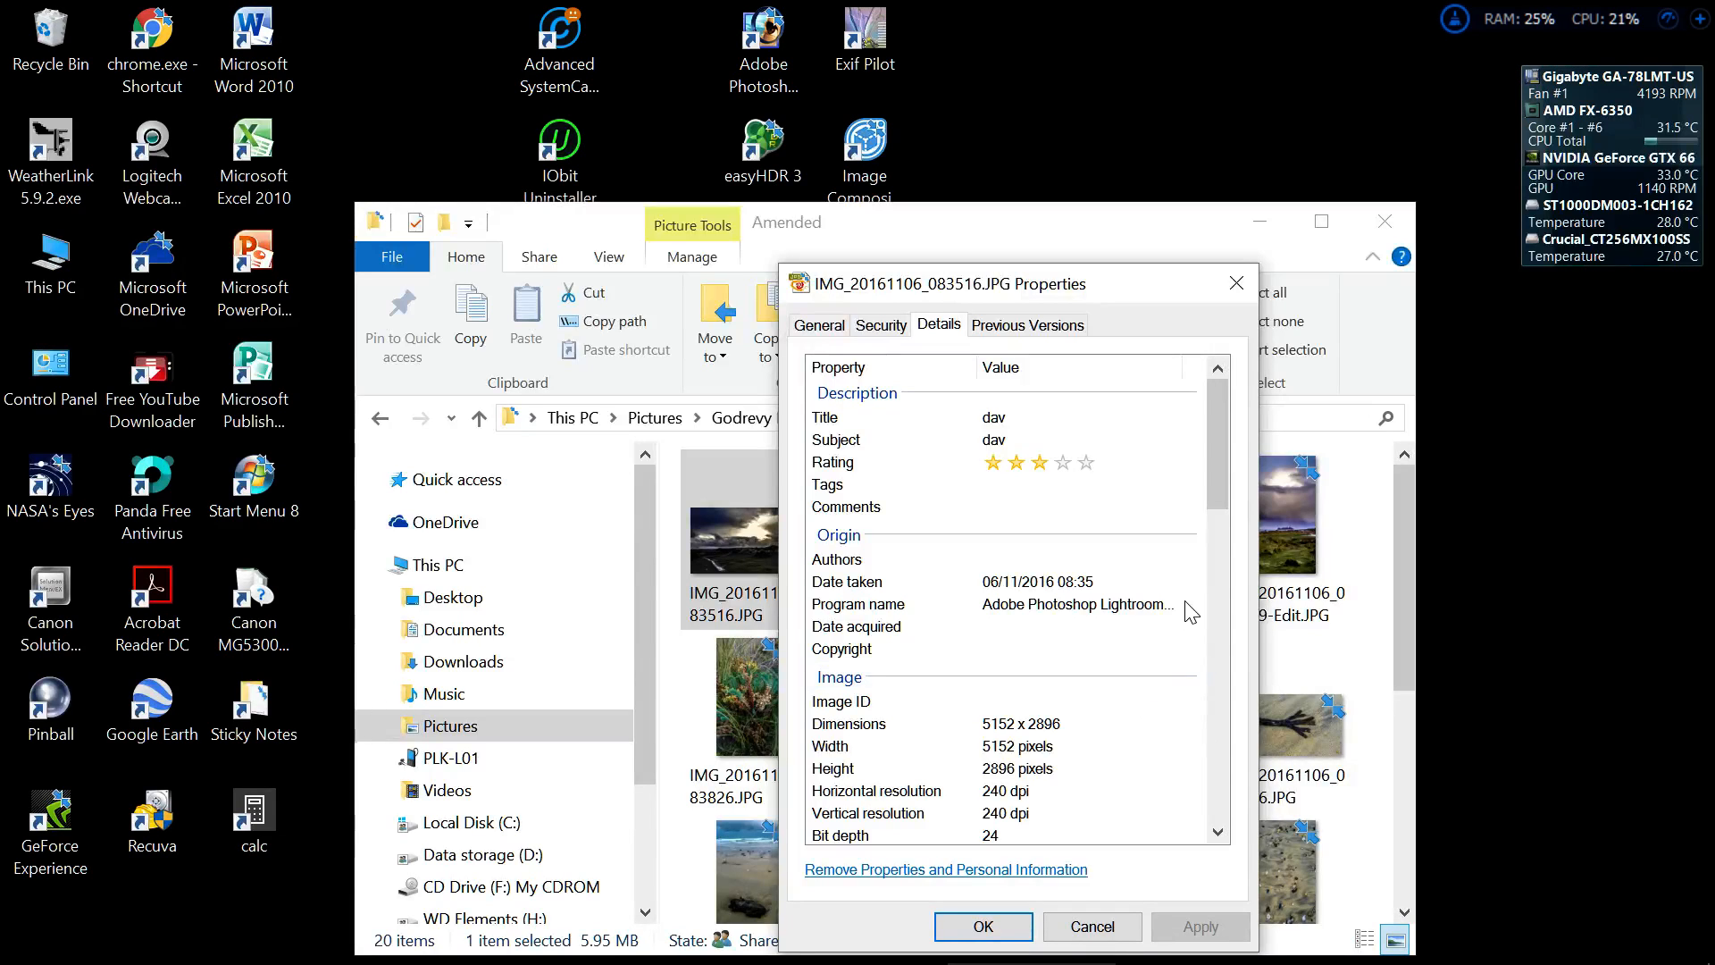